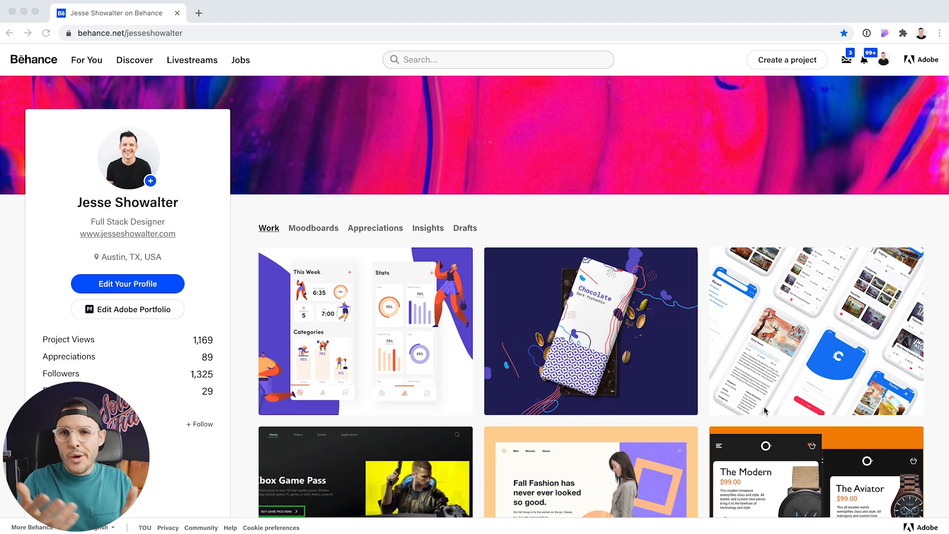
pyautogui.moveTo(625, 402)
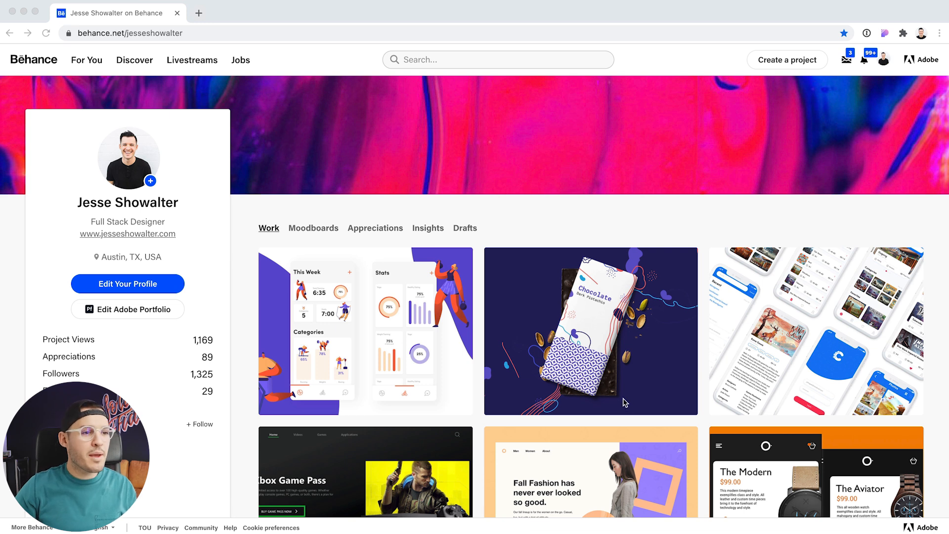
pyautogui.moveTo(345, 166)
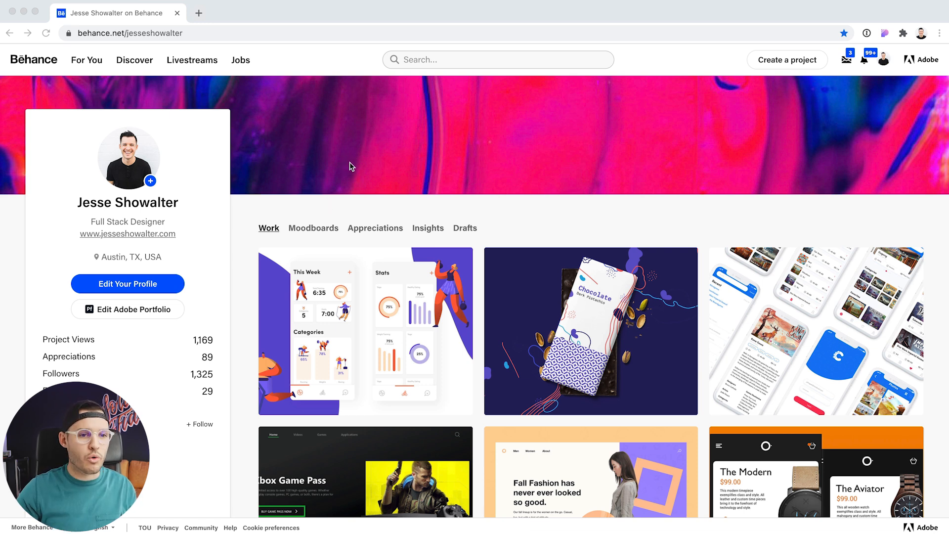
pyautogui.moveTo(428, 169)
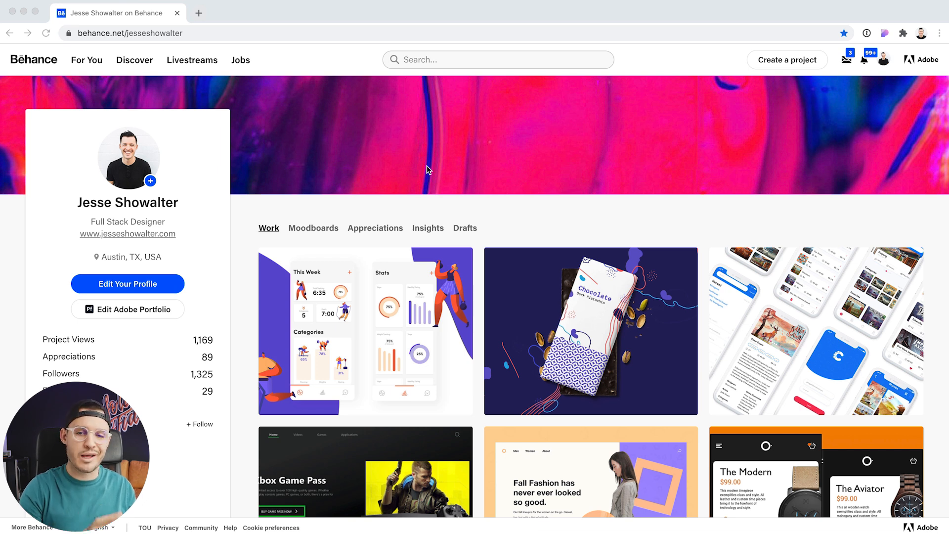
pyautogui.moveTo(128, 336)
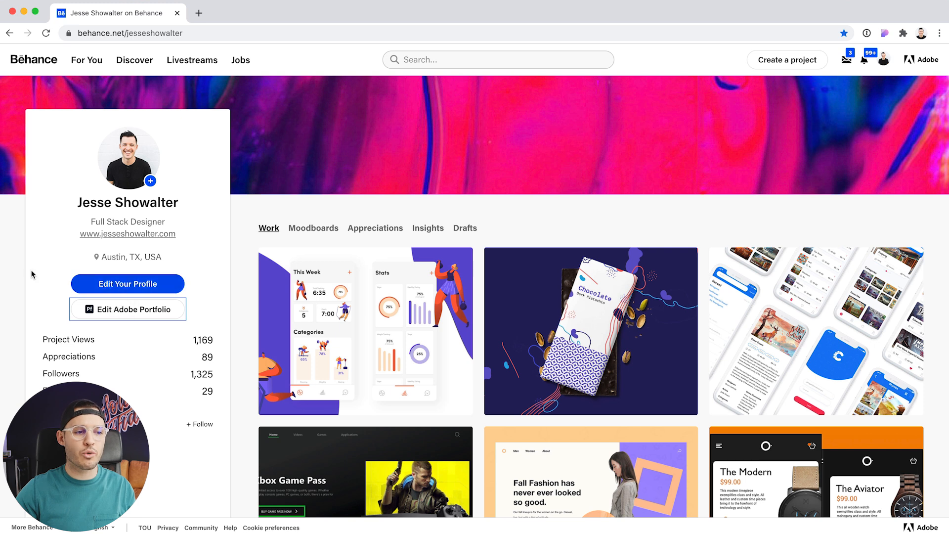
pyautogui.moveTo(695, 235)
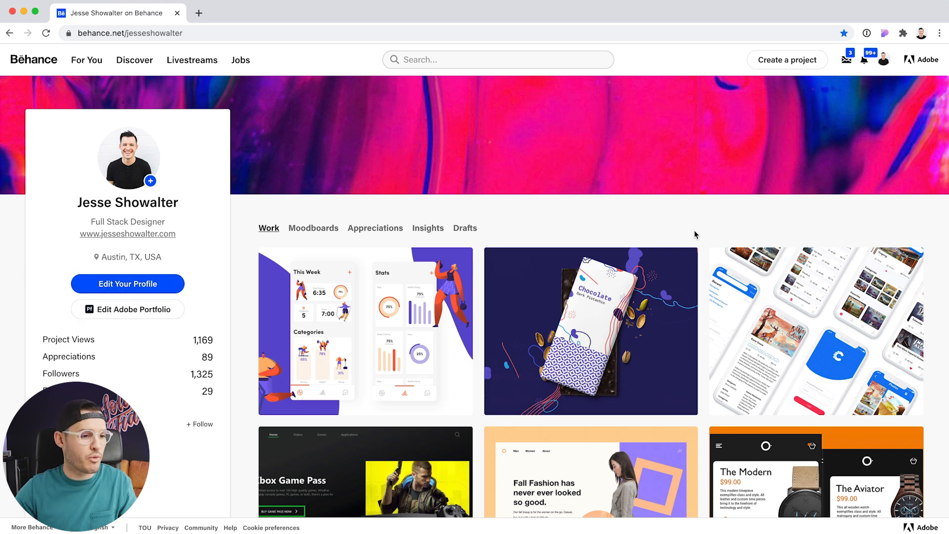
pyautogui.moveTo(128, 317)
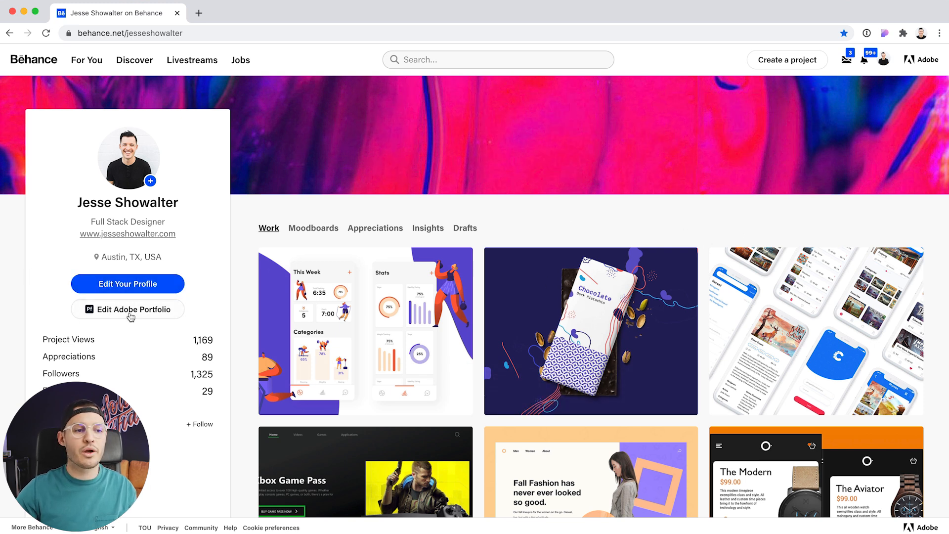
# Step: Go from the Behance profile into Adobe Portfolio and reach the Edit Your Sites list
pyautogui.click(127, 310)
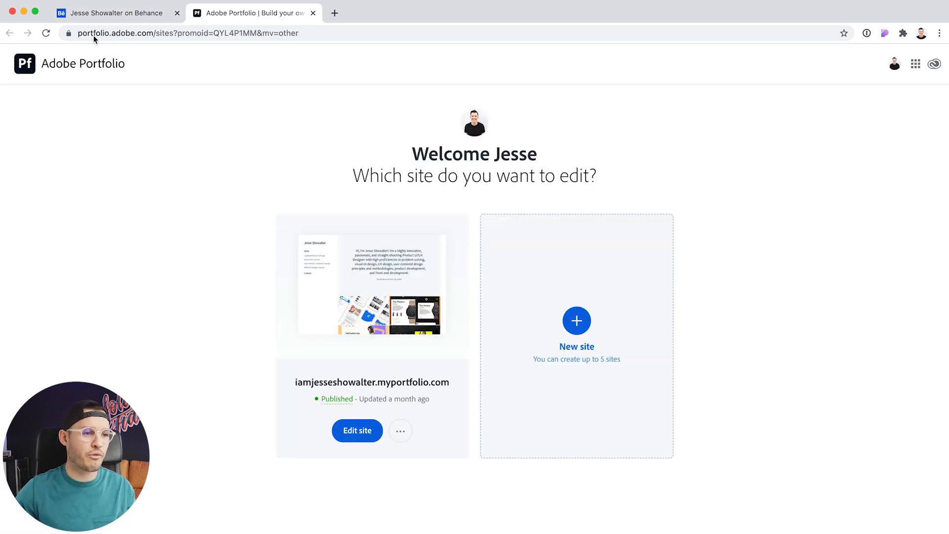
pyautogui.moveTo(129, 219)
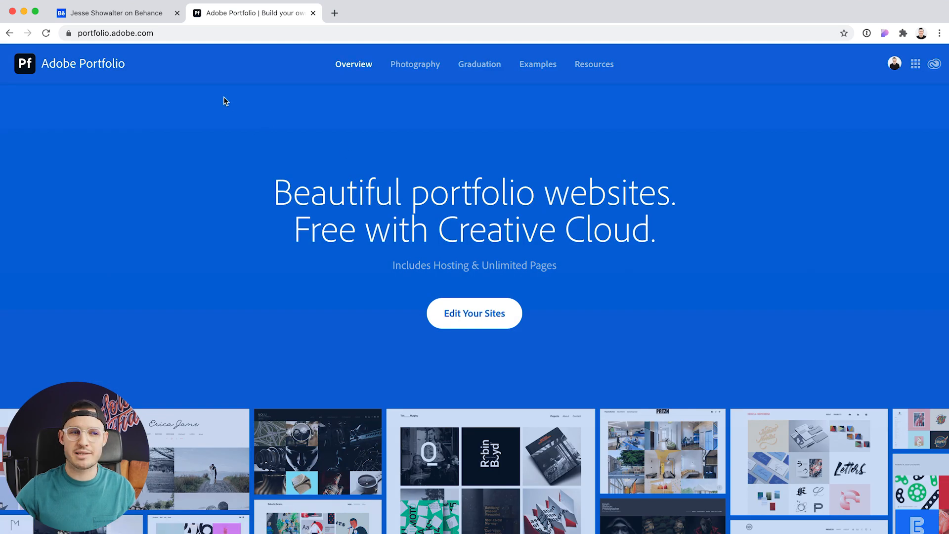
pyautogui.moveTo(176, 87)
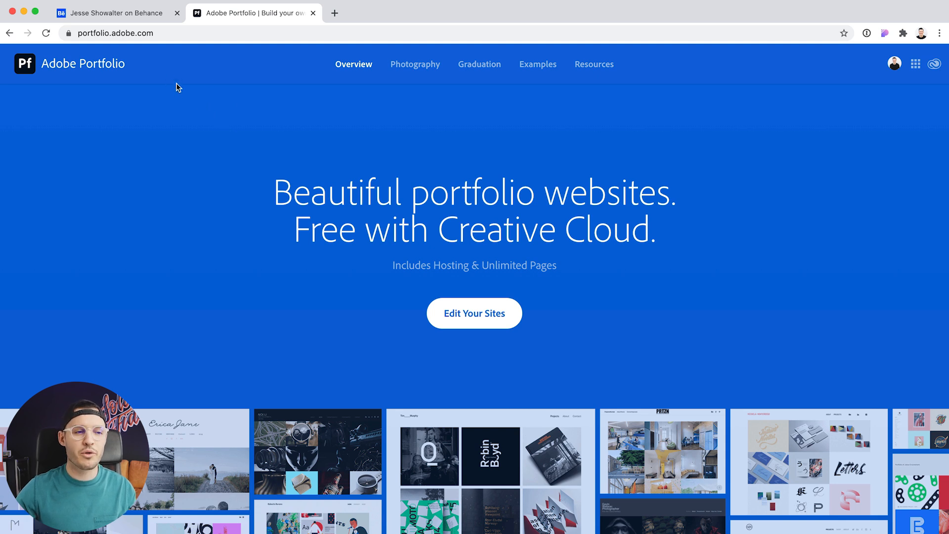
pyautogui.moveTo(366, 230)
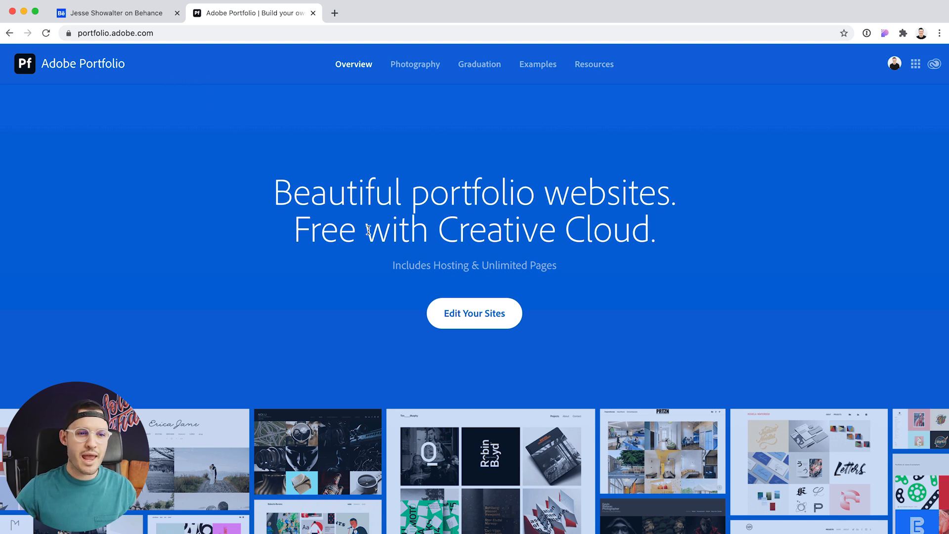
pyautogui.moveTo(473, 341)
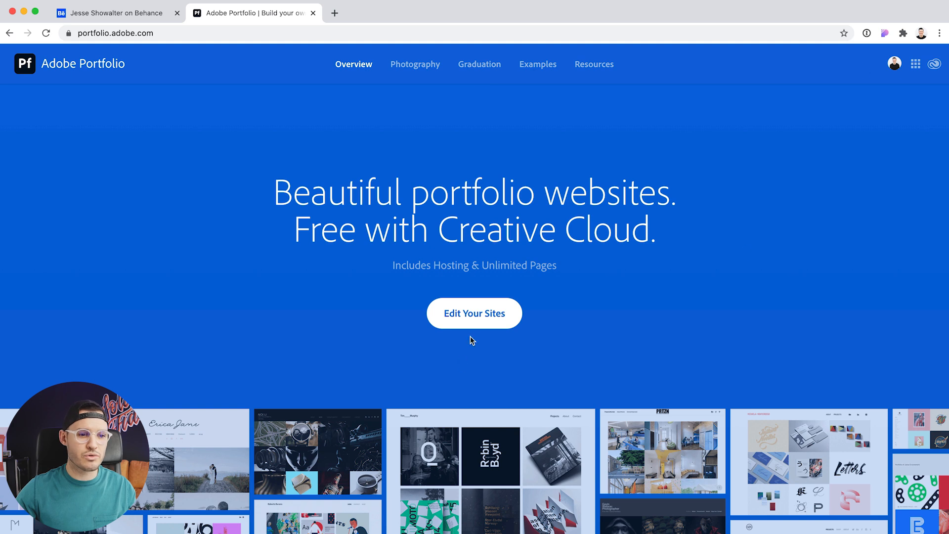
pyautogui.click(473, 313)
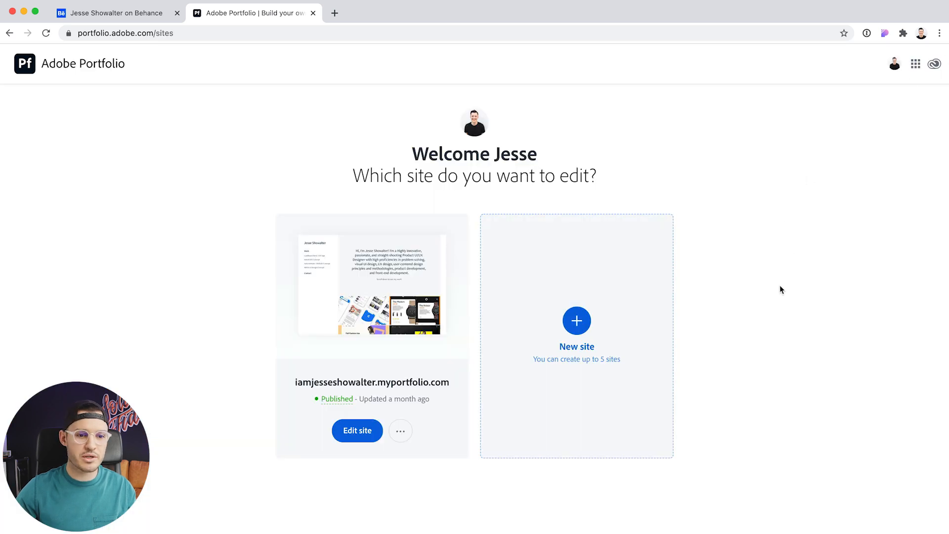
# Step: Start a new site, browse the Full Portfolio theme gallery, then view the Welcome Page layouts
pyautogui.click(575, 330)
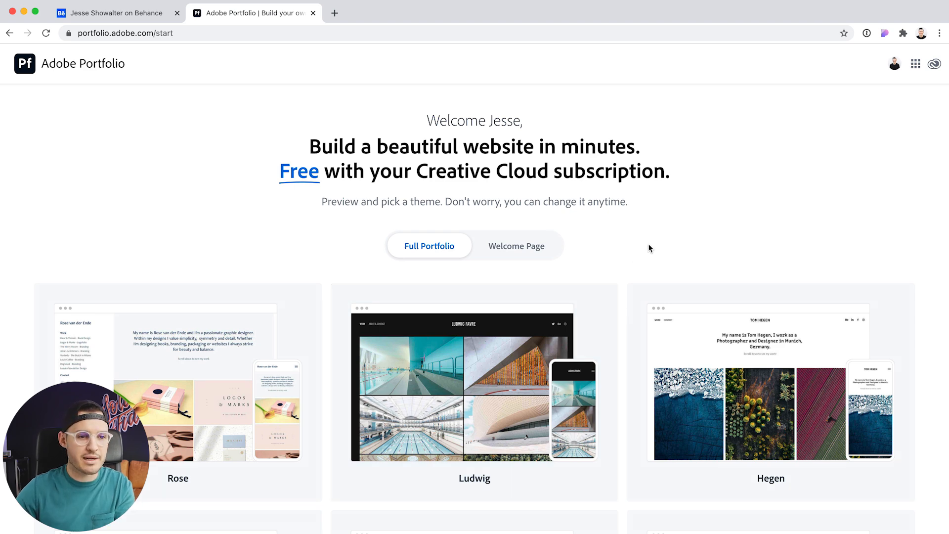
pyautogui.scroll(-3)
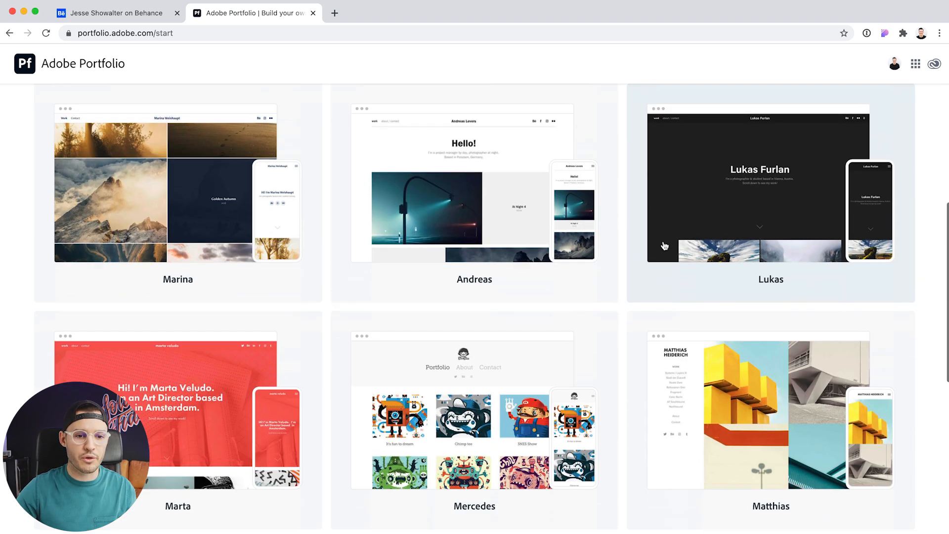
pyautogui.scroll(3)
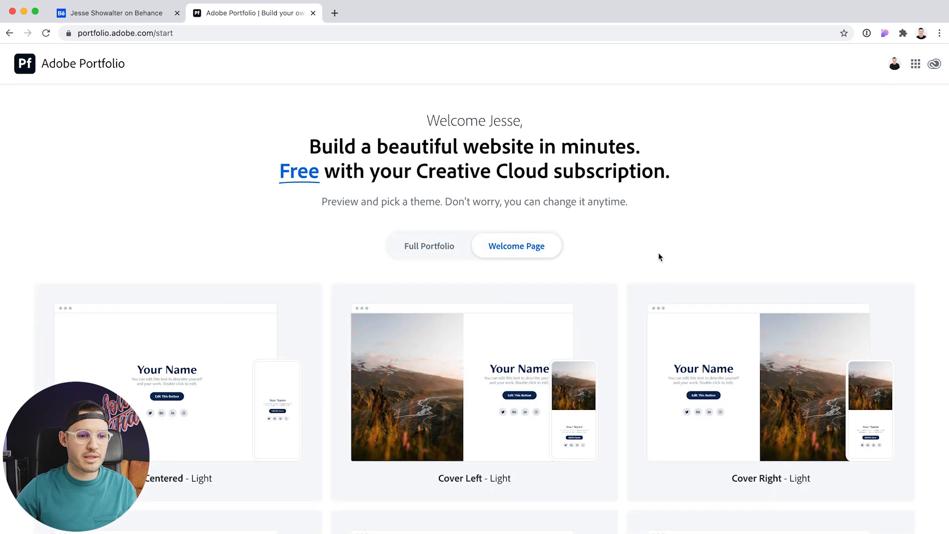
pyautogui.scroll(-3)
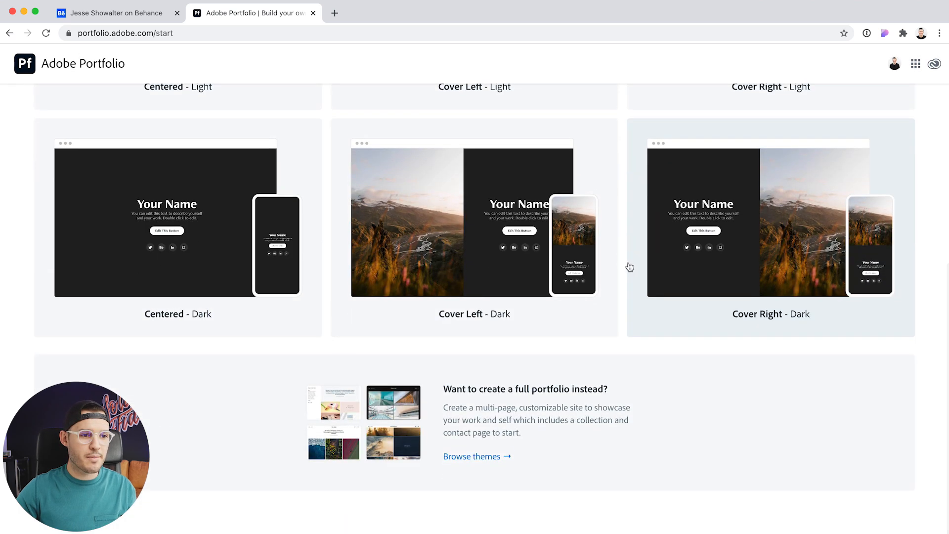
pyautogui.moveTo(668, 266)
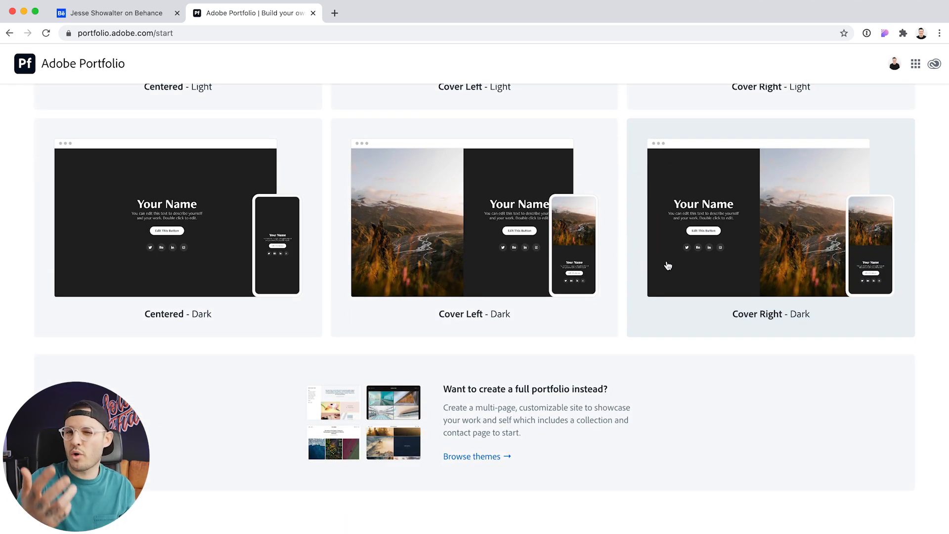
pyautogui.moveTo(659, 267)
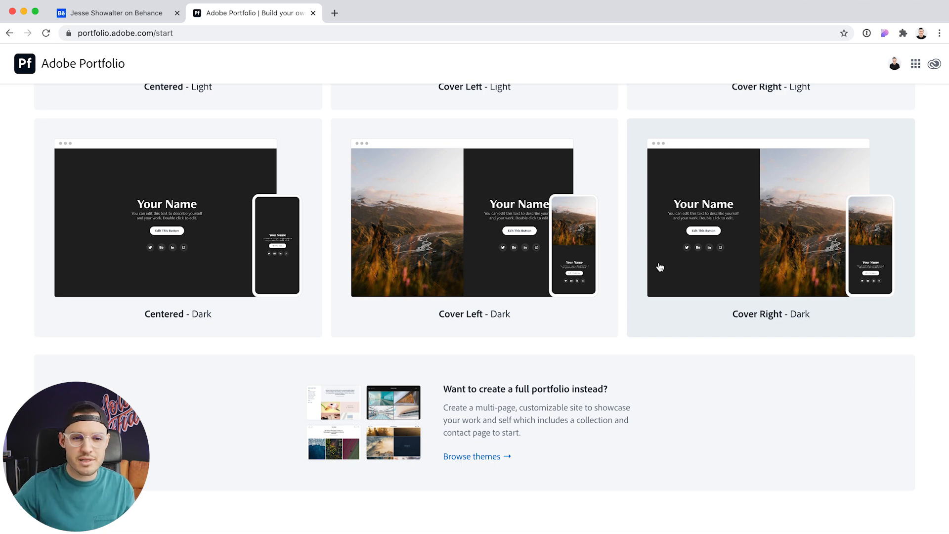
pyautogui.scroll(3)
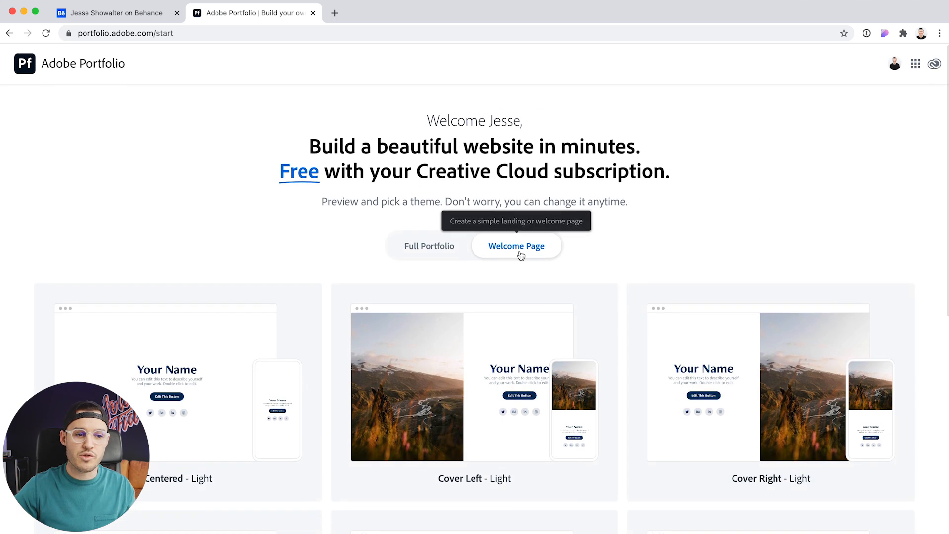
pyautogui.scroll(-3)
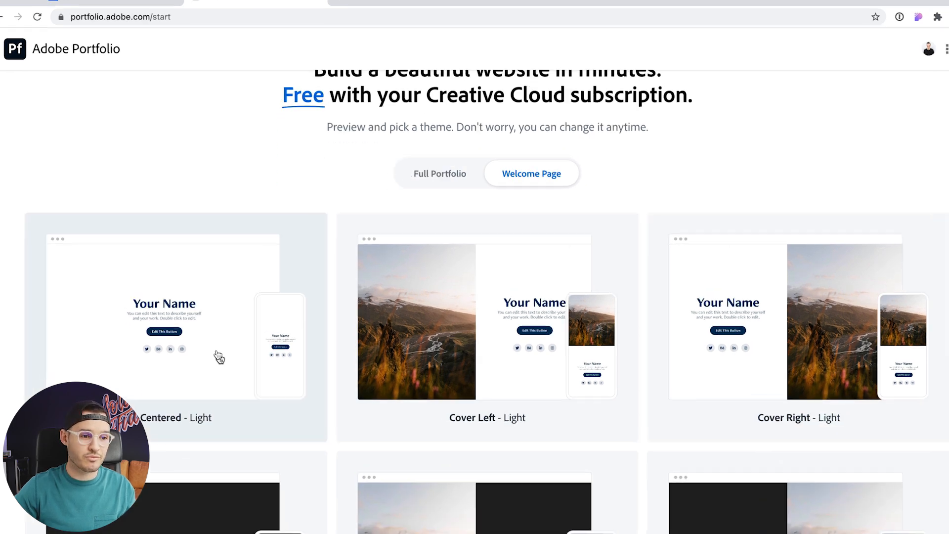
pyautogui.click(176, 327)
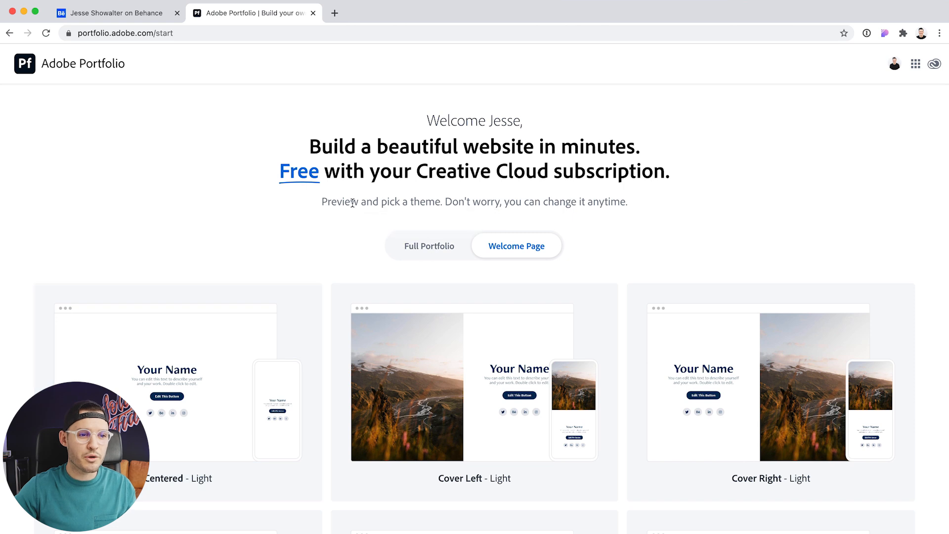
# Step: Switch back to Full Portfolio themes, glance at the Behance profile, and browse Rose, Ludwig and Hegen
pyautogui.click(428, 246)
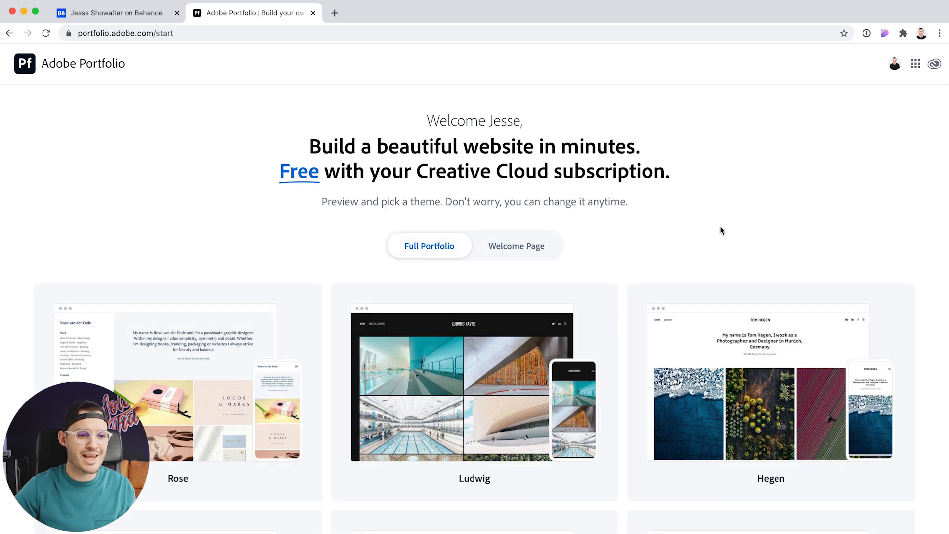
pyautogui.scroll(-3)
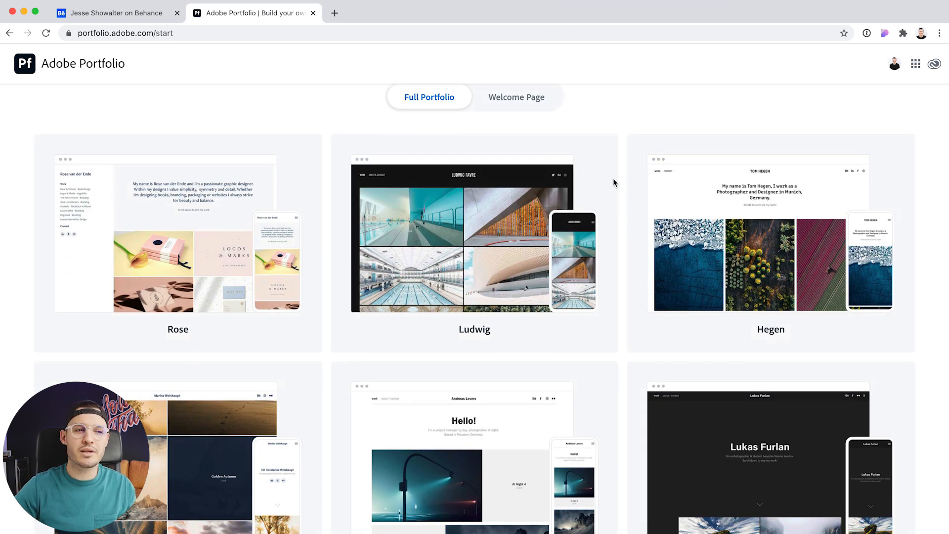
pyautogui.click(109, 13)
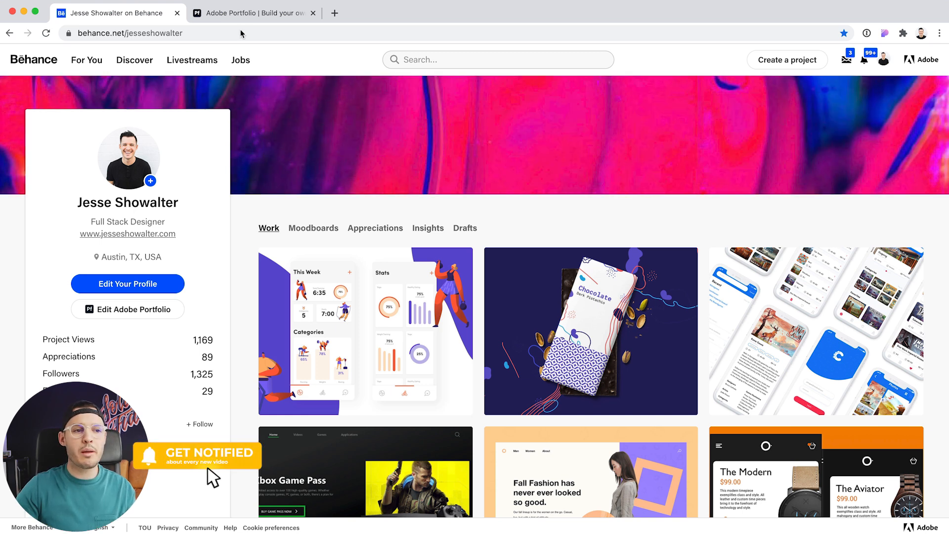
pyautogui.click(252, 12)
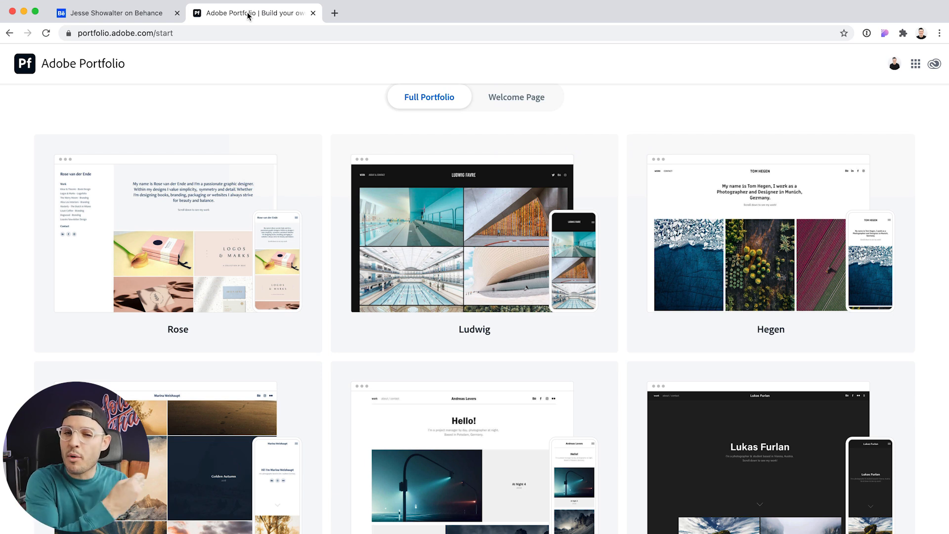
pyautogui.scroll(-3)
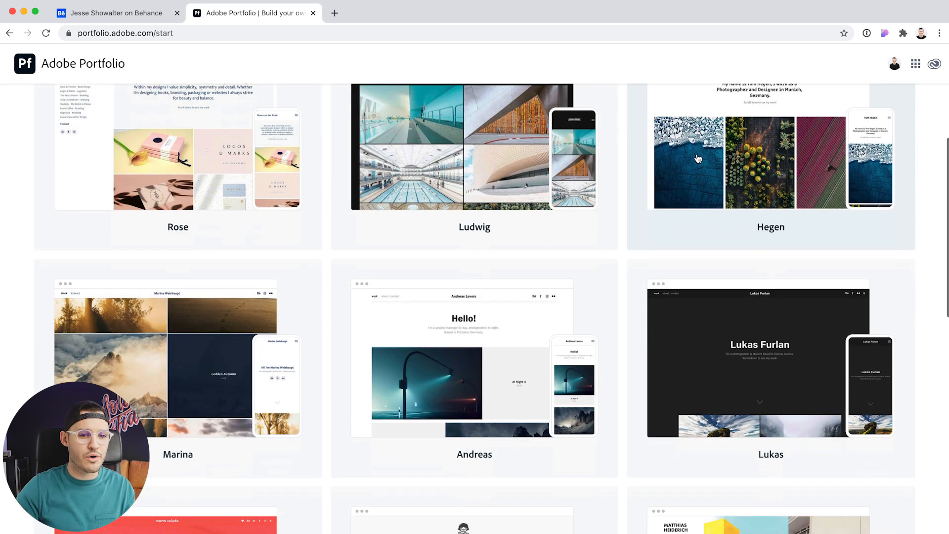
pyautogui.scroll(3)
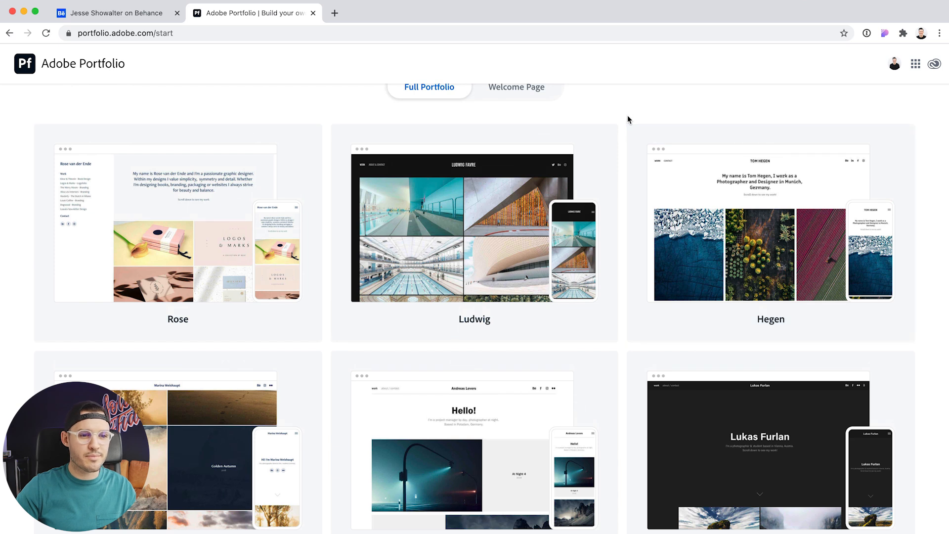
pyautogui.moveTo(503, 227)
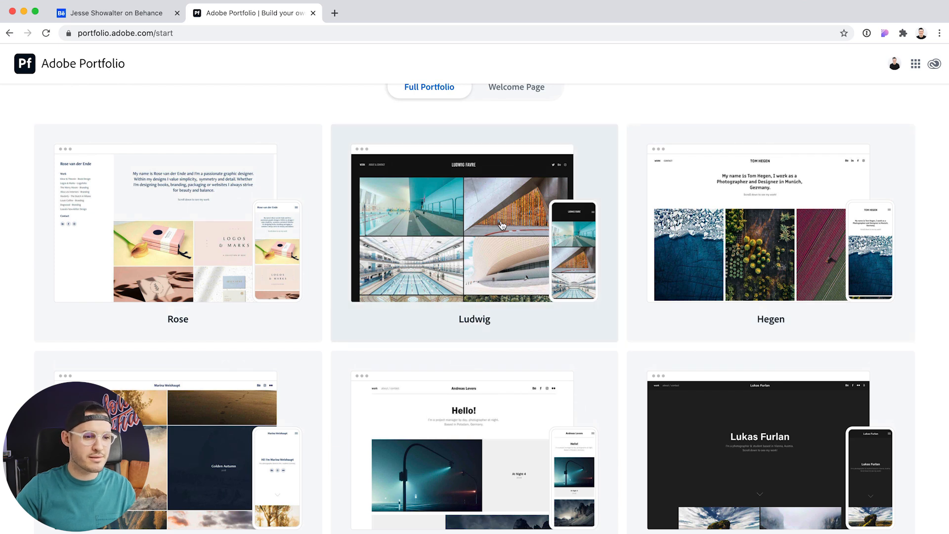
pyautogui.scroll(3)
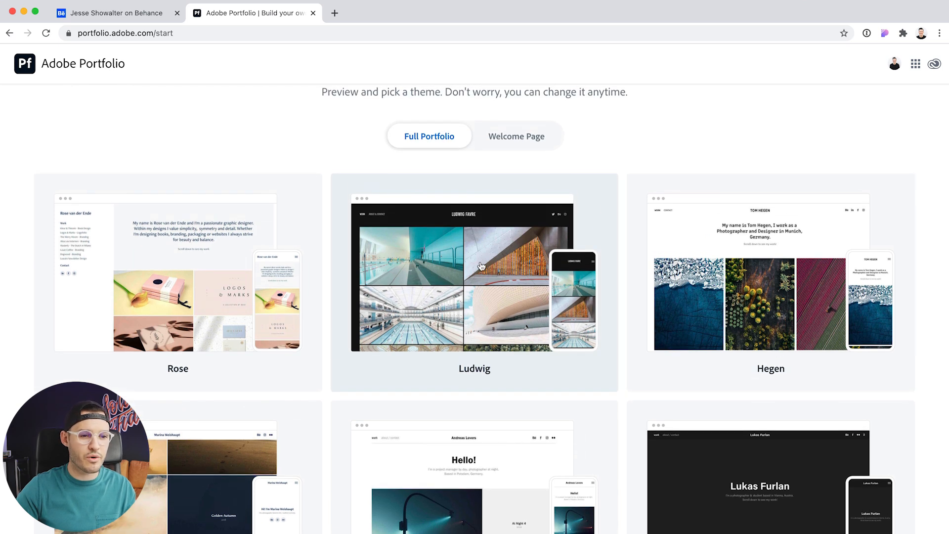
# Step: Preview the Ludwig theme and look over its sample Chinatown, New York project page
pyautogui.click(474, 273)
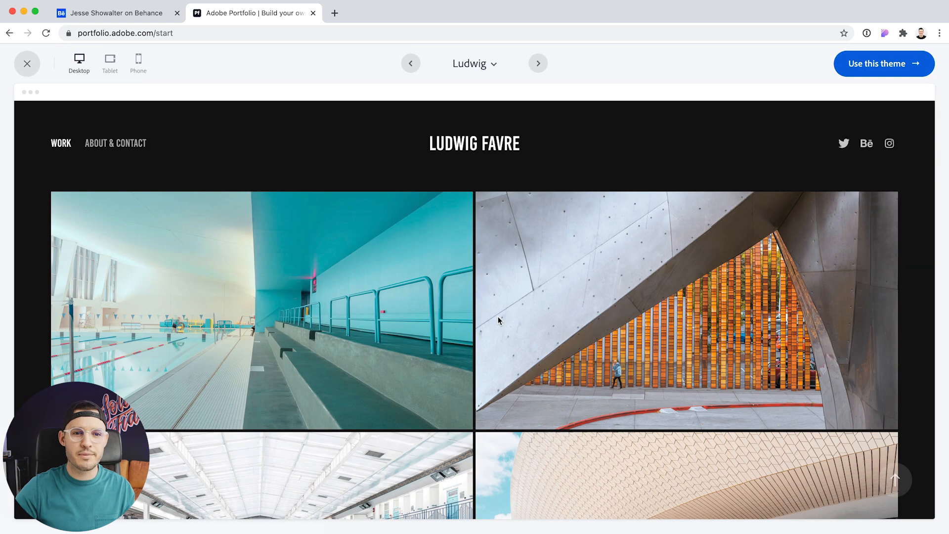
pyautogui.moveTo(103, 146)
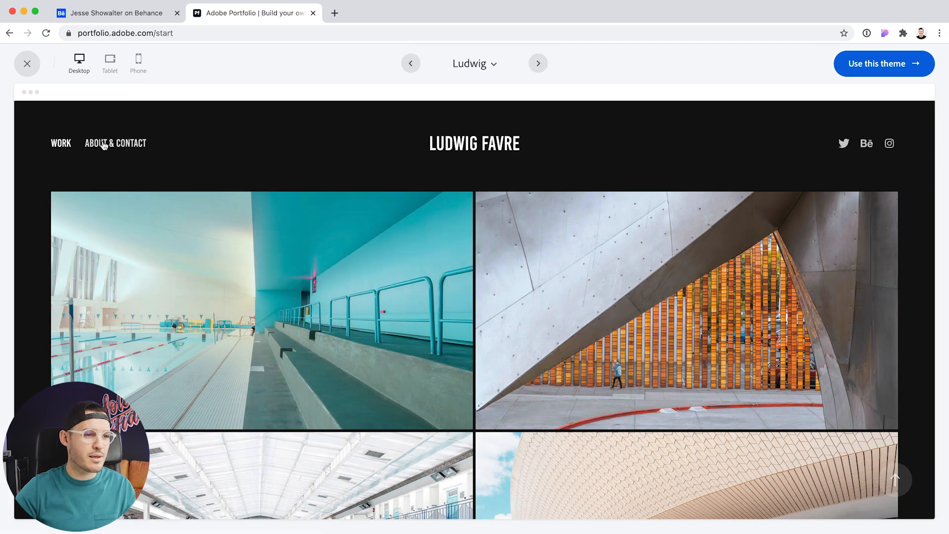
pyautogui.moveTo(495, 145)
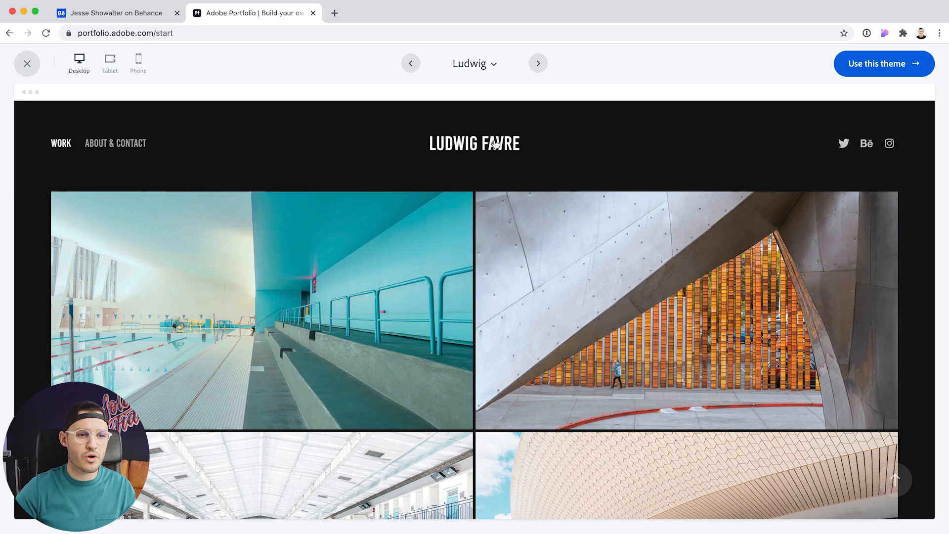
pyautogui.scroll(-3)
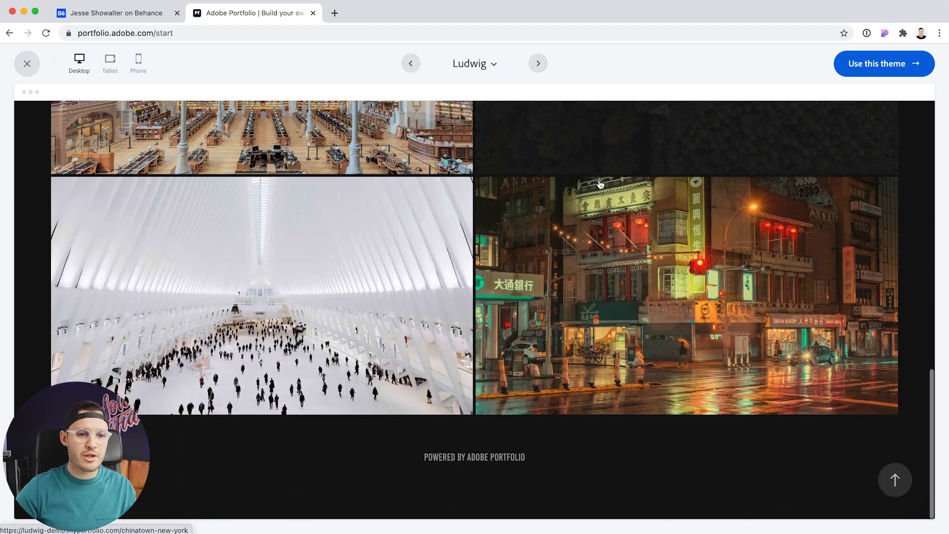
pyautogui.scroll(3)
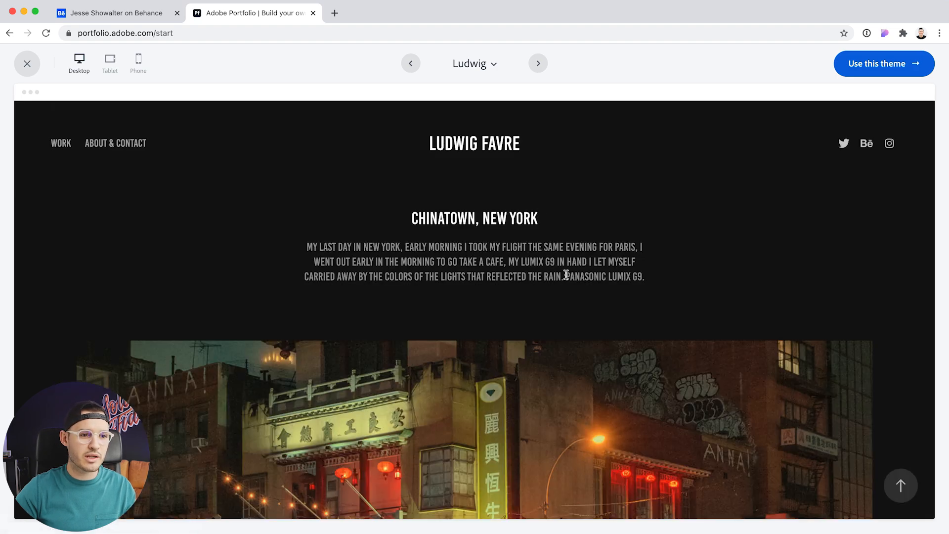
pyautogui.scroll(-3)
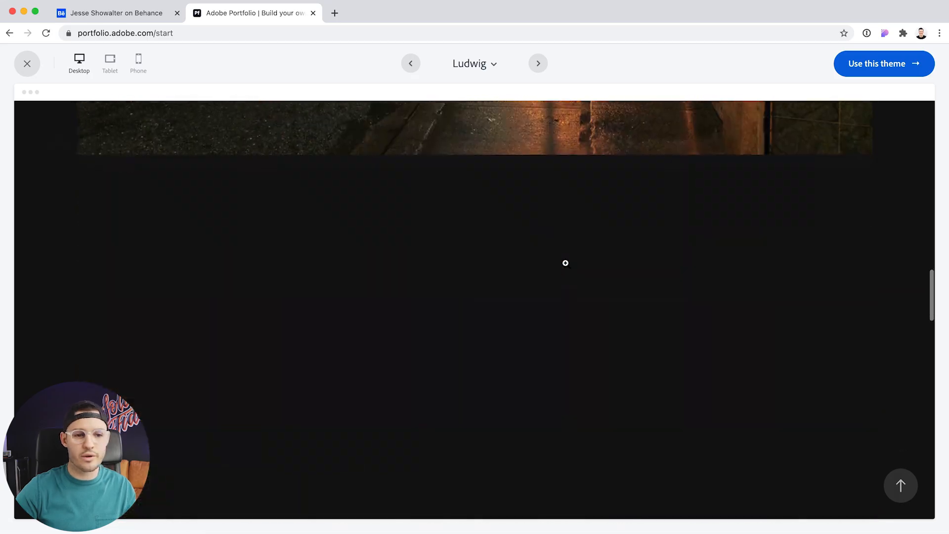
pyautogui.scroll(3)
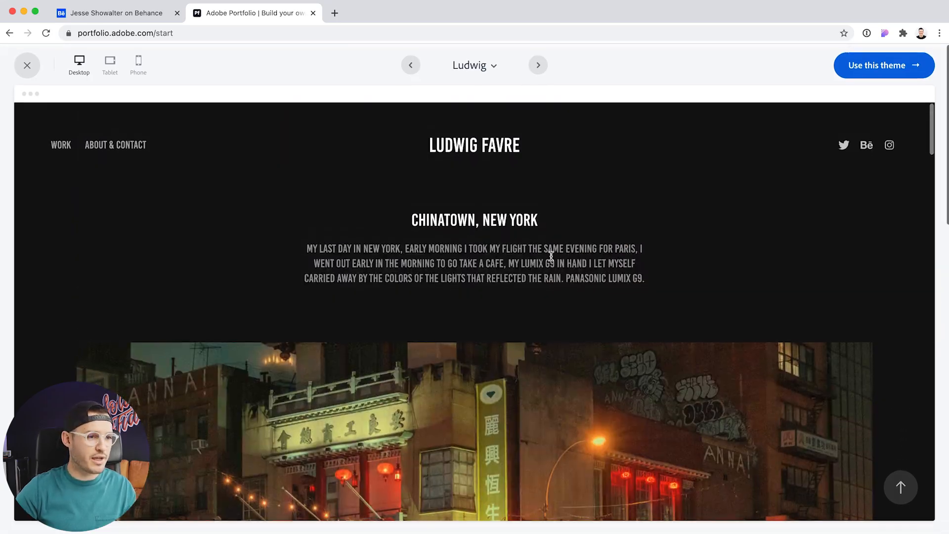
# Step: Check the theme at tablet and phone sizes, then preview the Rose theme at desktop size
pyautogui.click(109, 66)
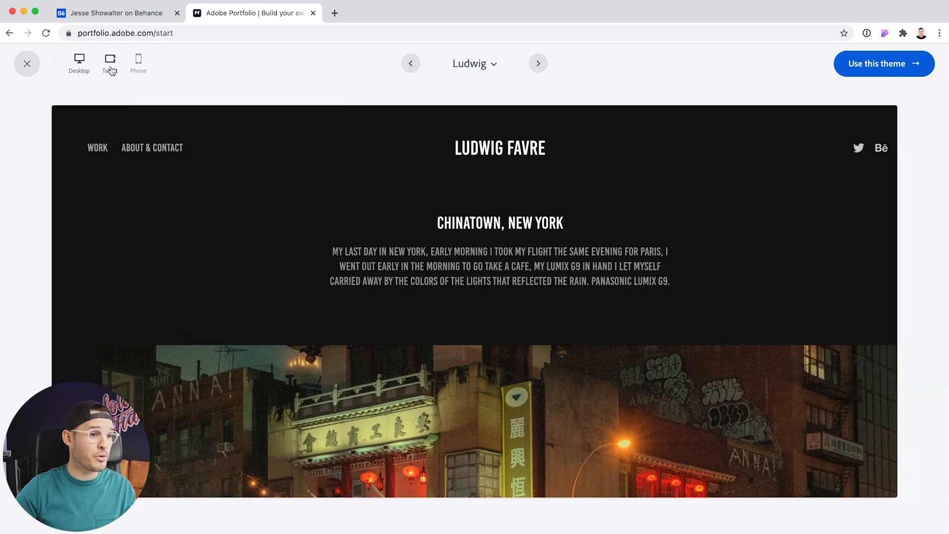
pyautogui.click(139, 60)
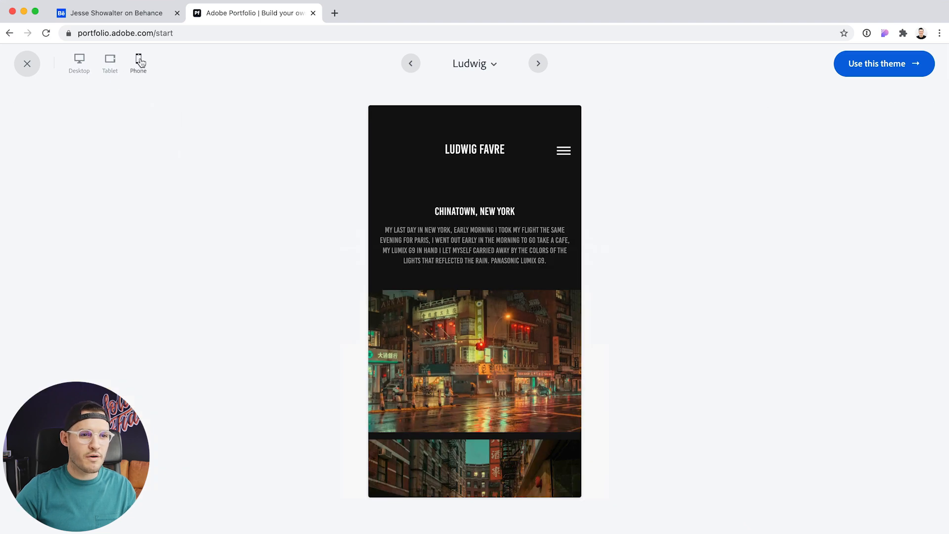
pyautogui.click(475, 63)
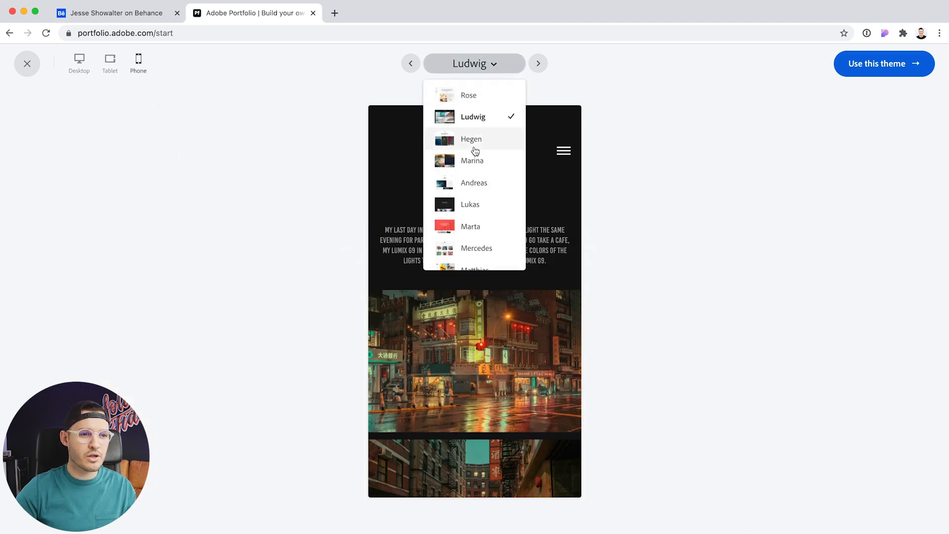
pyautogui.moveTo(481, 96)
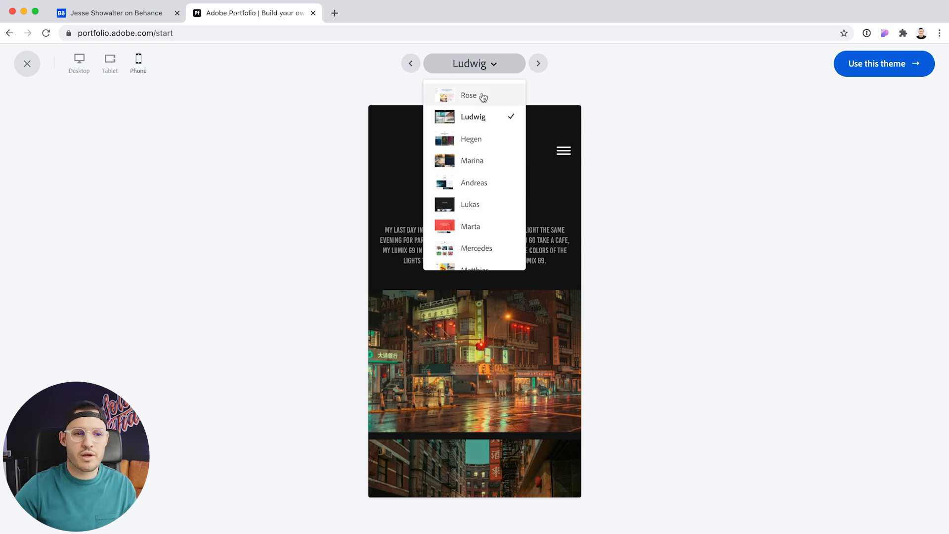
pyautogui.click(469, 95)
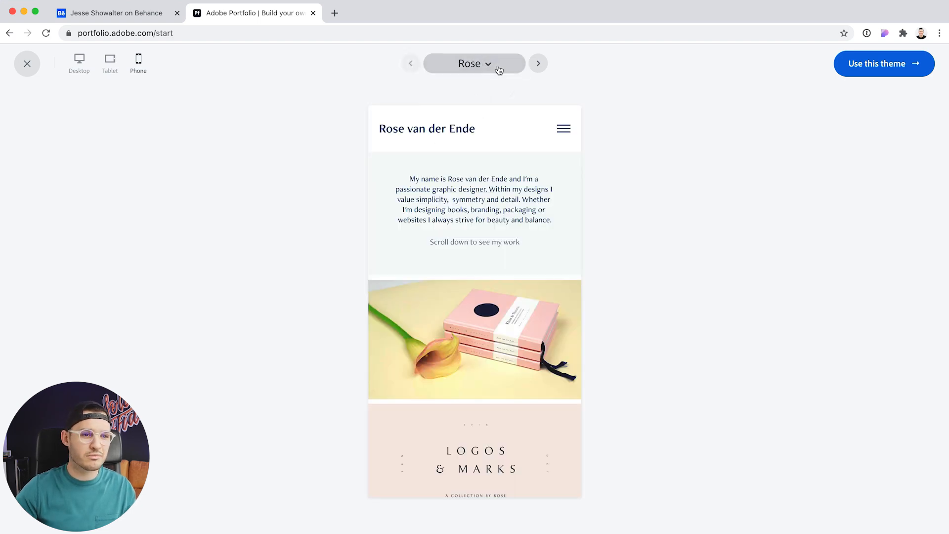
pyautogui.click(80, 59)
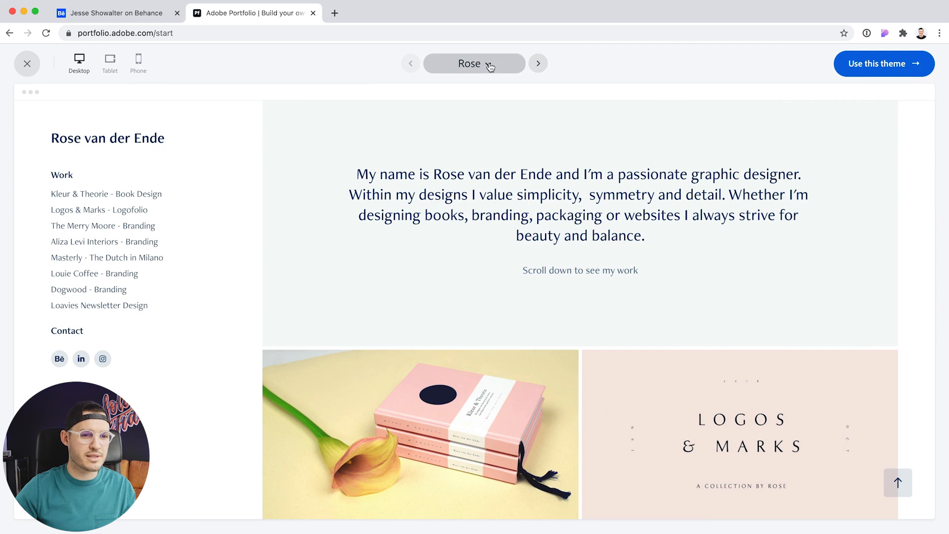
# Step: Compare the Hegen and Lukas themes, return to Ludwig and use it to build the site
pyautogui.click(537, 63)
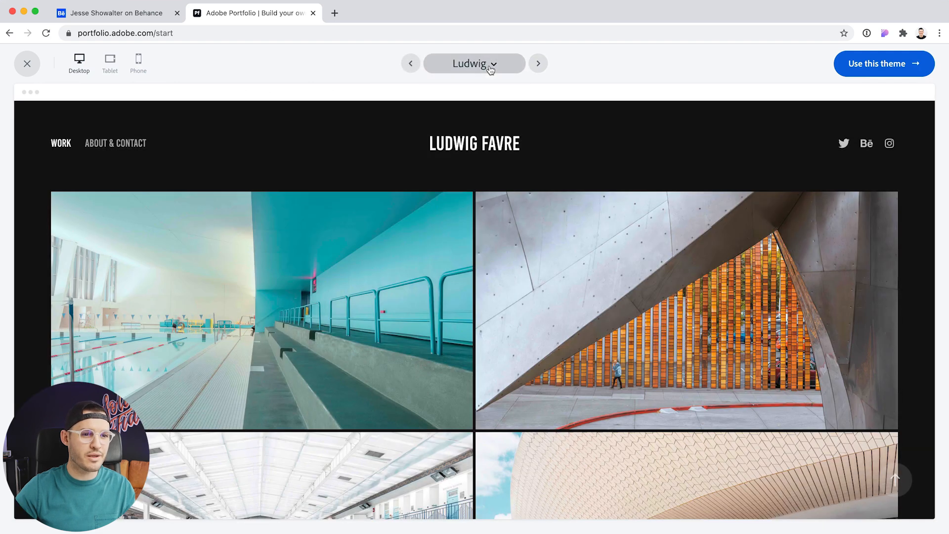
pyautogui.click(538, 63)
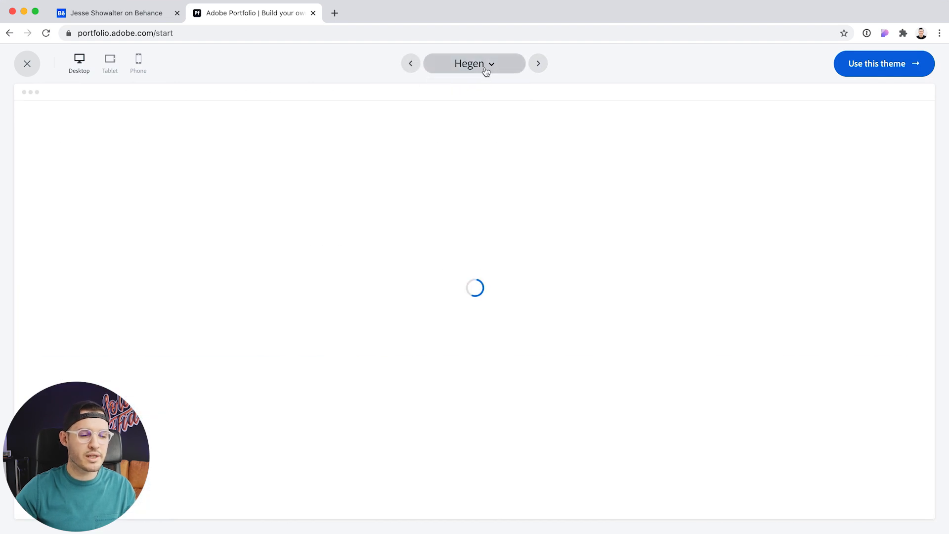
pyautogui.click(473, 63)
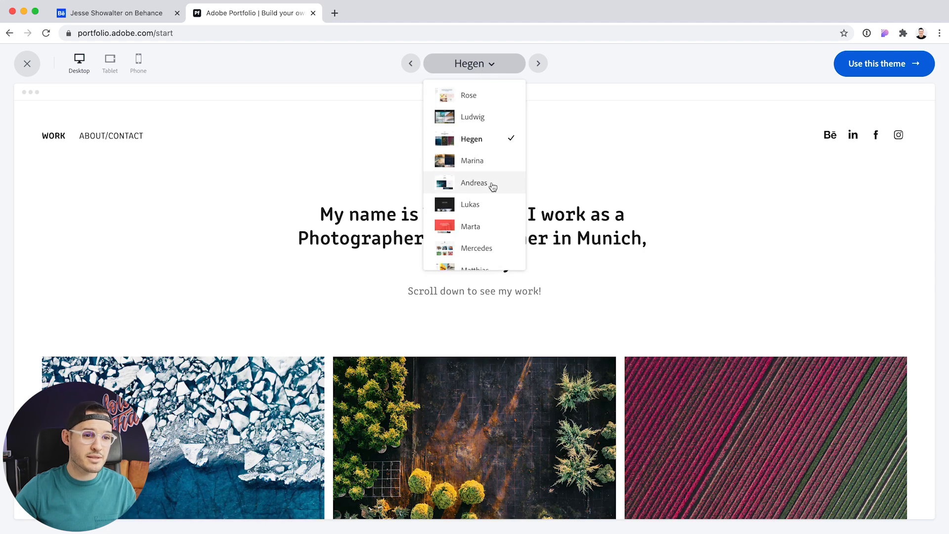
pyautogui.click(471, 204)
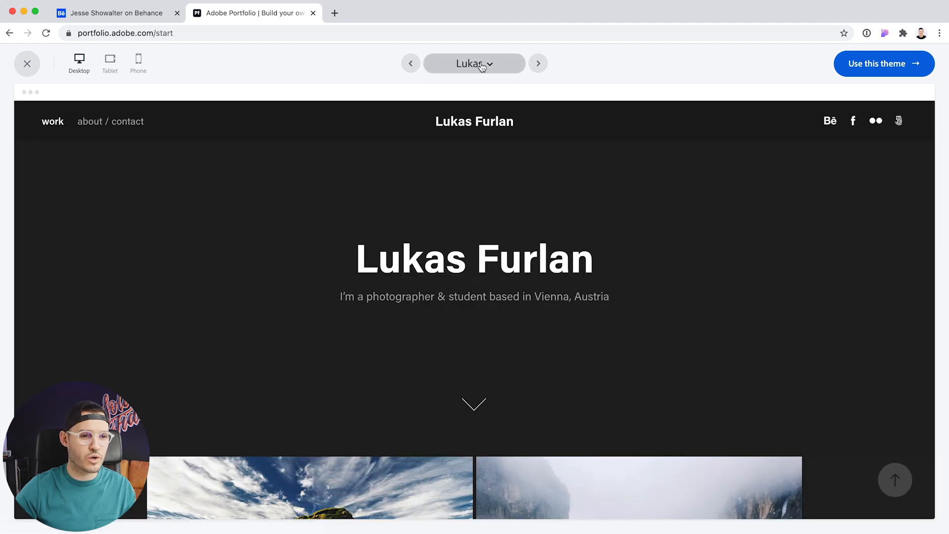
pyautogui.click(538, 63)
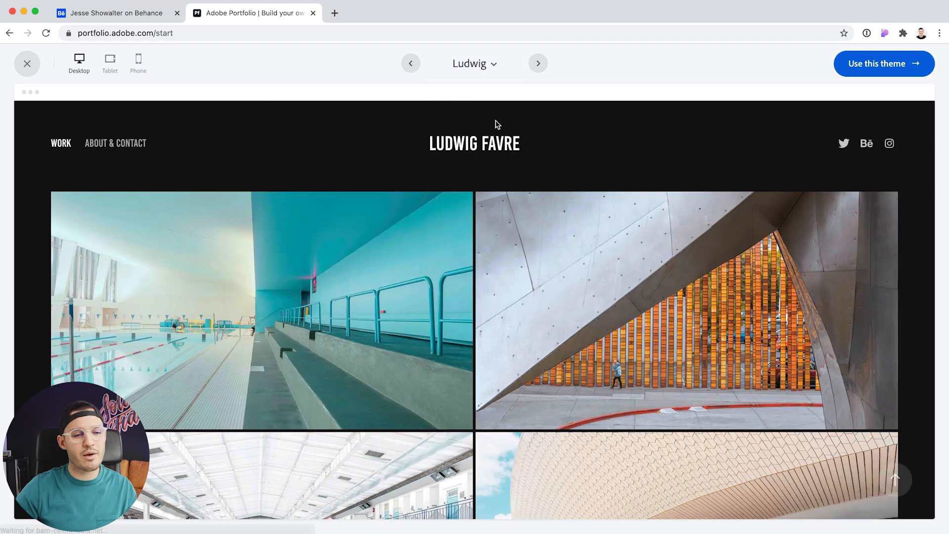
pyautogui.moveTo(120, 145)
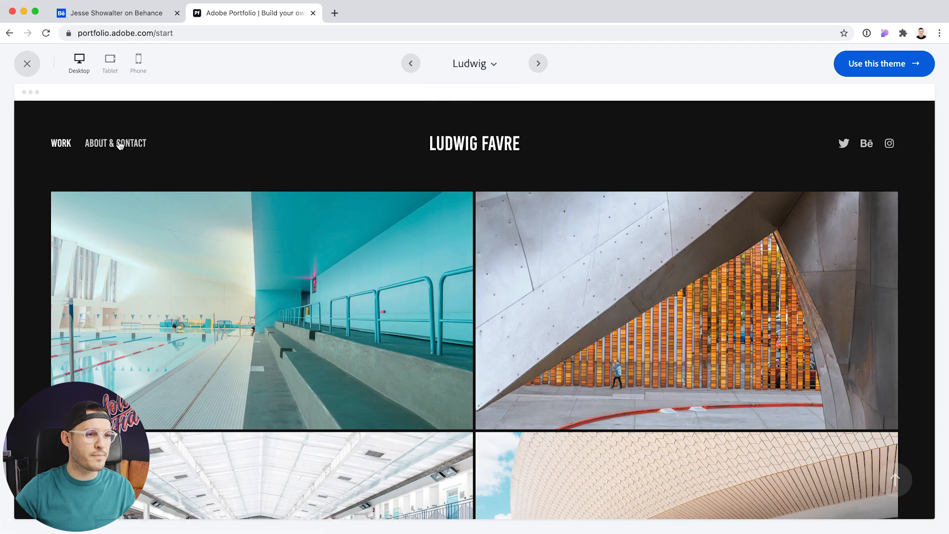
pyautogui.click(883, 63)
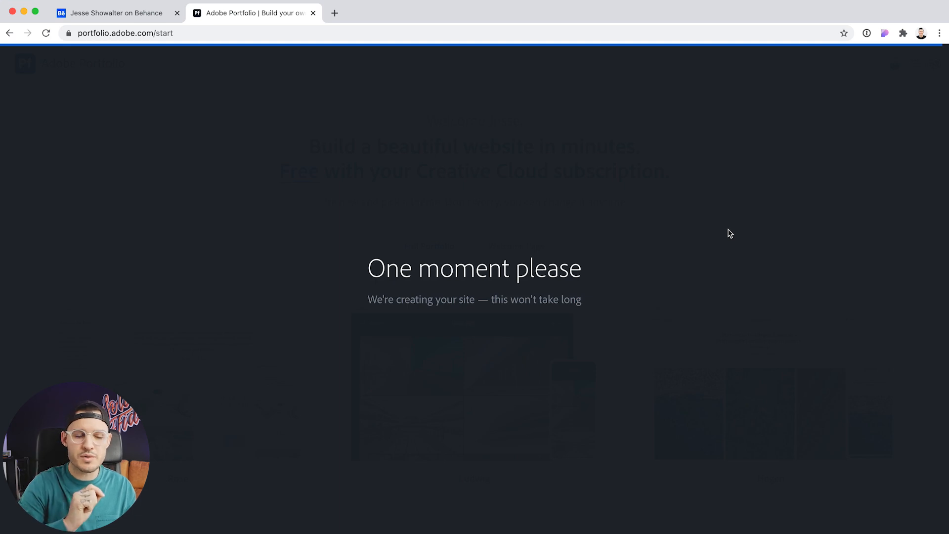
pyautogui.moveTo(383, 311)
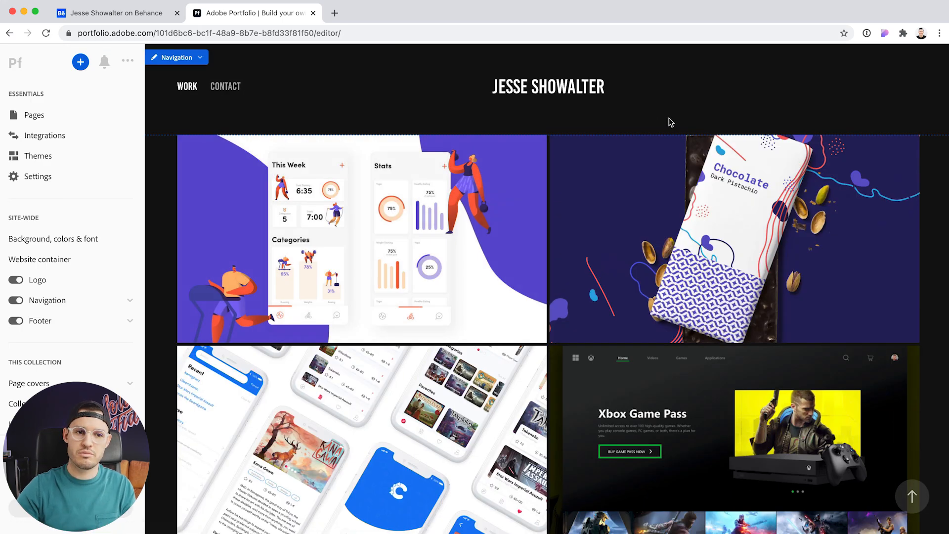
# Step: Look over the imported Work grid and open the Fitness & Health iOS App Concept project page
pyautogui.scroll(-3)
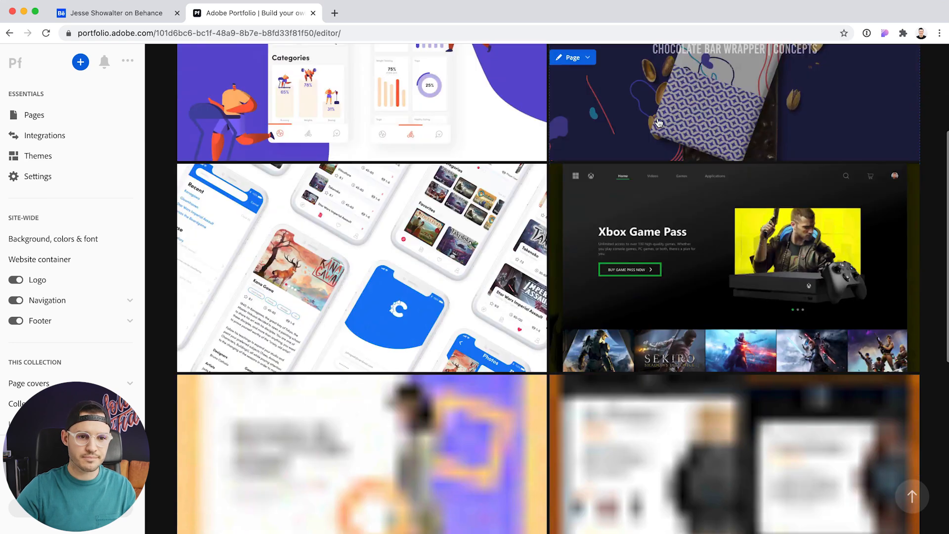
pyautogui.scroll(3)
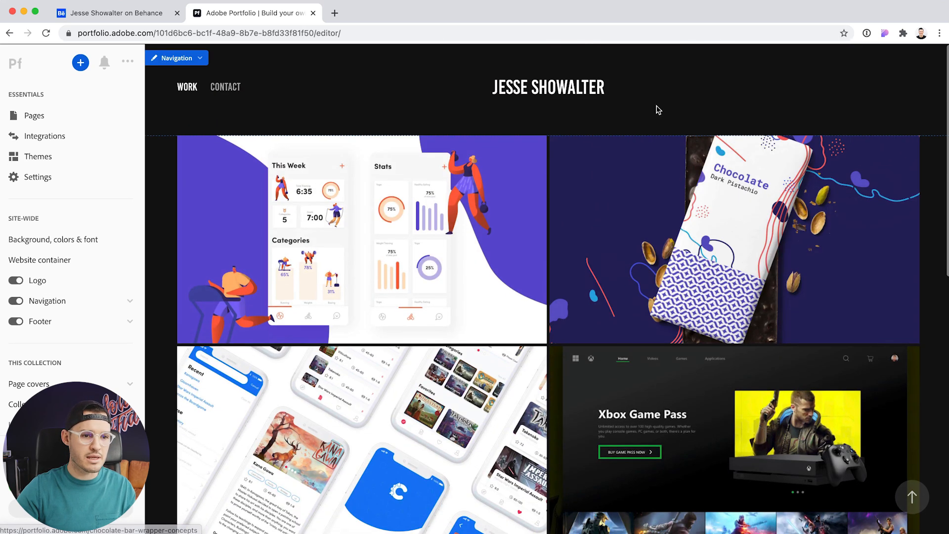
pyautogui.click(187, 87)
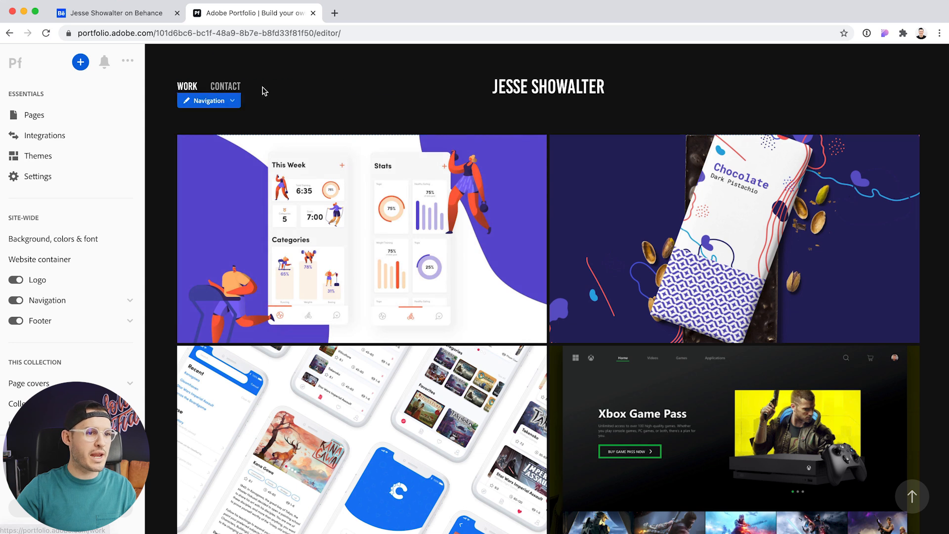
pyautogui.click(206, 91)
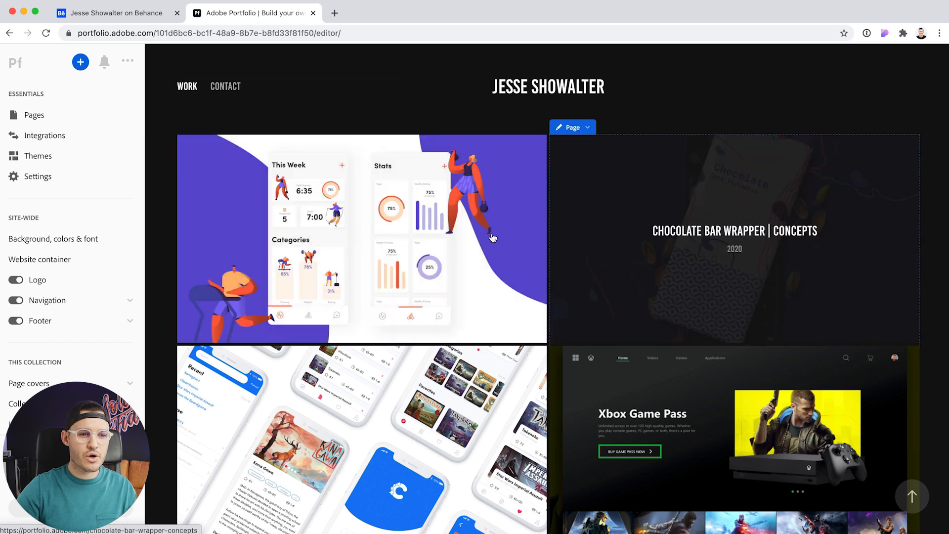
pyautogui.click(360, 243)
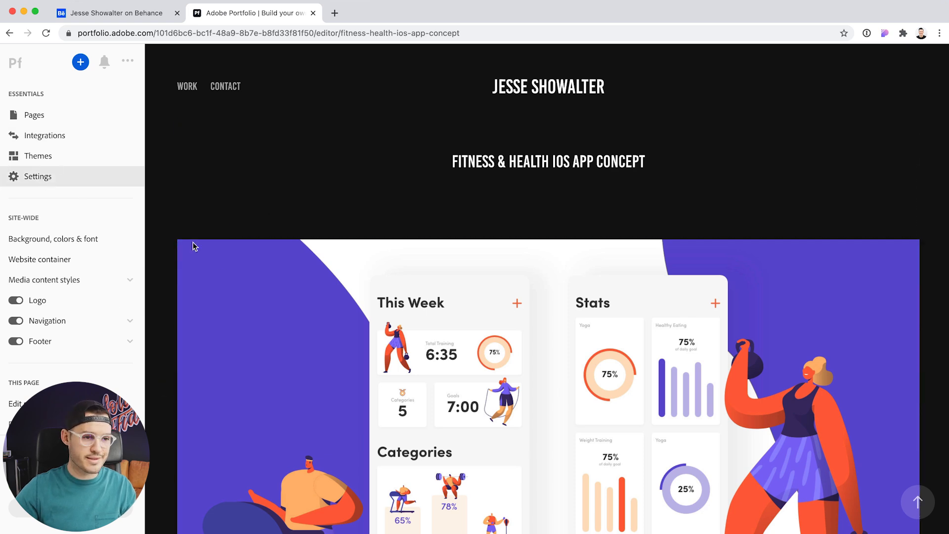
pyautogui.scroll(-3)
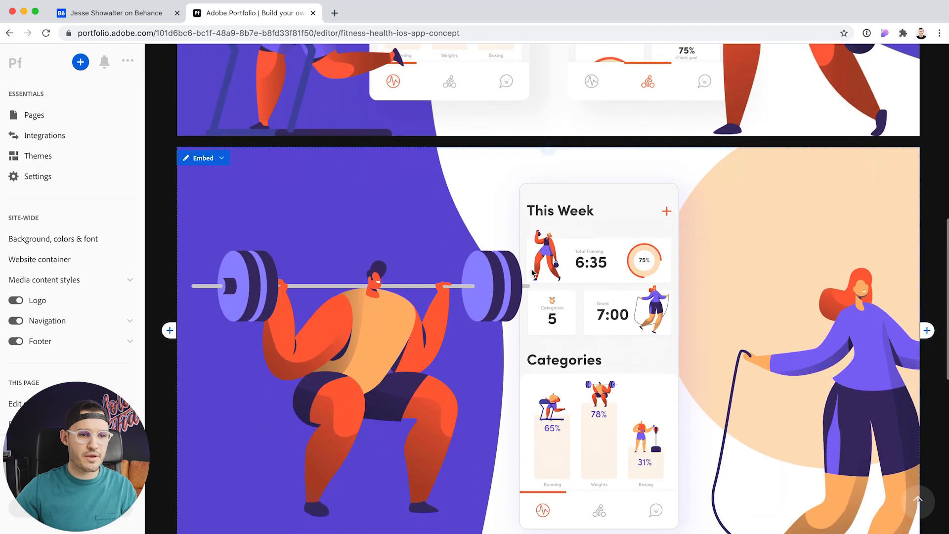
pyautogui.scroll(3)
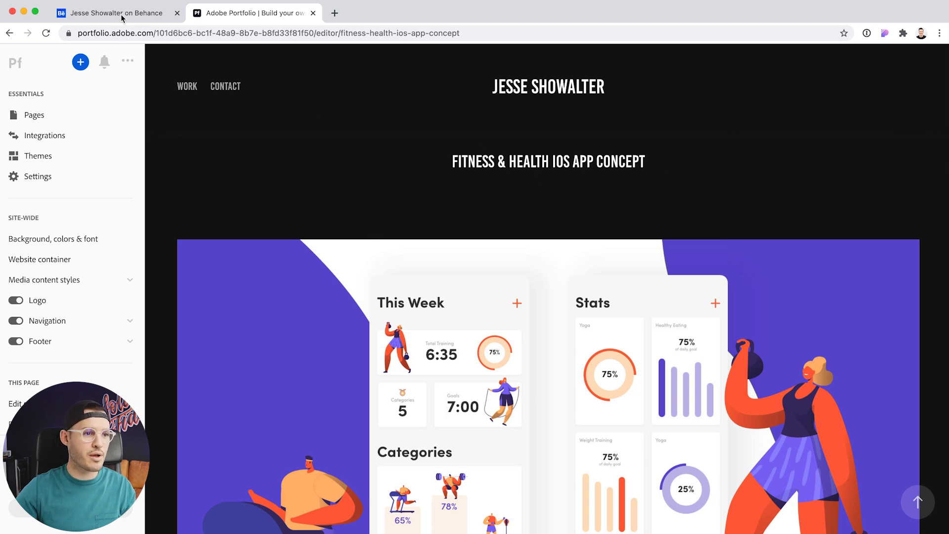
pyautogui.click(112, 12)
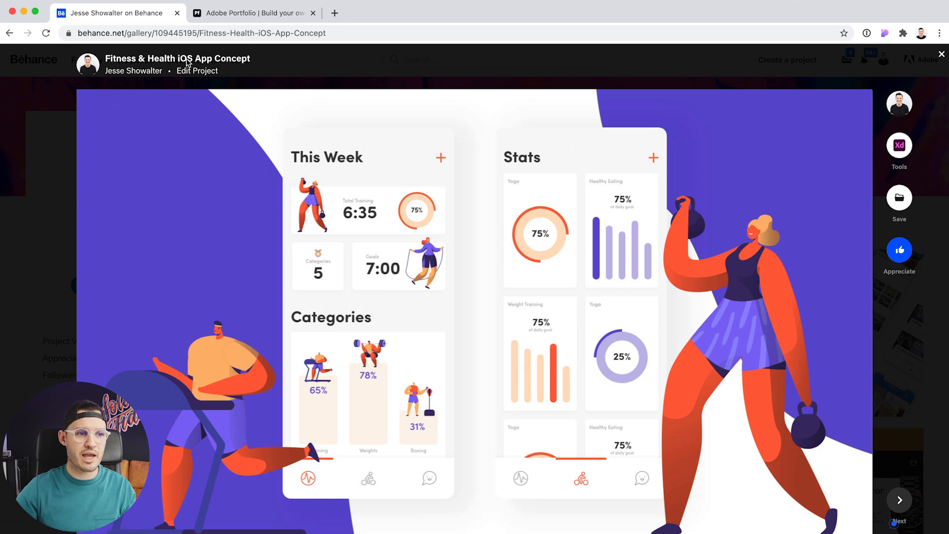
pyautogui.click(253, 13)
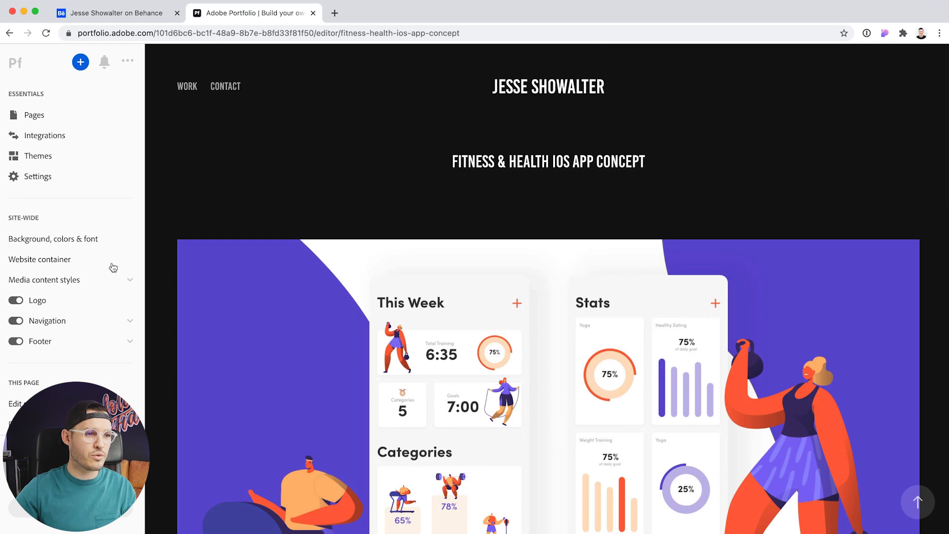
# Step: View the Work home page and the Pages list showing six imported projects plus Contact
pyautogui.click(34, 115)
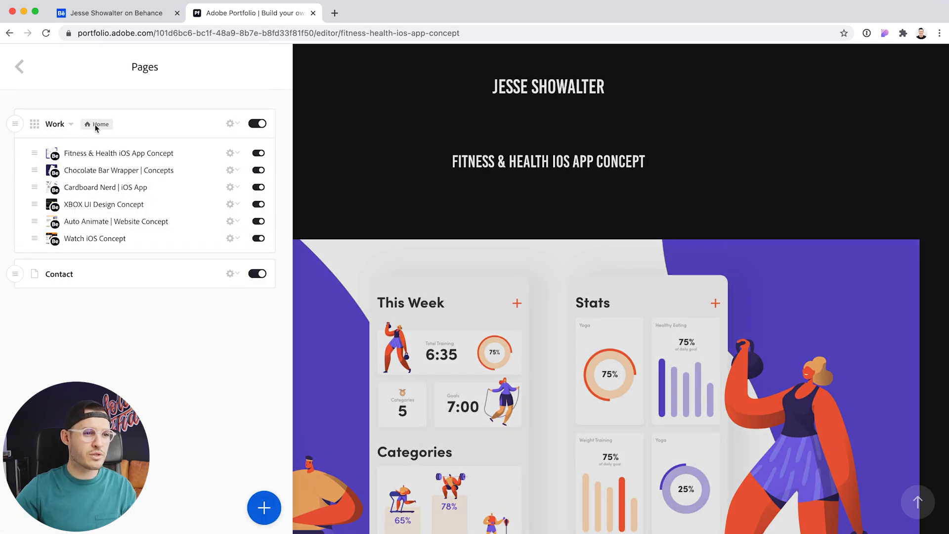
pyautogui.click(18, 66)
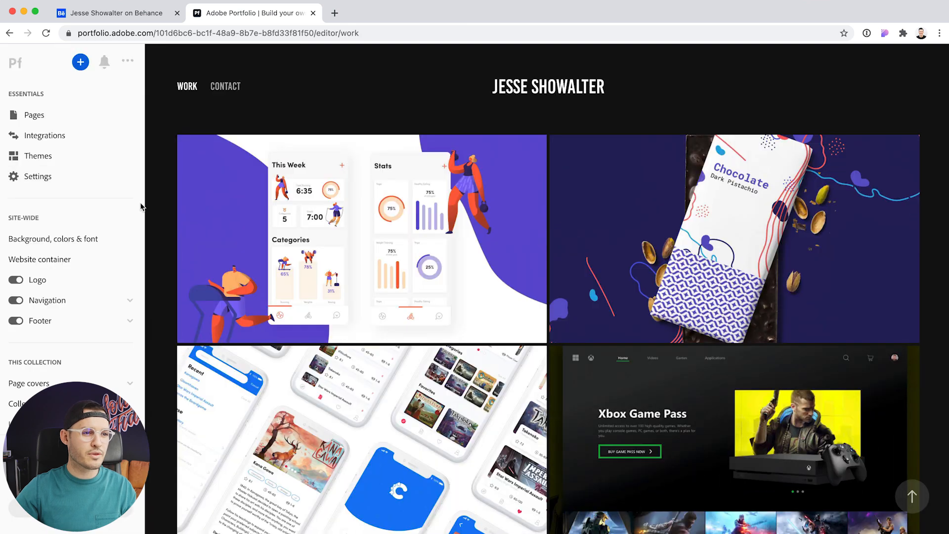
pyautogui.click(34, 114)
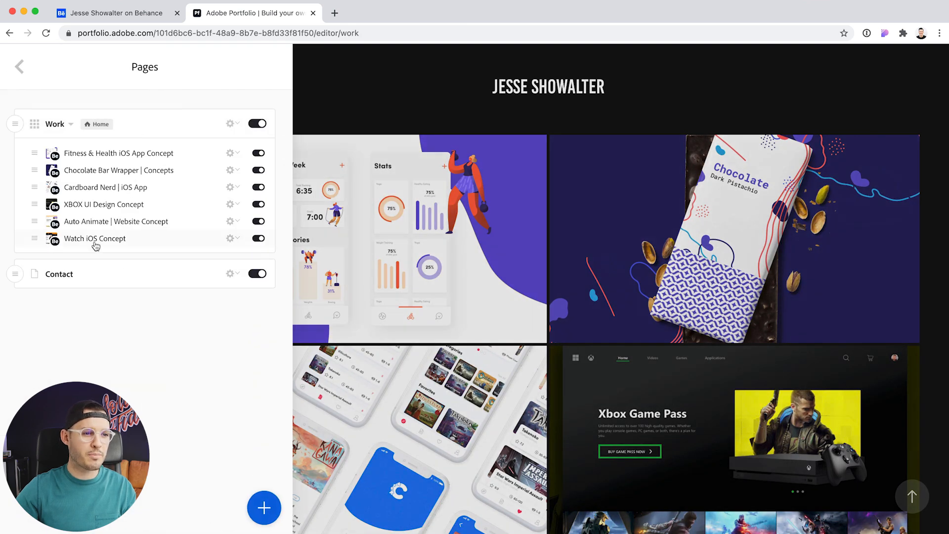
pyautogui.moveTo(541, 219)
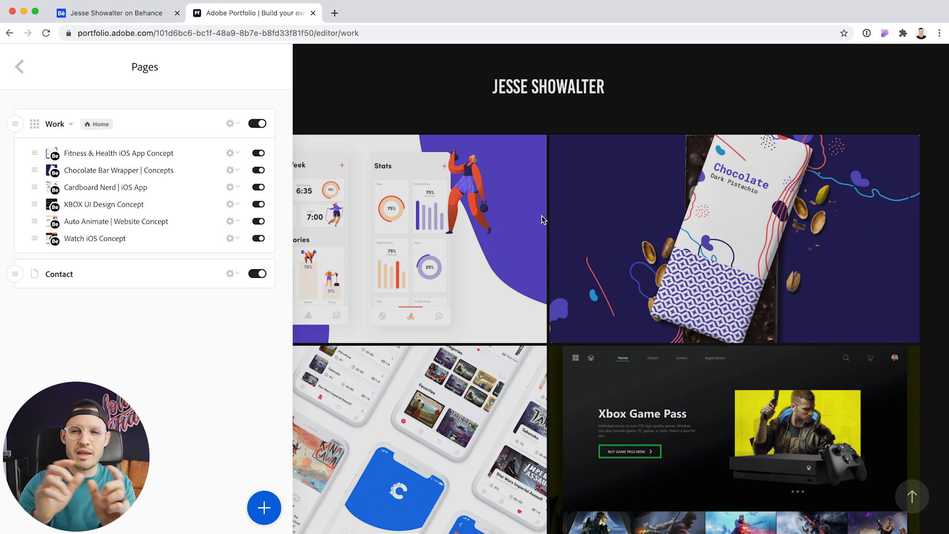
pyautogui.moveTo(495, 94)
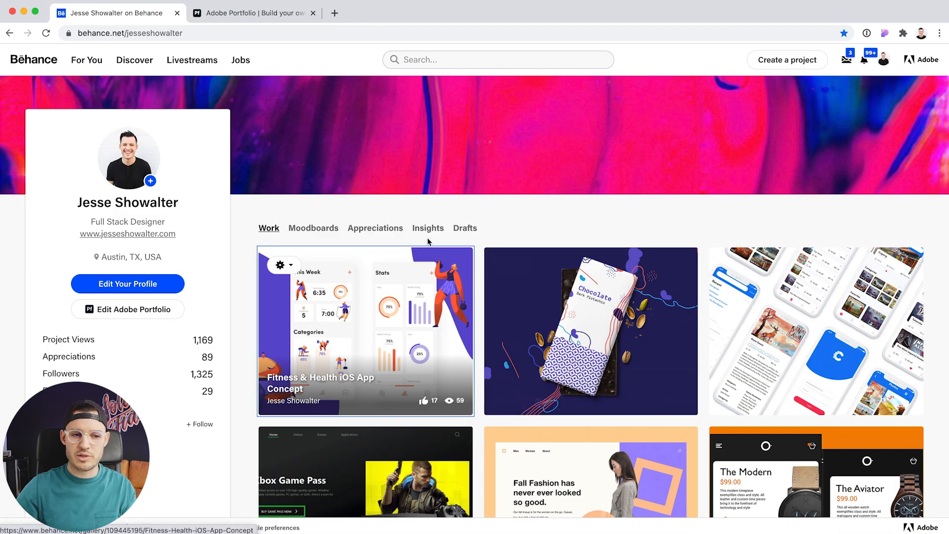
pyautogui.moveTo(802, 309)
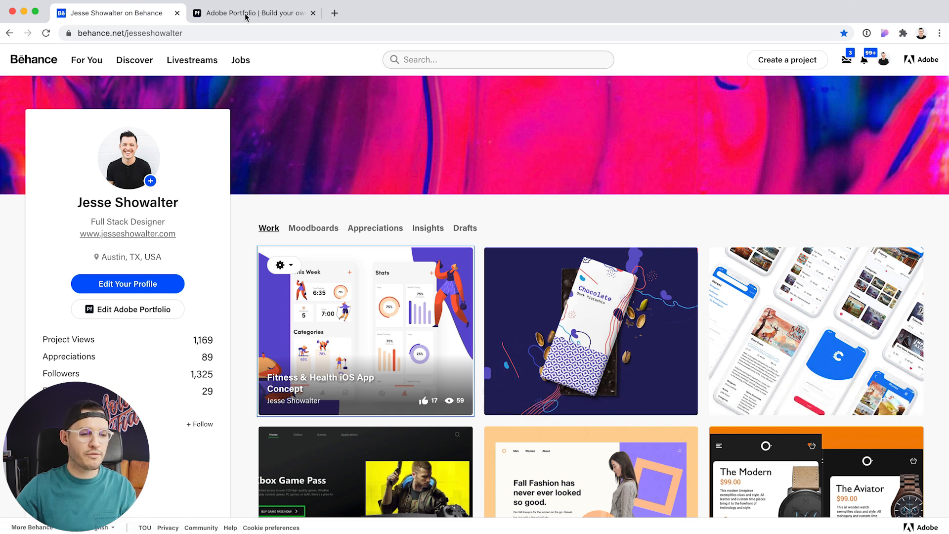
# Step: Return to the site editor and hide the Chocolate Bar Wrapper project from the Work grid
pyautogui.click(248, 13)
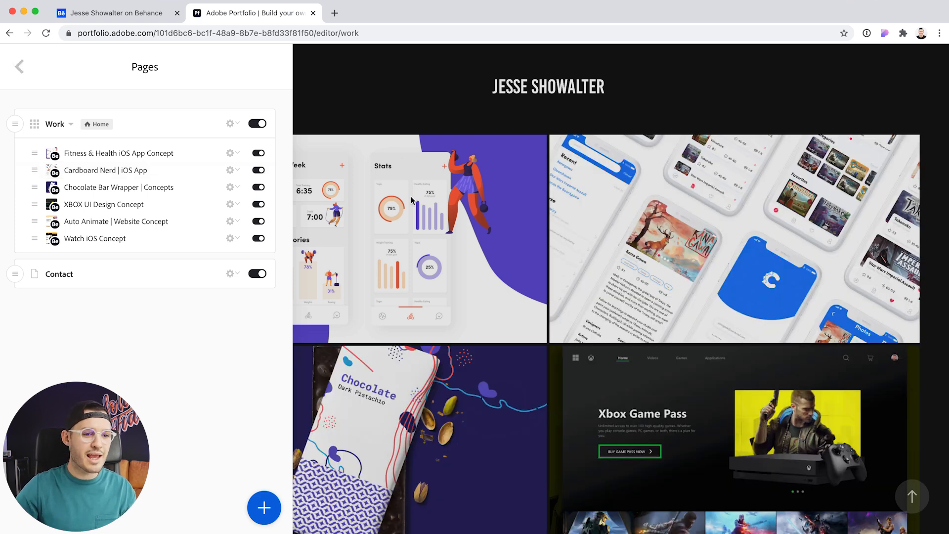
pyautogui.scroll(-3)
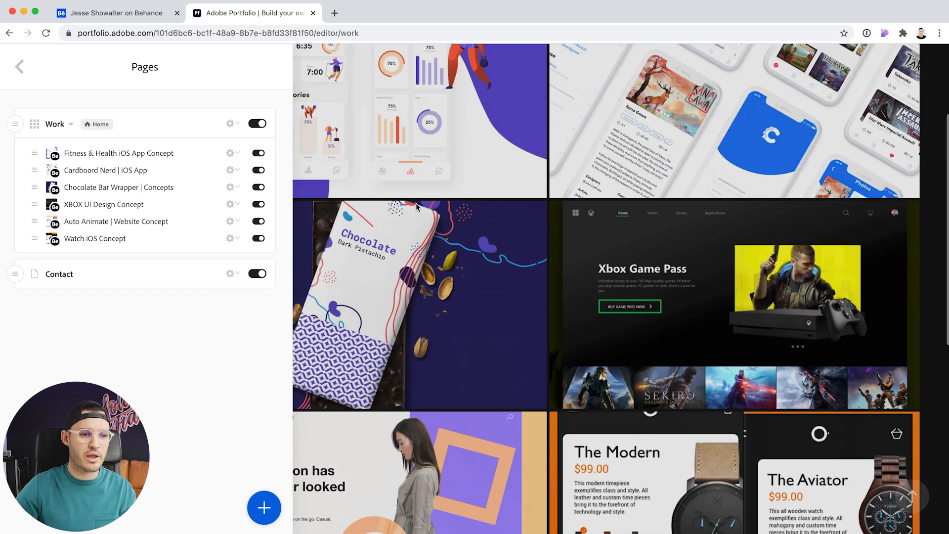
pyautogui.click(254, 187)
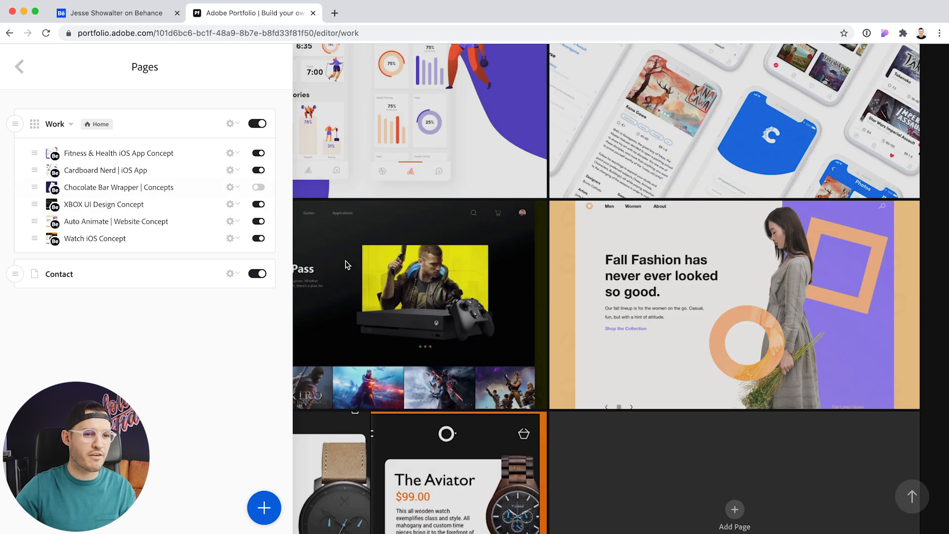
pyautogui.scroll(3)
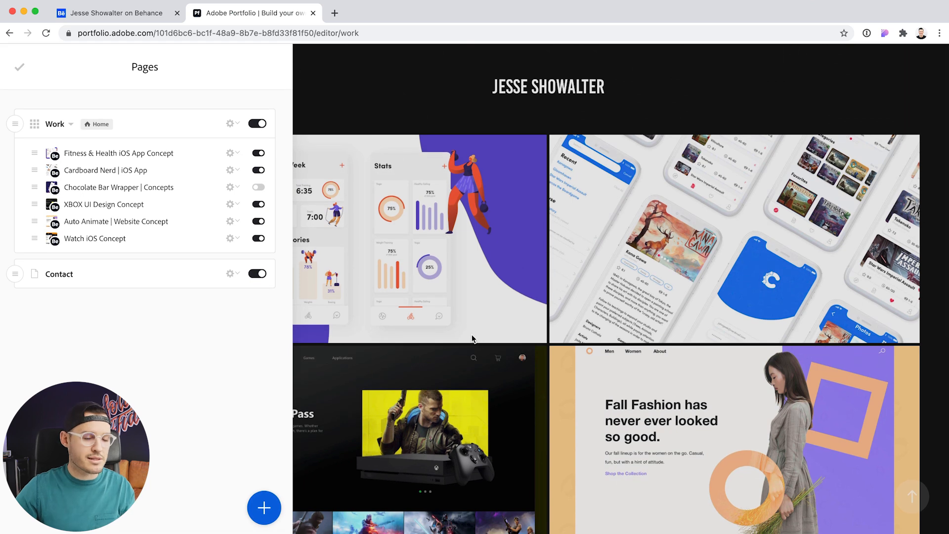
pyautogui.moveTo(568, 280)
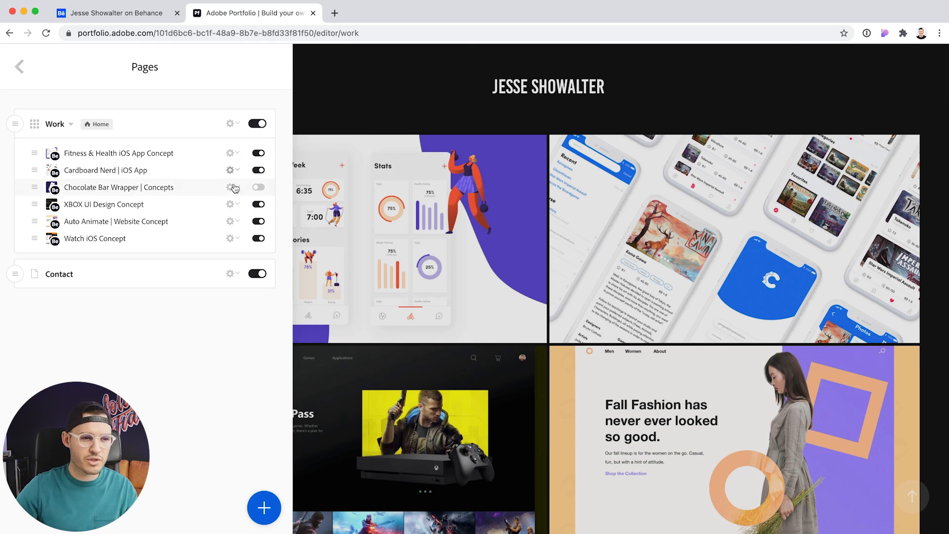
pyautogui.moveTo(238, 172)
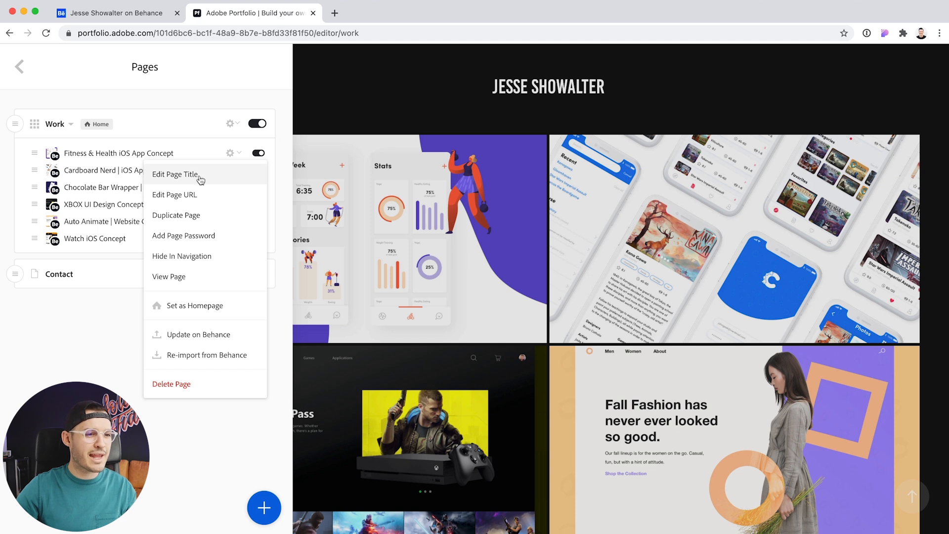
pyautogui.moveTo(216, 218)
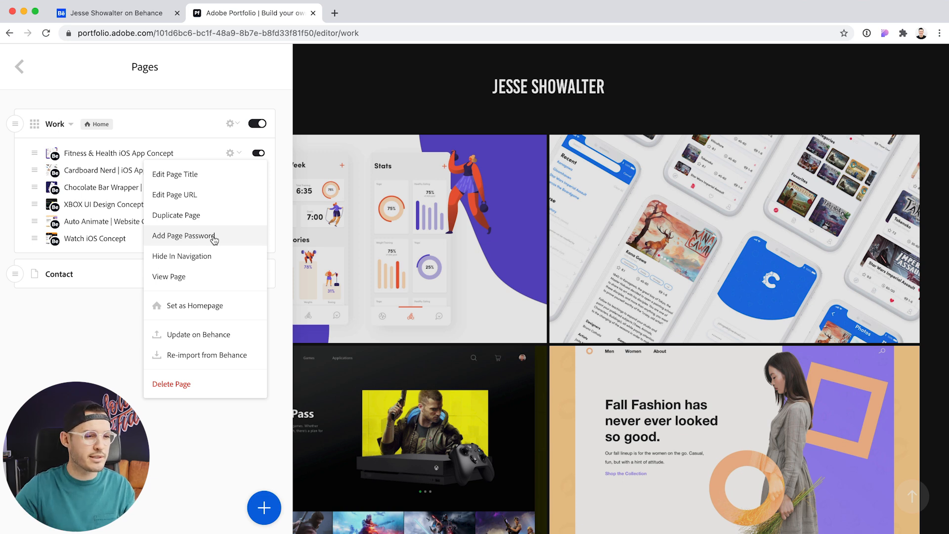
pyautogui.moveTo(200, 281)
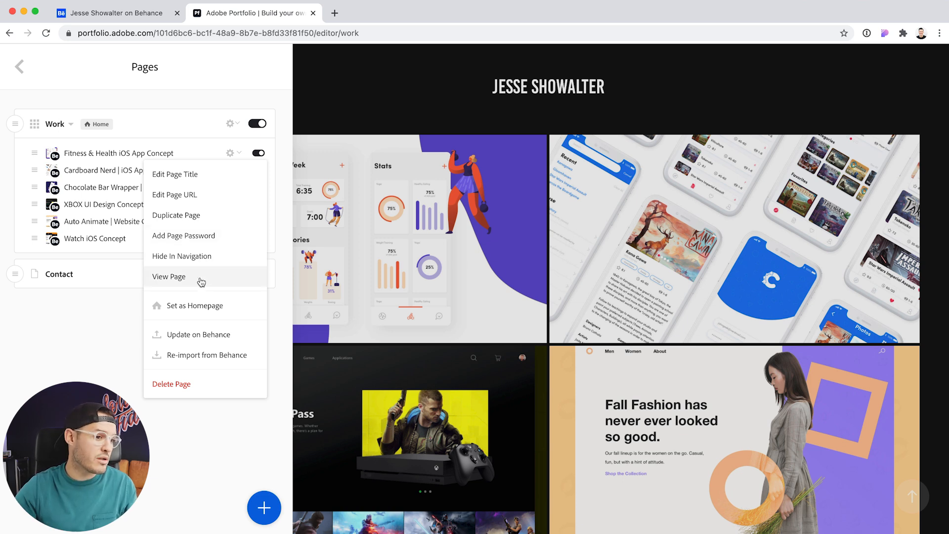
pyautogui.moveTo(228, 289)
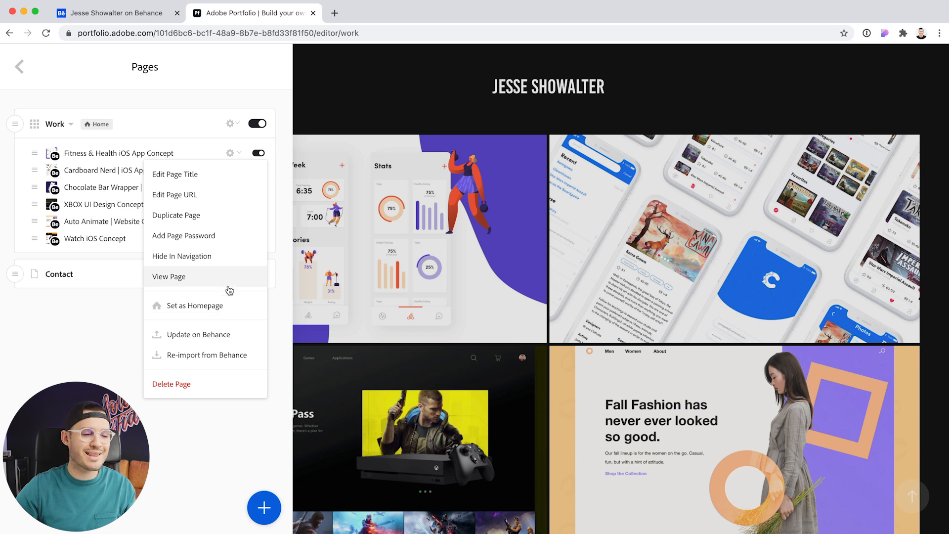
pyautogui.moveTo(184, 408)
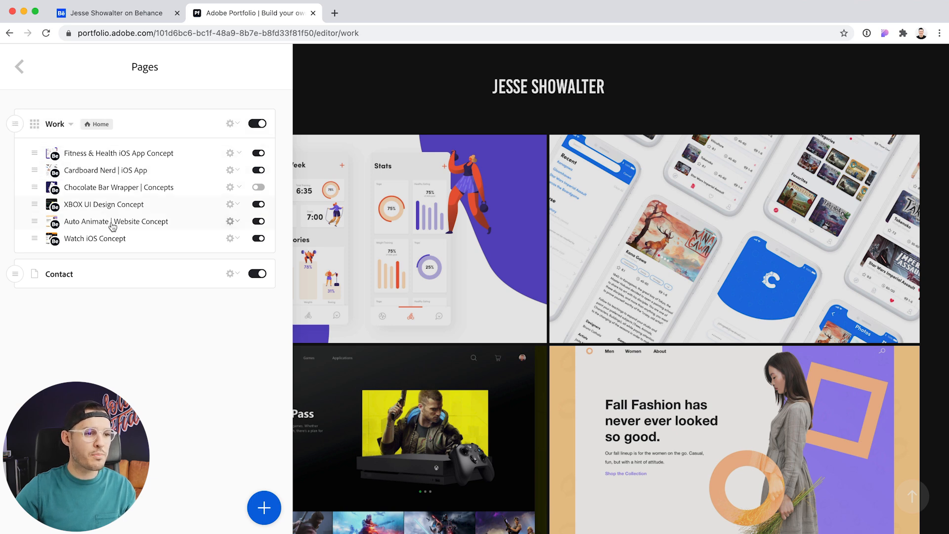
pyautogui.moveTo(120, 153)
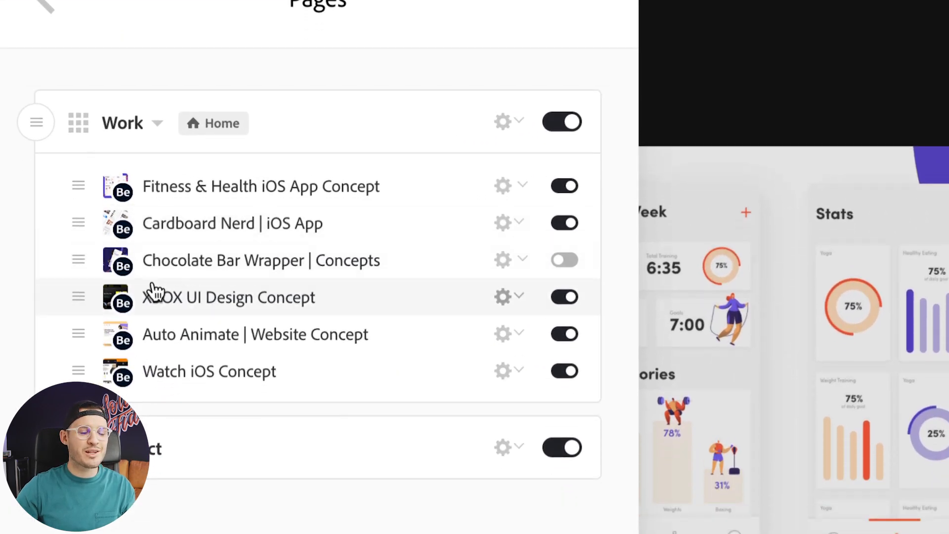
pyautogui.scroll(3)
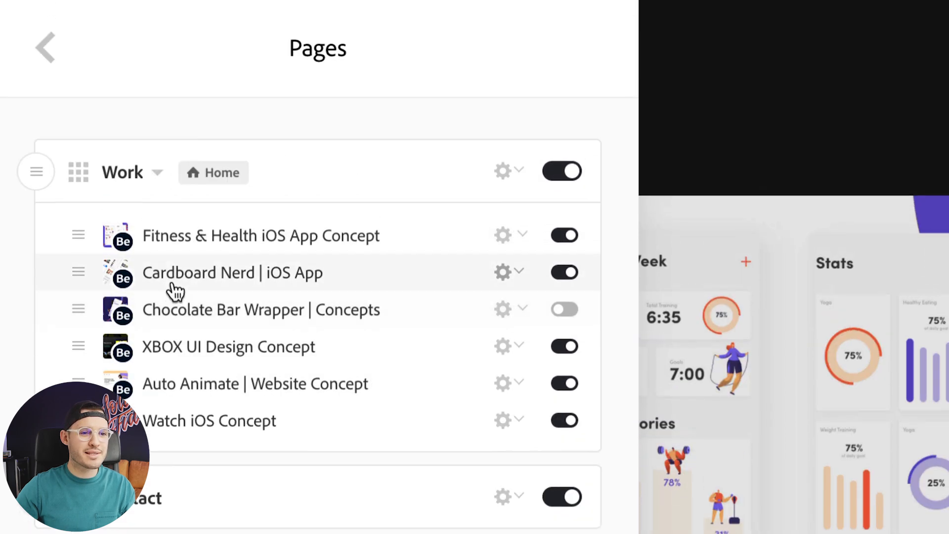
pyautogui.click(503, 171)
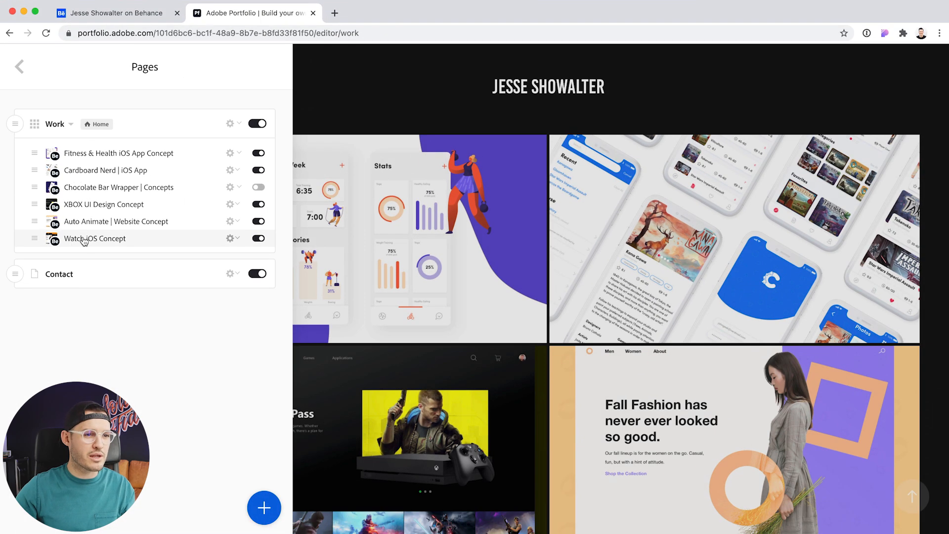
# Step: Preview the site, read through Cardboard Nerd, then open XBOX UI Design Concept from You May Also Like
pyautogui.click(19, 66)
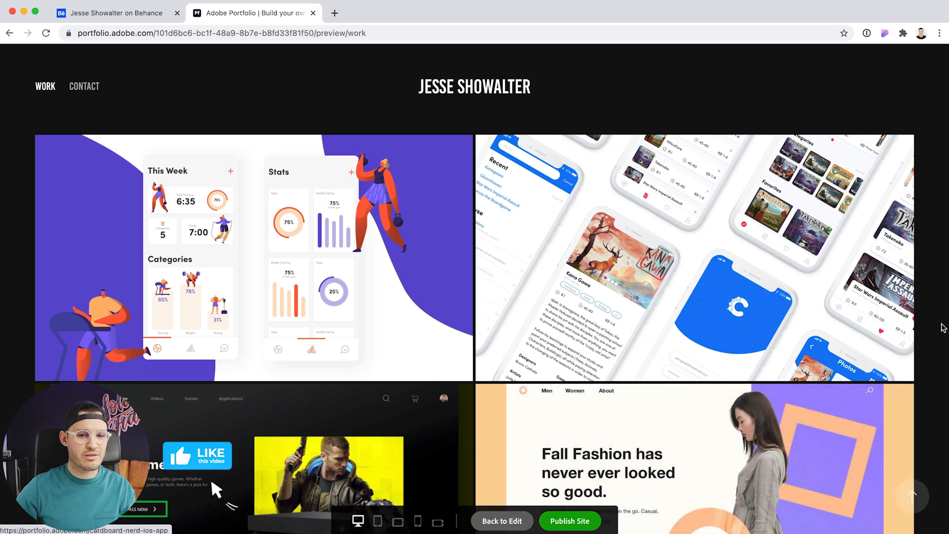
pyautogui.scroll(-3)
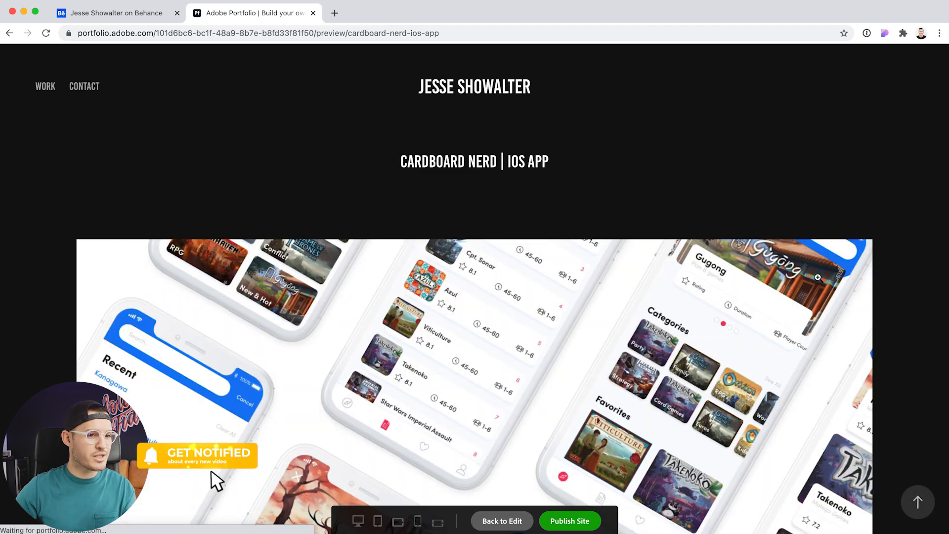
pyautogui.scroll(-3)
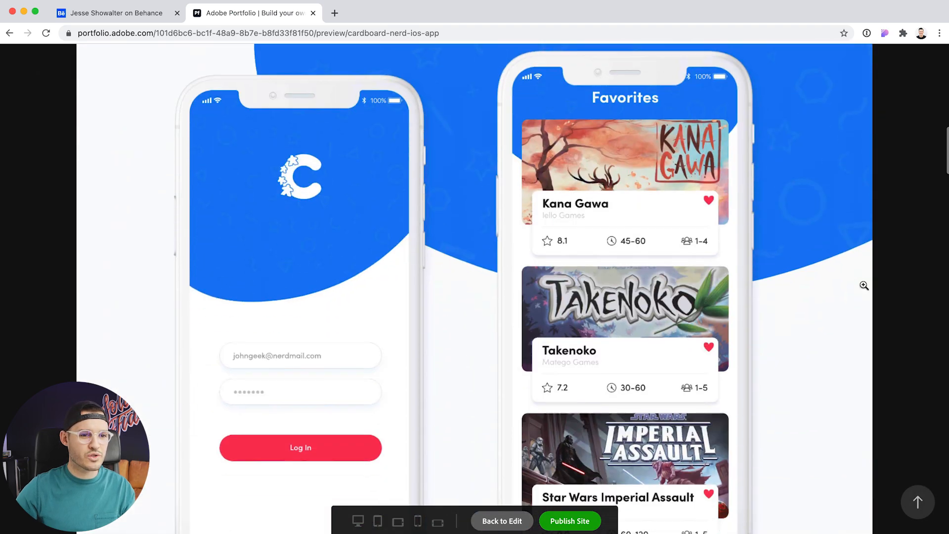
pyautogui.scroll(-3)
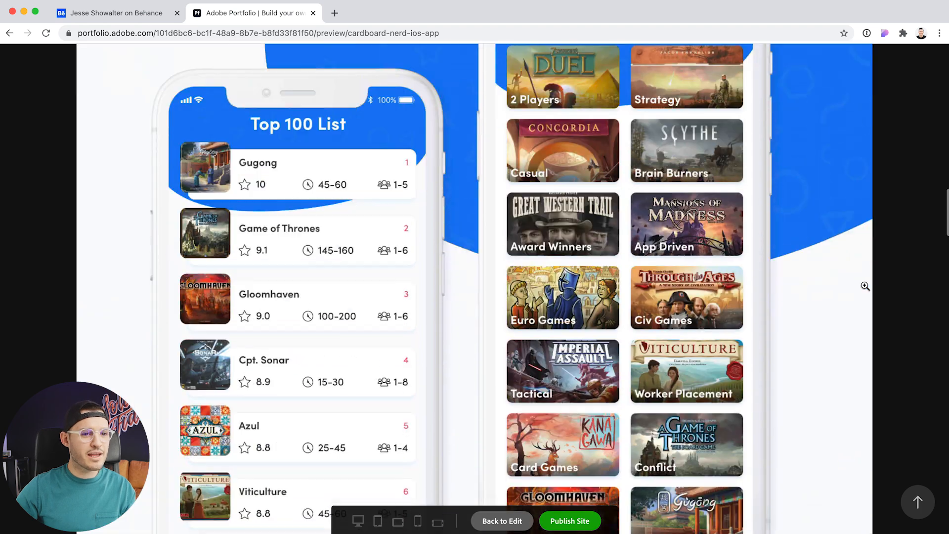
pyautogui.scroll(-3)
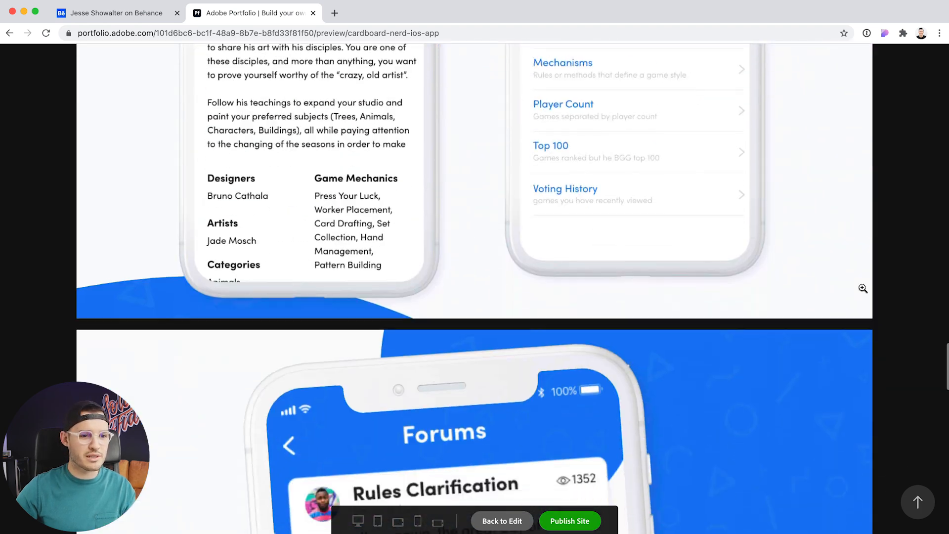
pyautogui.scroll(-3)
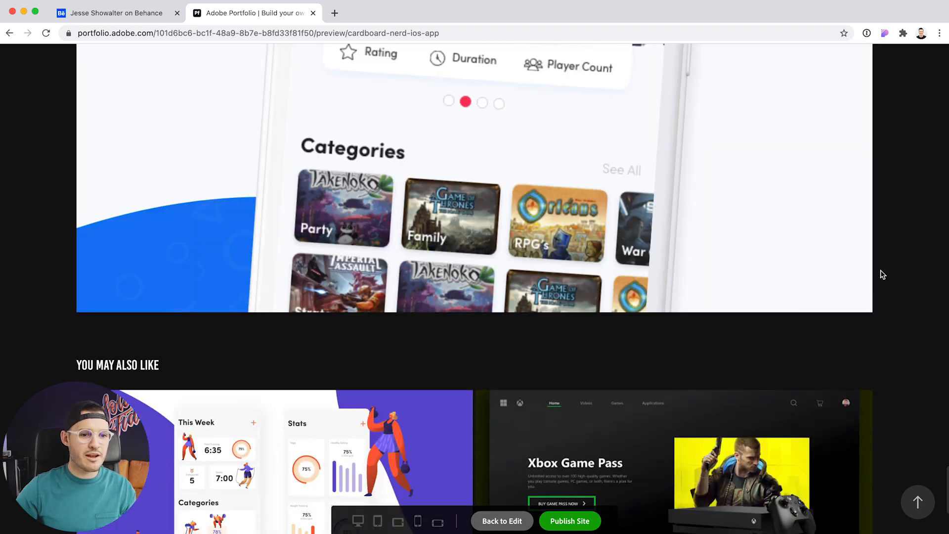
pyautogui.scroll(-3)
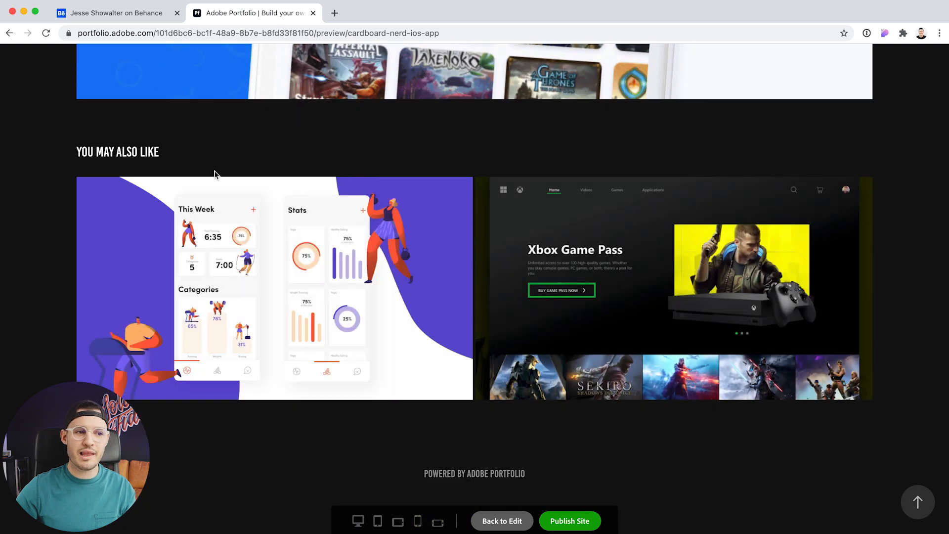
pyautogui.click(665, 288)
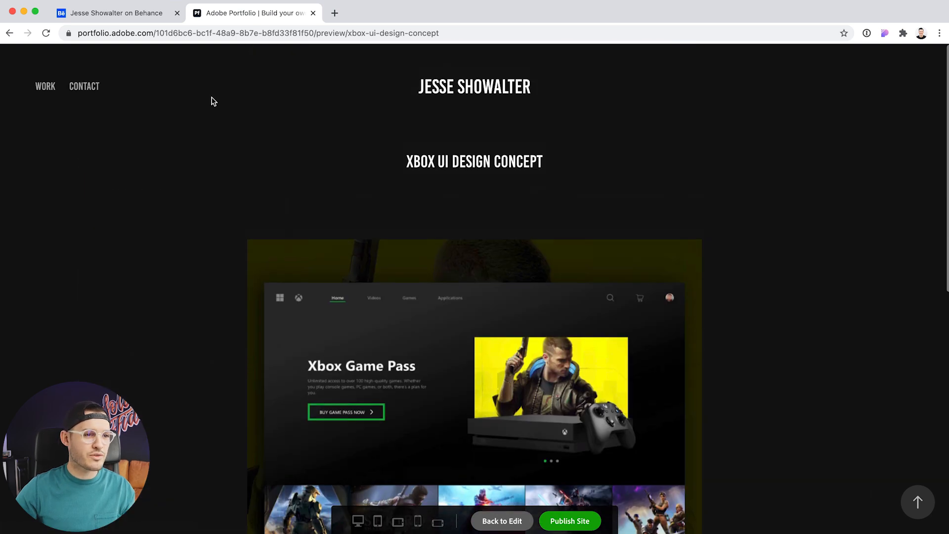
pyautogui.moveTo(313, 13)
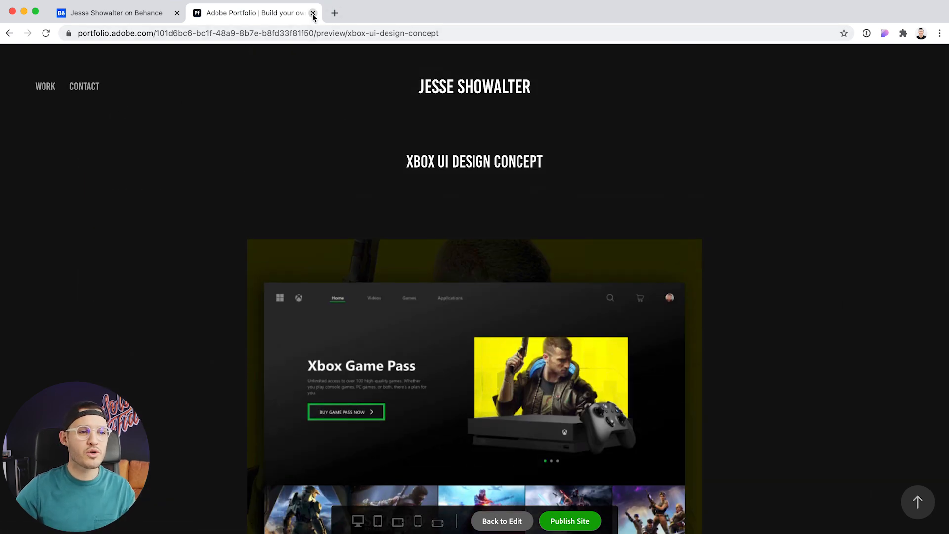
# Step: Close the preview and reopen the draft site for editing via Edit Adobe Portfolio on Behance
pyautogui.click(314, 13)
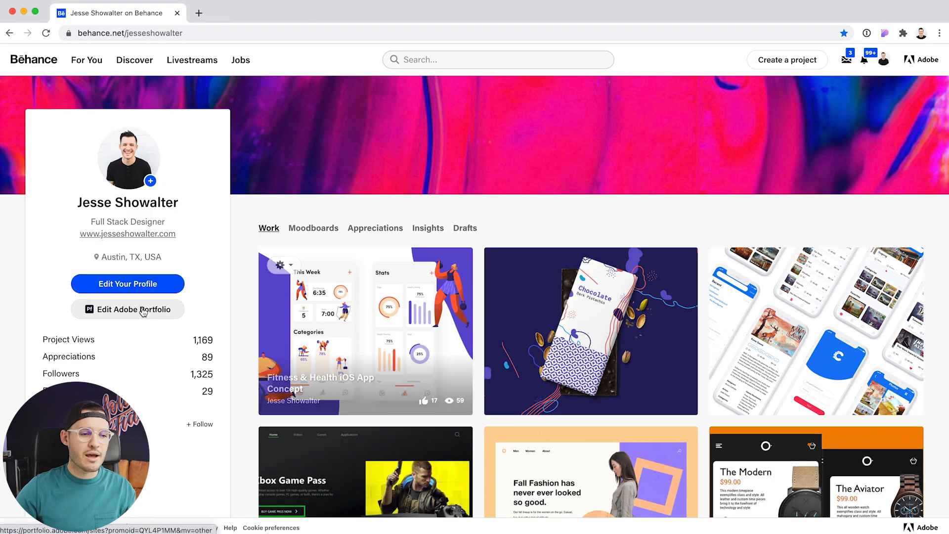
pyautogui.click(128, 309)
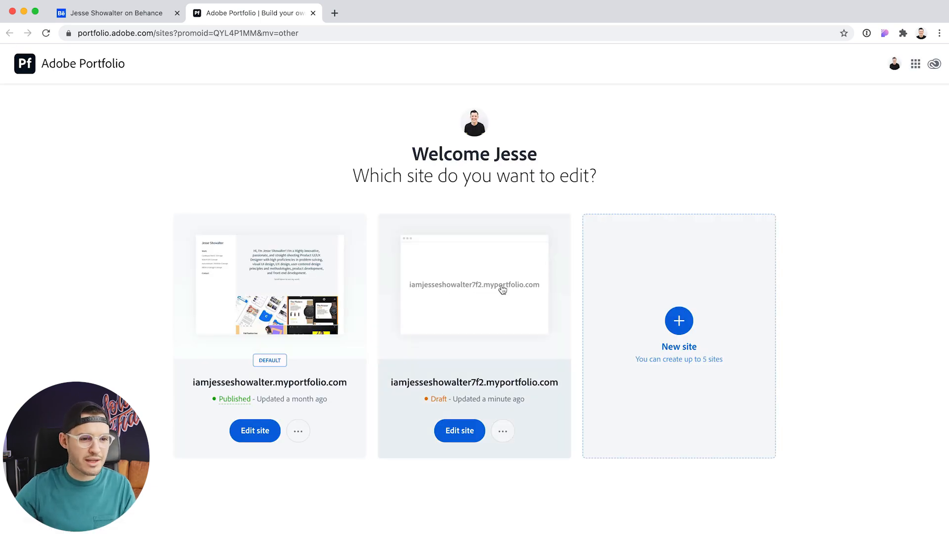
pyautogui.moveTo(493, 451)
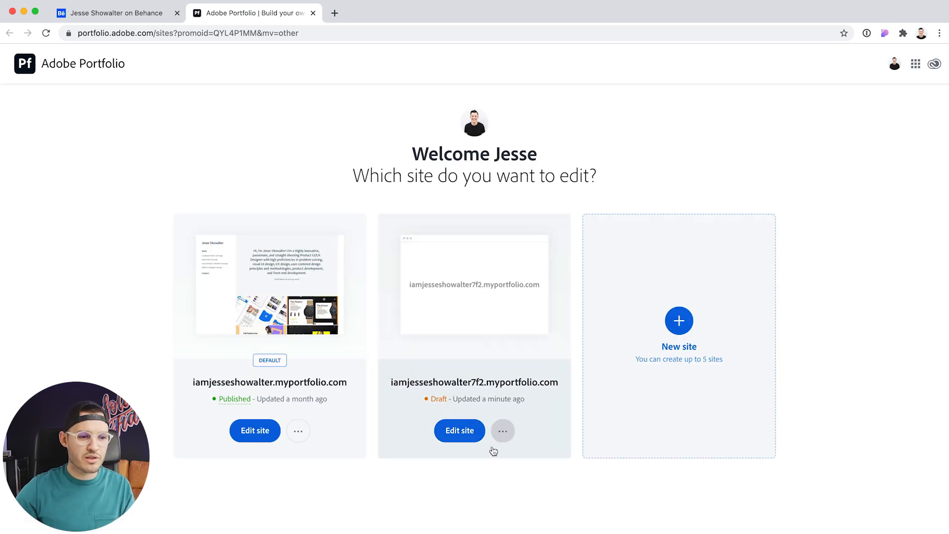
pyautogui.click(459, 430)
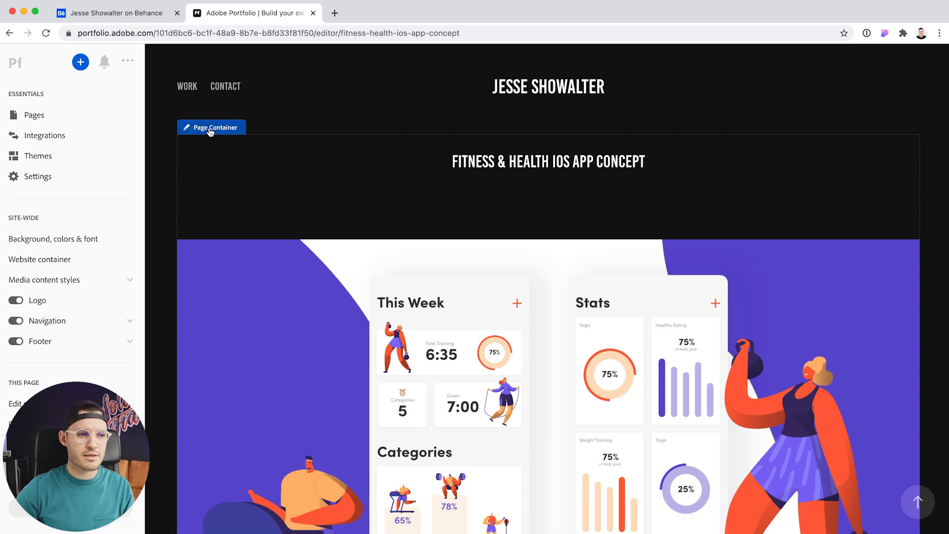
# Step: Try the project page content as a narrow column, then restore it to full width
pyautogui.click(212, 128)
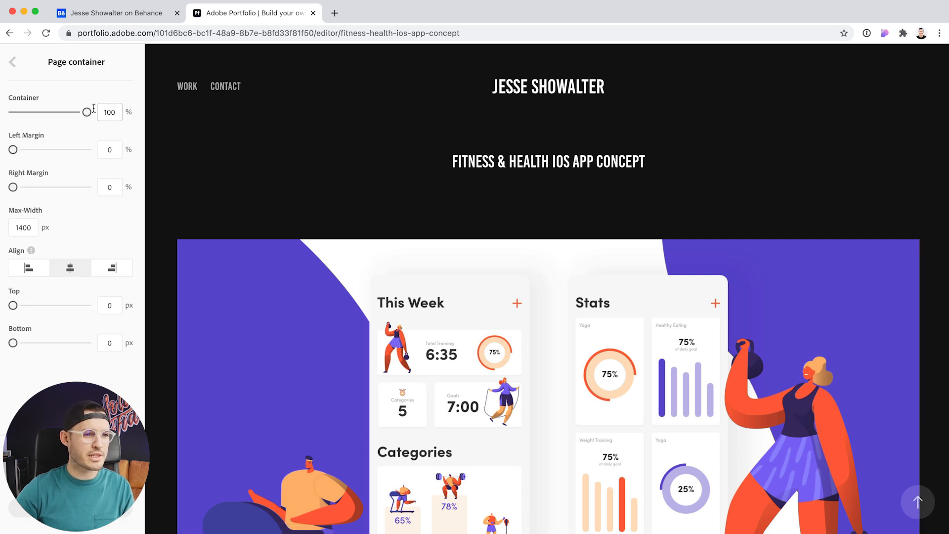
pyautogui.moveTo(88, 112); pyautogui.dragTo(33, 111)
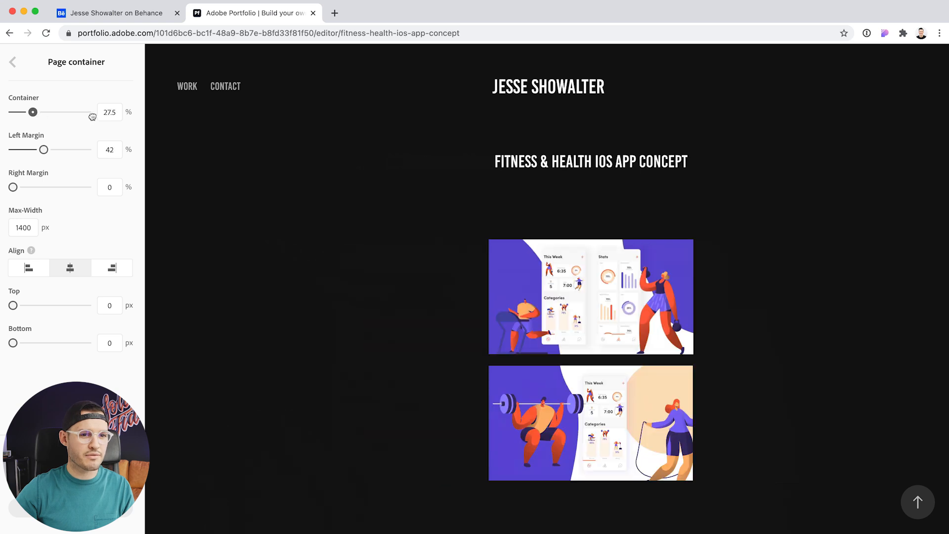
pyautogui.moveTo(32, 112); pyautogui.dragTo(40, 111)
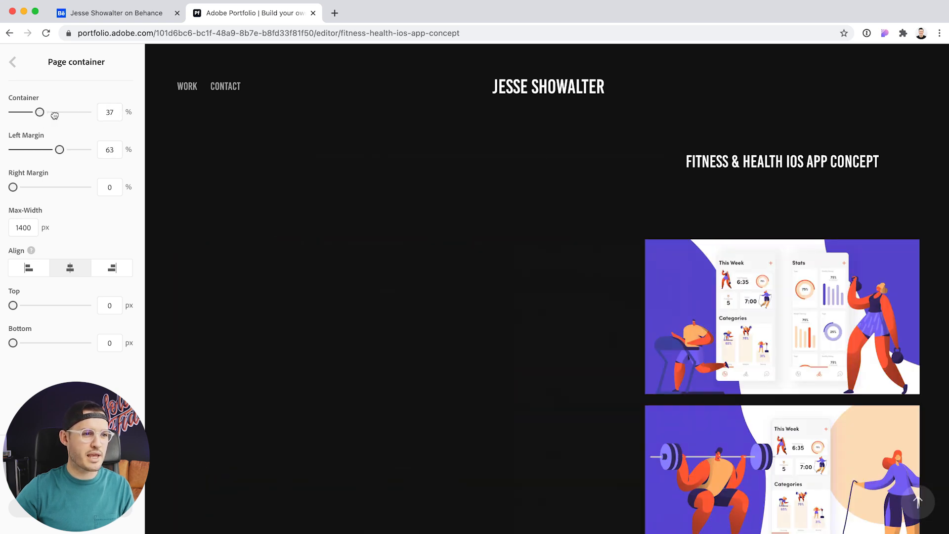
pyautogui.moveTo(39, 112); pyautogui.dragTo(87, 112)
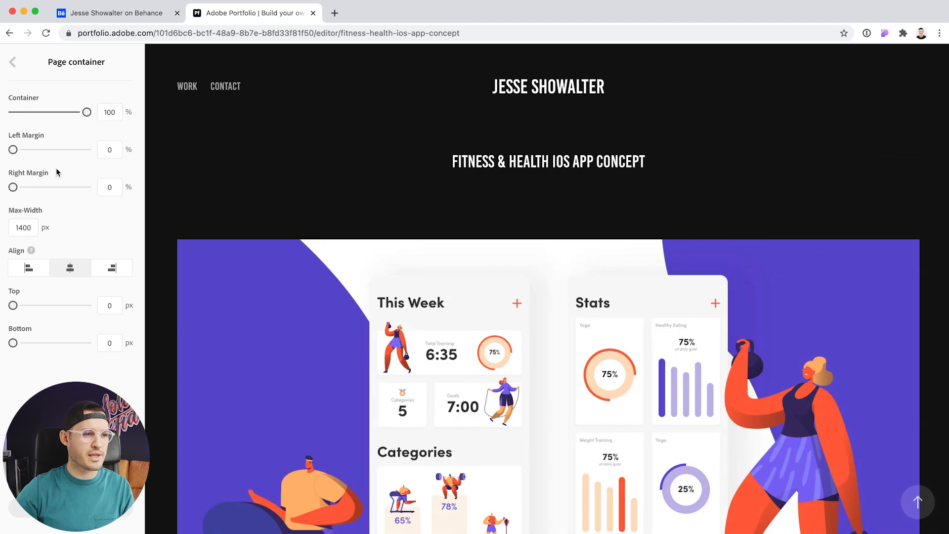
# Step: Try a narrower page container, then widen it back to full width capped at 1200 px
pyautogui.moveTo(88, 112); pyautogui.dragTo(44, 112)
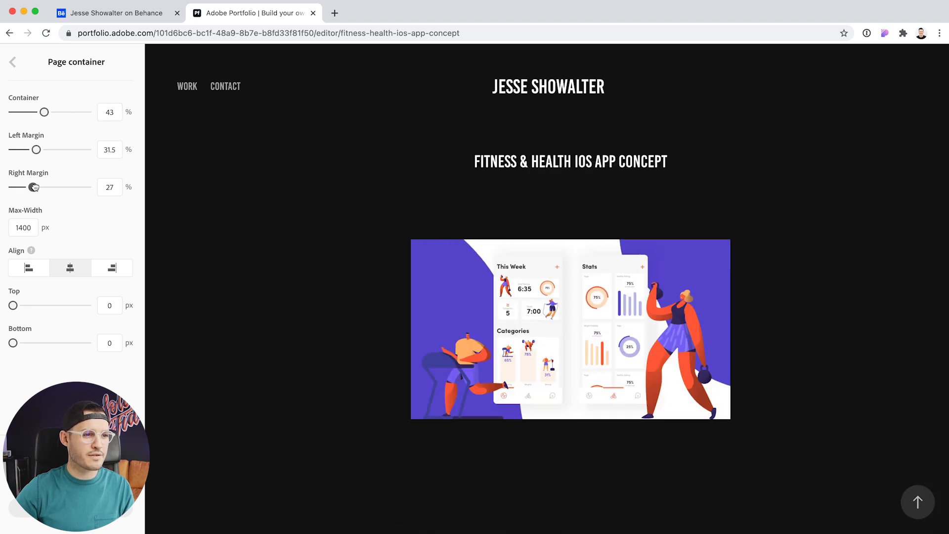
pyautogui.moveTo(44, 111); pyautogui.dragTo(22, 112)
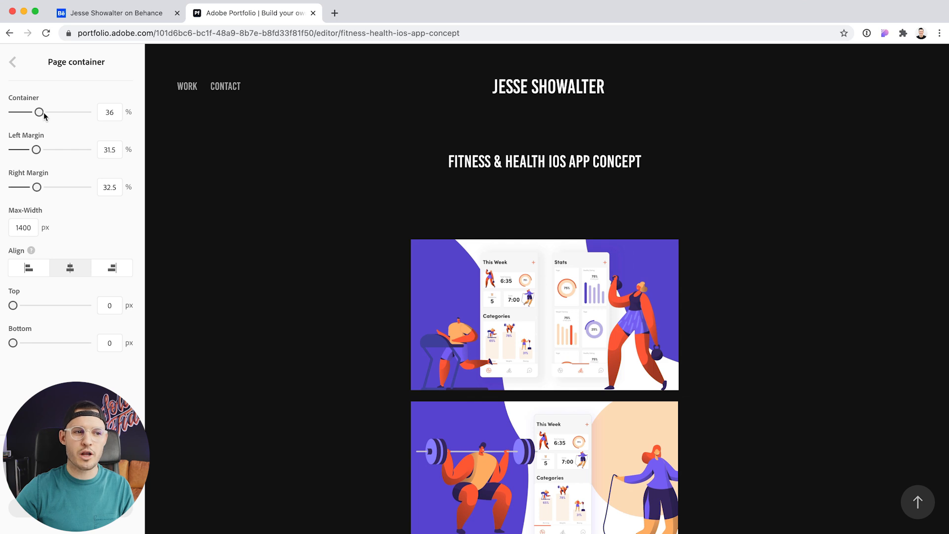
pyautogui.moveTo(42, 112); pyautogui.dragTo(88, 112)
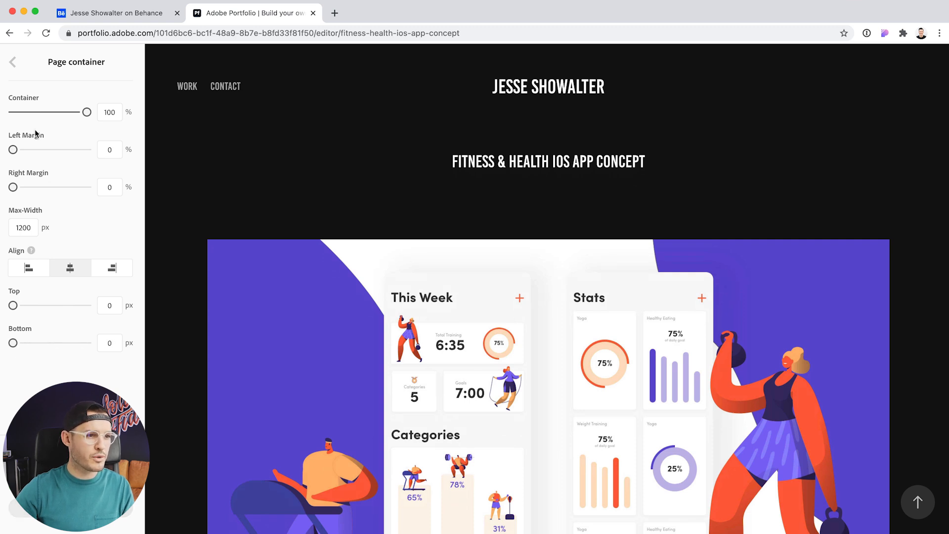
# Step: Leave the Page container settings and glance at the Fitness & Health image options without changes
pyautogui.click(12, 62)
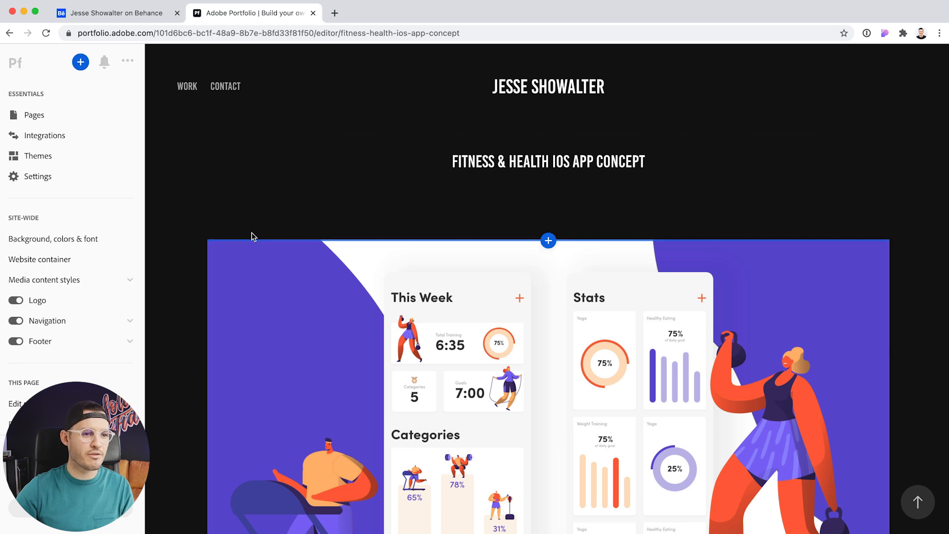
pyautogui.click(232, 231)
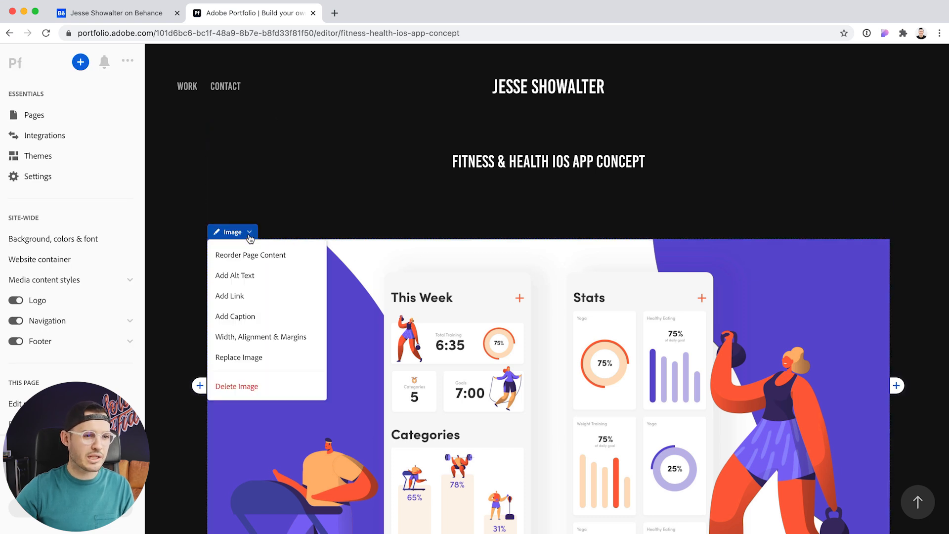
pyautogui.moveTo(289, 257)
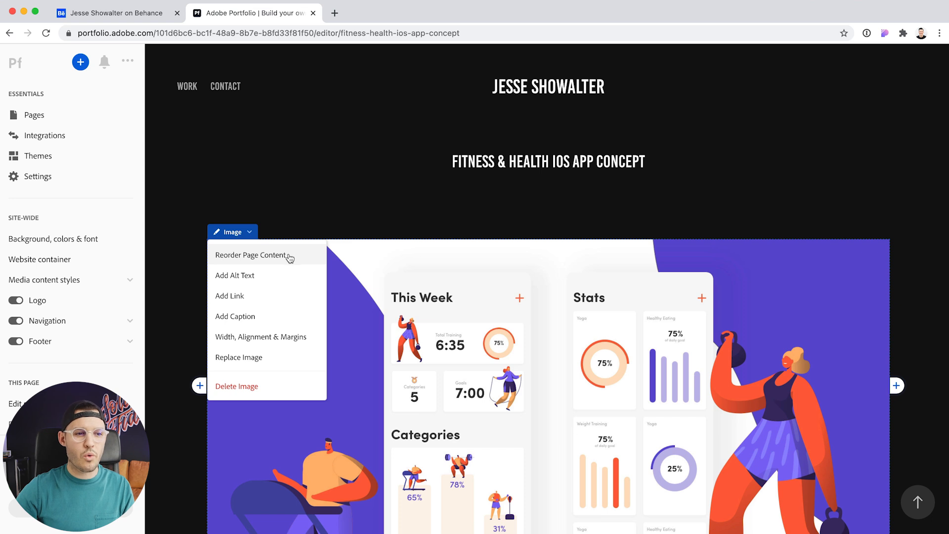
pyautogui.moveTo(261, 278)
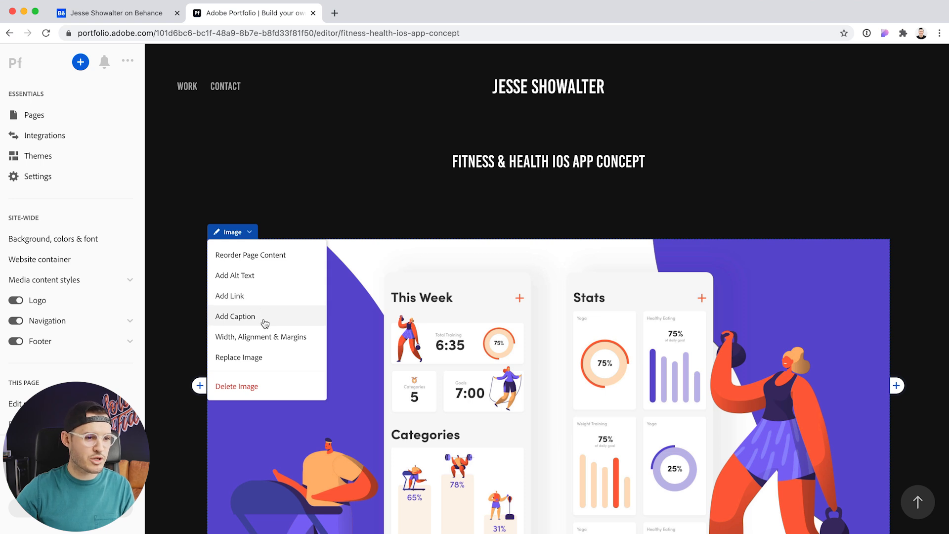
pyautogui.moveTo(284, 306)
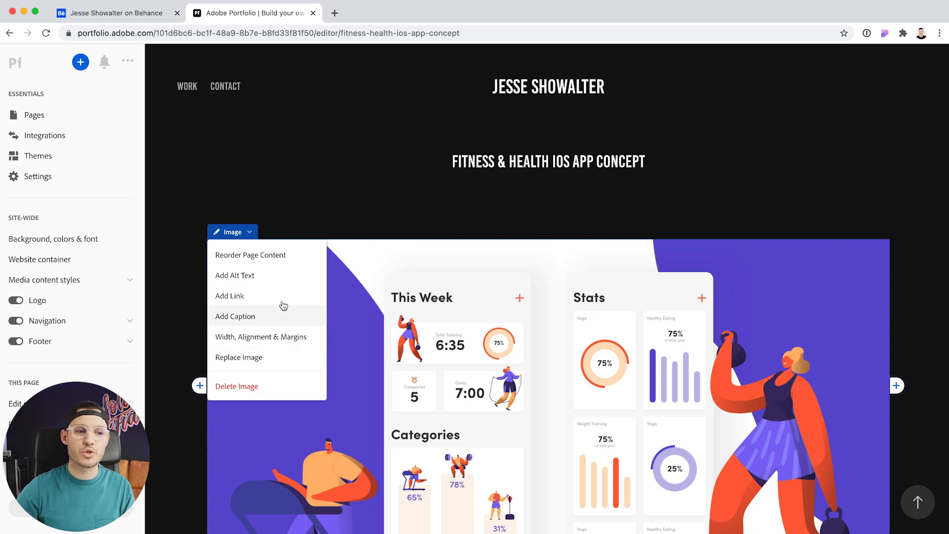
pyautogui.moveTo(117, 12)
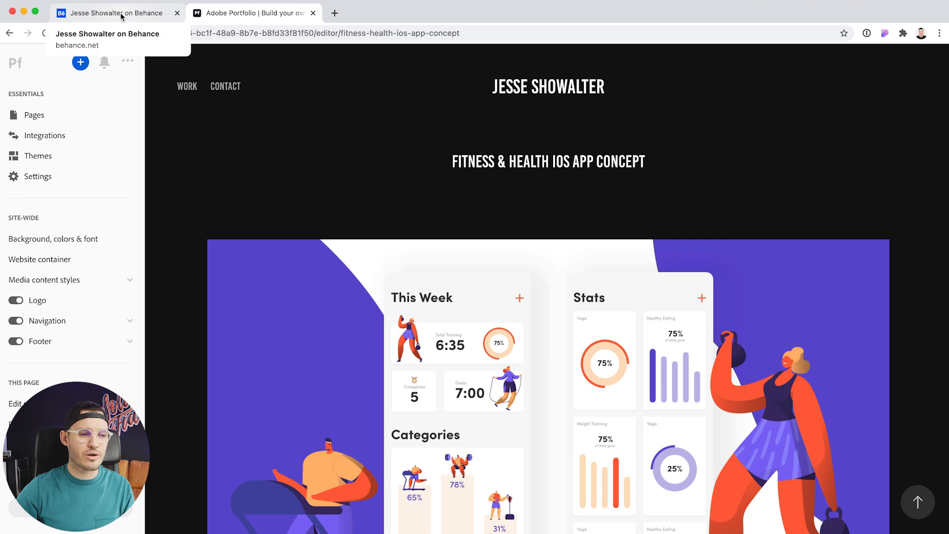
pyautogui.click(242, 228)
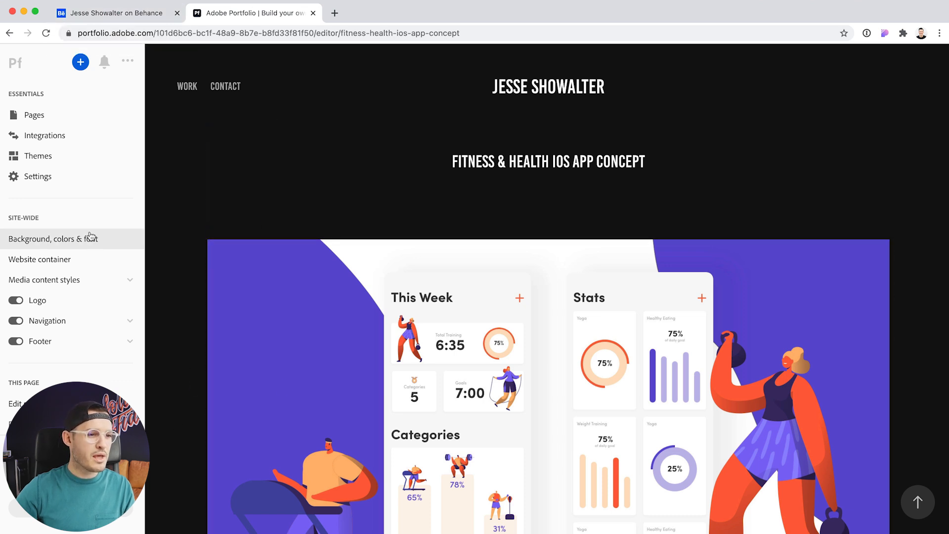
# Step: Switch the whole site to the Light colour scheme
pyautogui.click(53, 239)
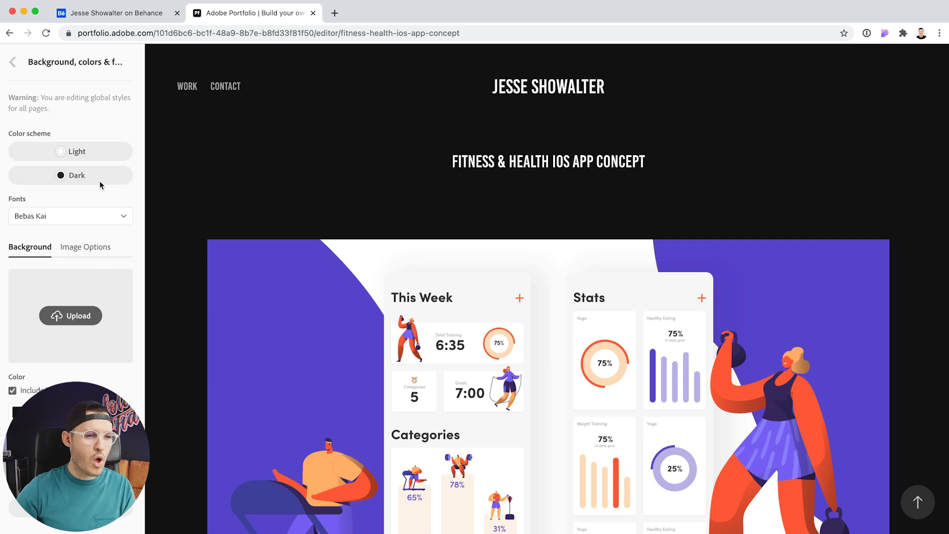
pyautogui.click(70, 151)
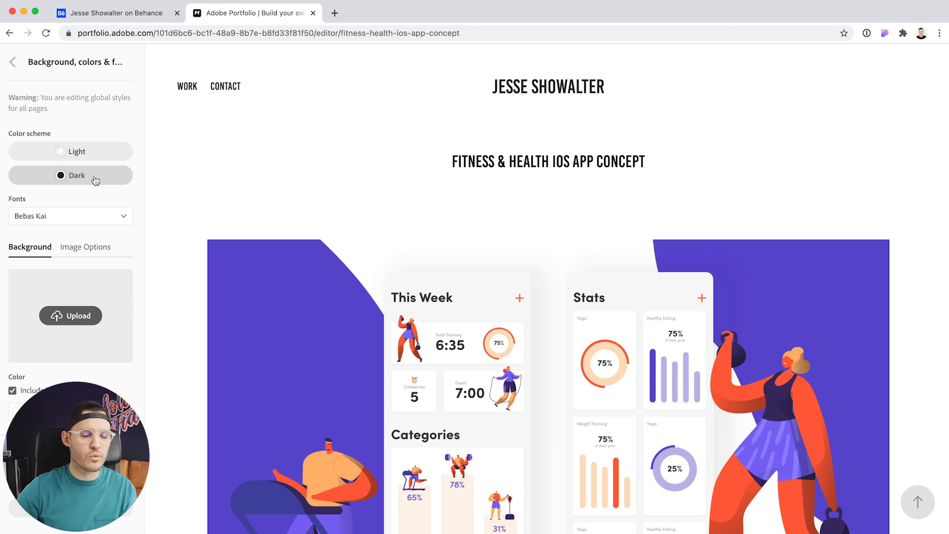
pyautogui.moveTo(119, 230)
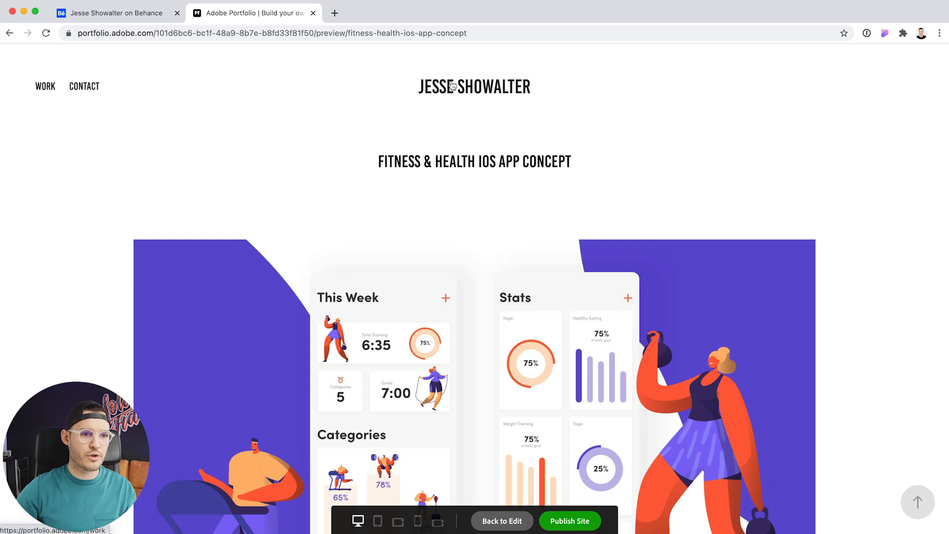
# Step: Preview the Work grid and the Fitness & Health project page, then return to editing
pyautogui.click(45, 86)
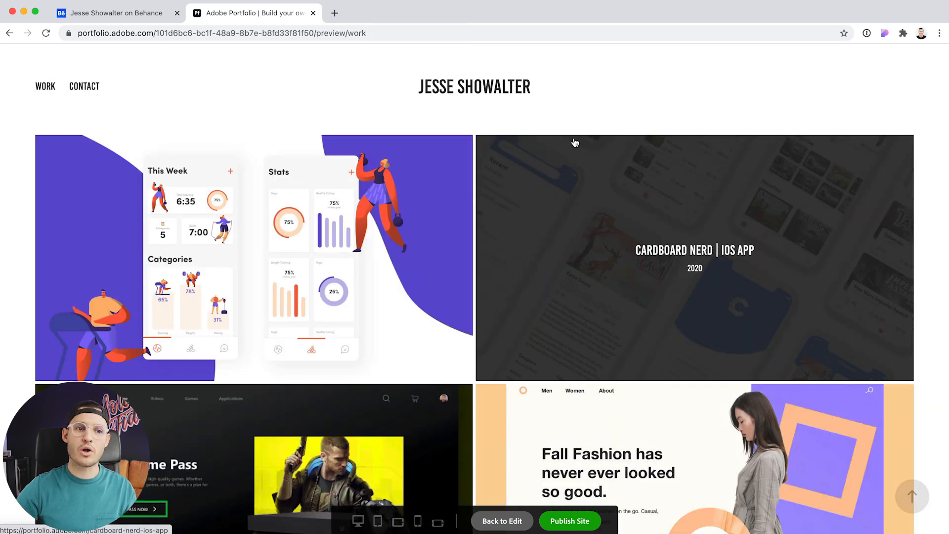
pyautogui.click(253, 257)
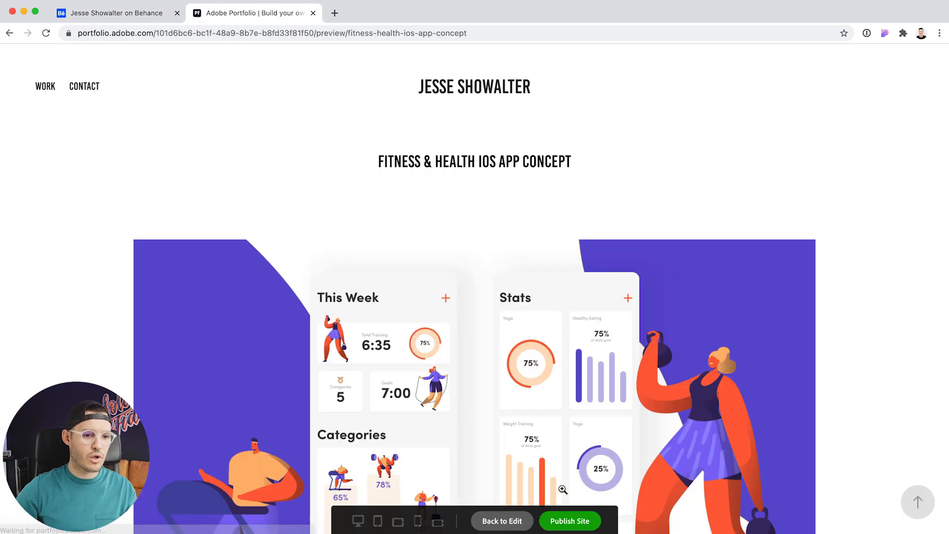
pyautogui.click(501, 521)
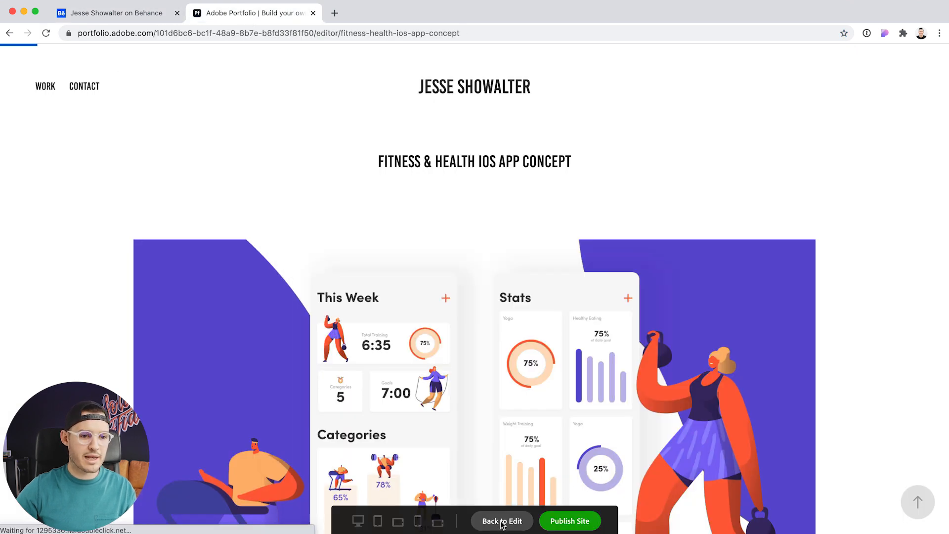
# Step: Back in the editor, glance at the project image options without changes
pyautogui.click(502, 521)
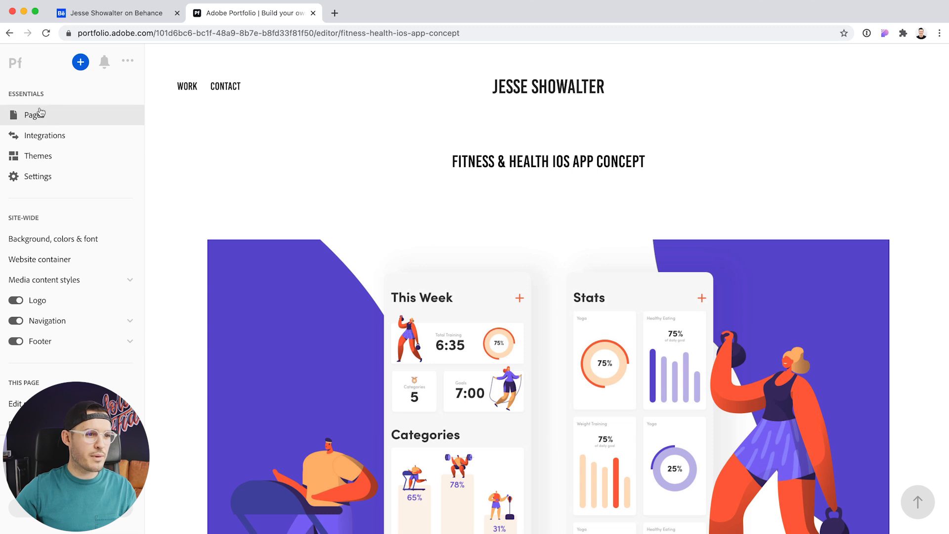
pyautogui.click(309, 169)
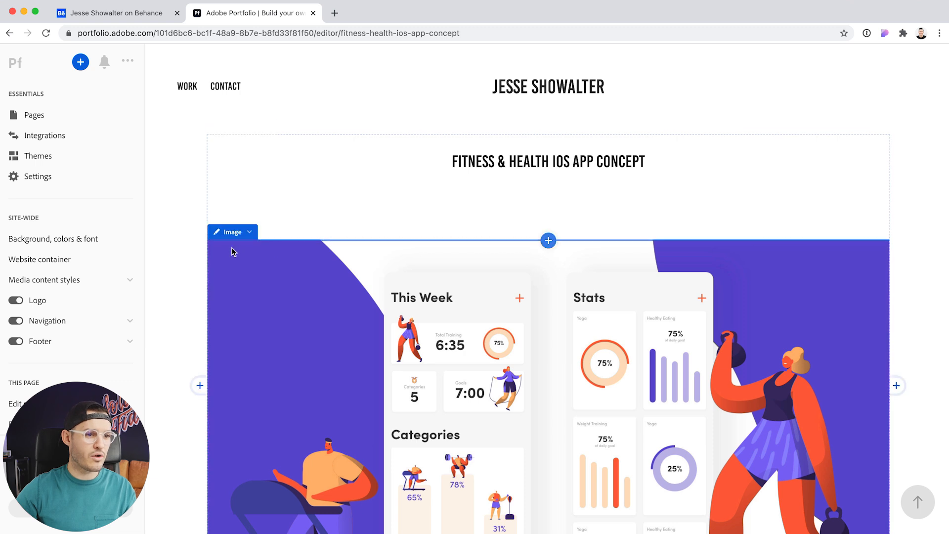
pyautogui.click(232, 231)
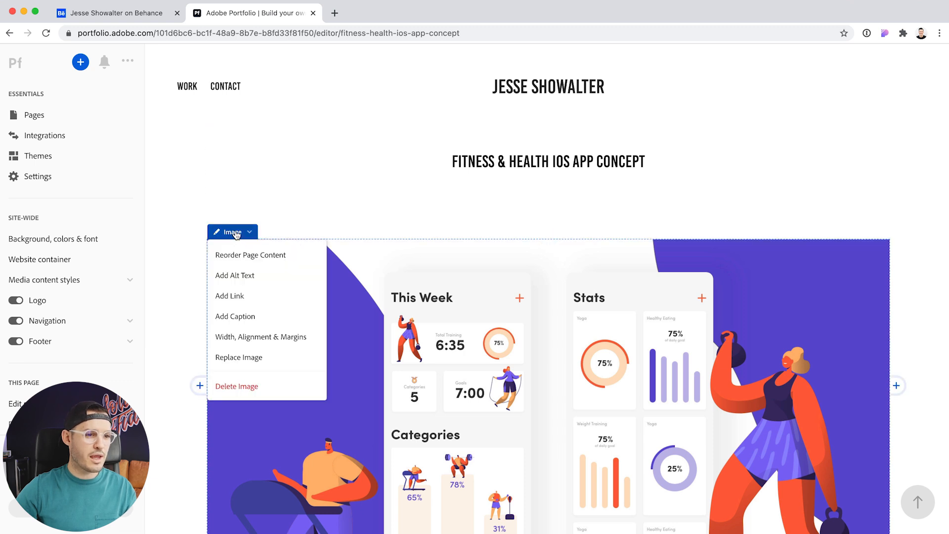
pyautogui.click(249, 232)
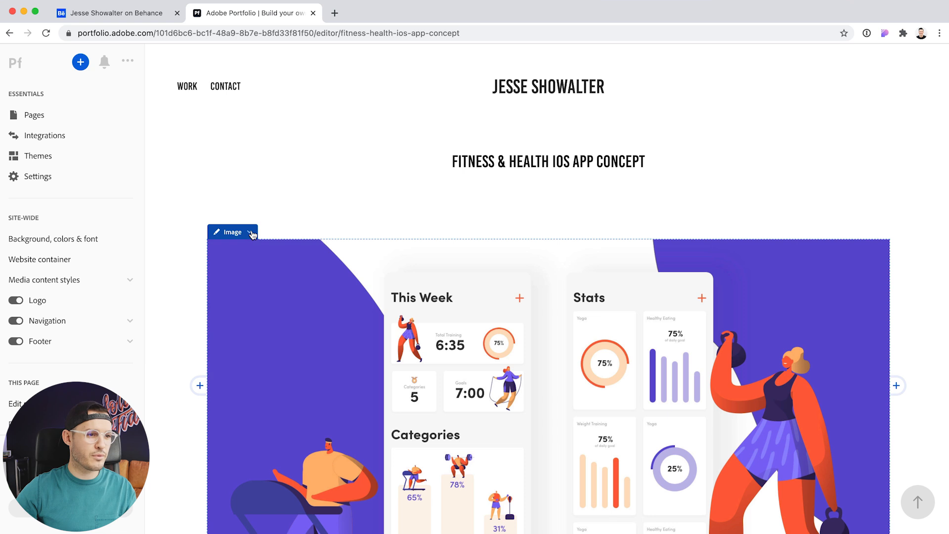
# Step: Put the site back on the Dark colour scheme with Futura PT as the site font
pyautogui.click(53, 238)
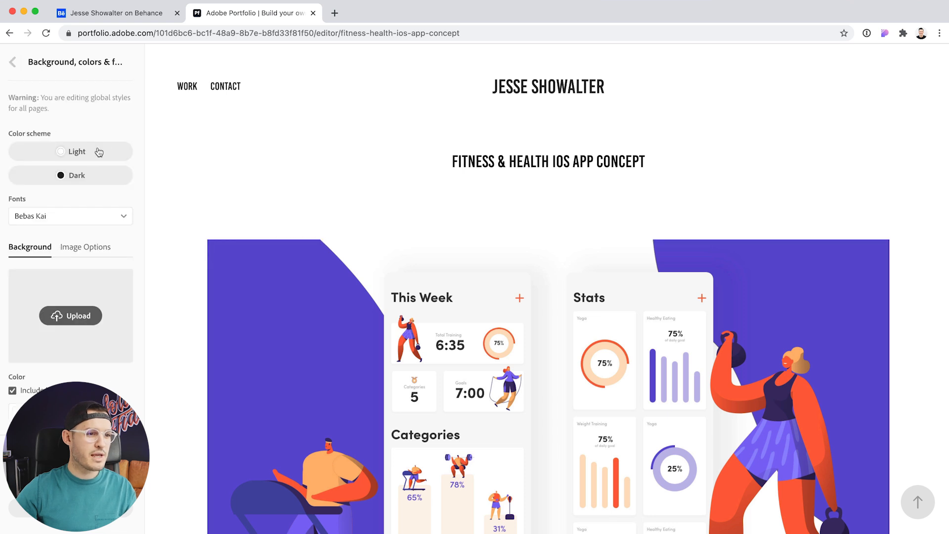
pyautogui.click(70, 217)
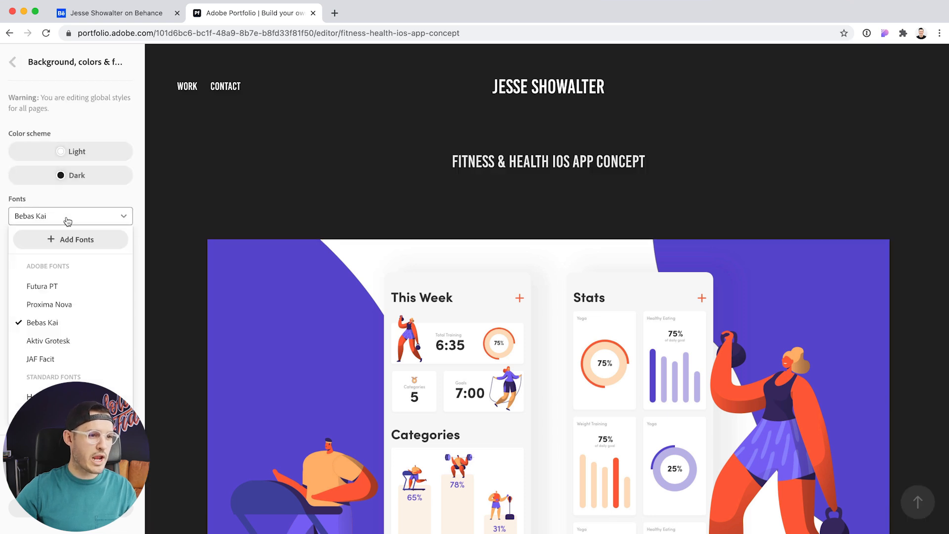
pyautogui.click(43, 286)
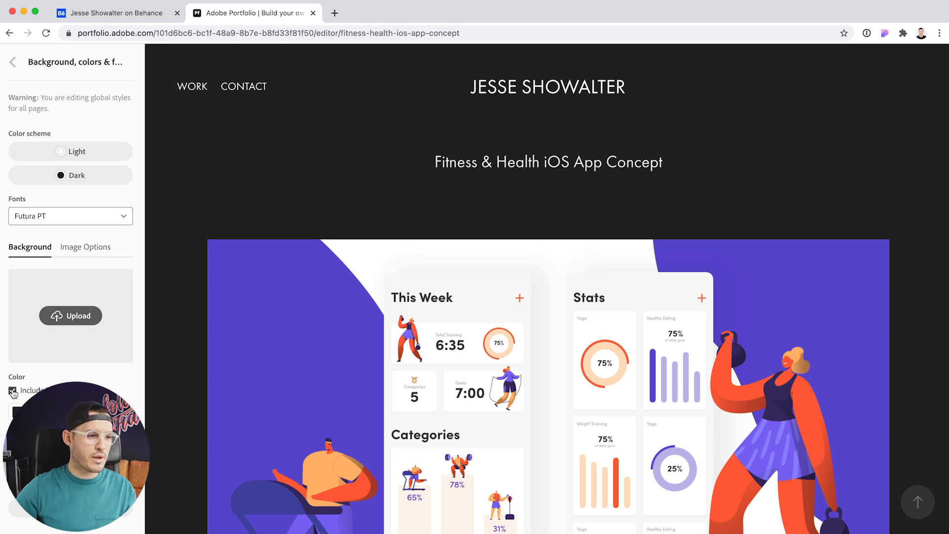
pyautogui.click(12, 390)
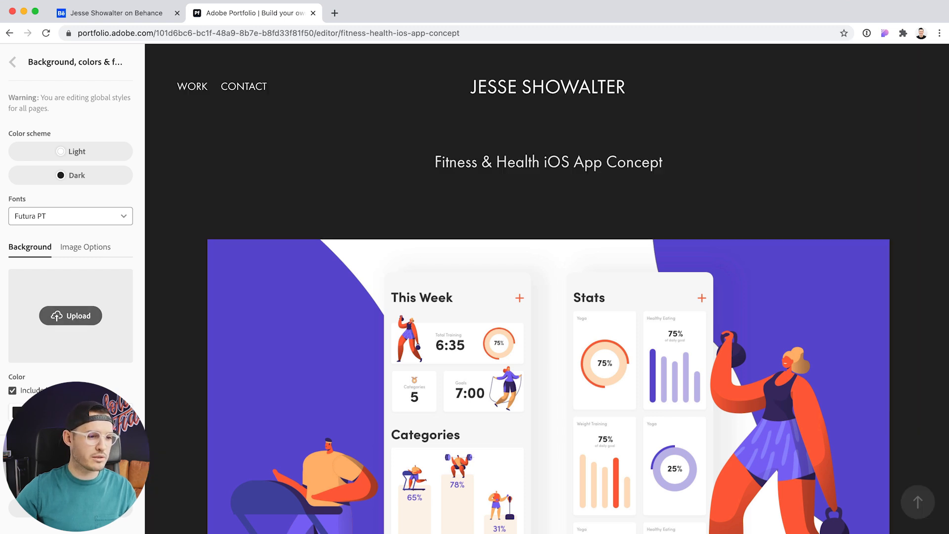
pyautogui.moveTo(57, 361)
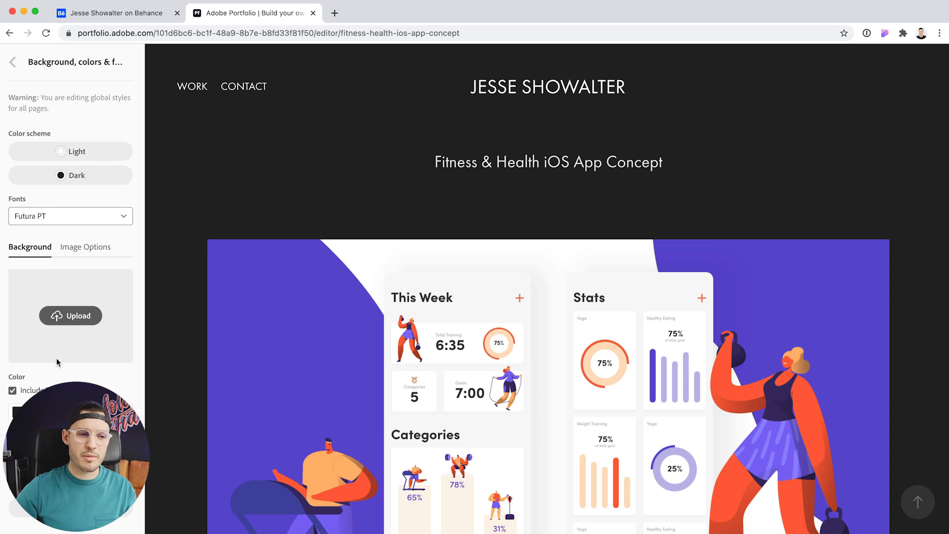
pyautogui.click(11, 61)
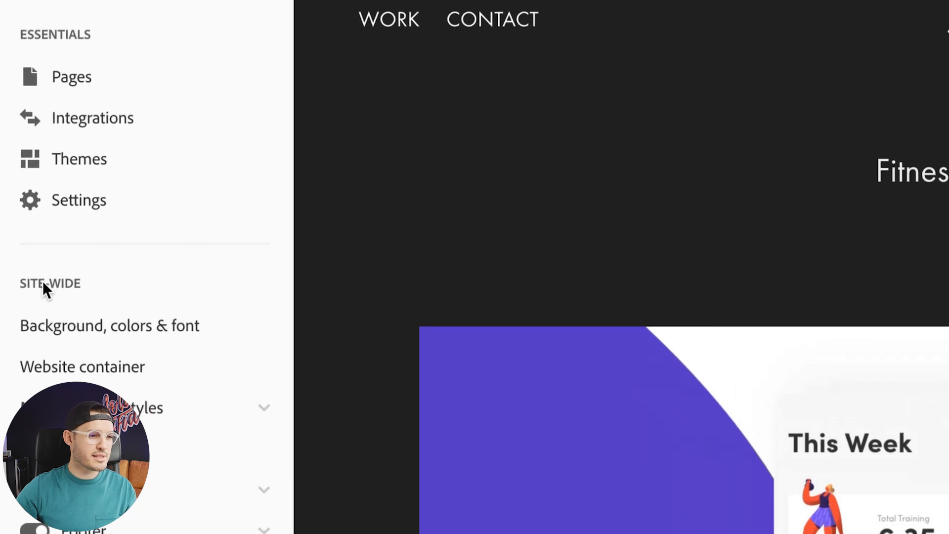
pyautogui.click(82, 366)
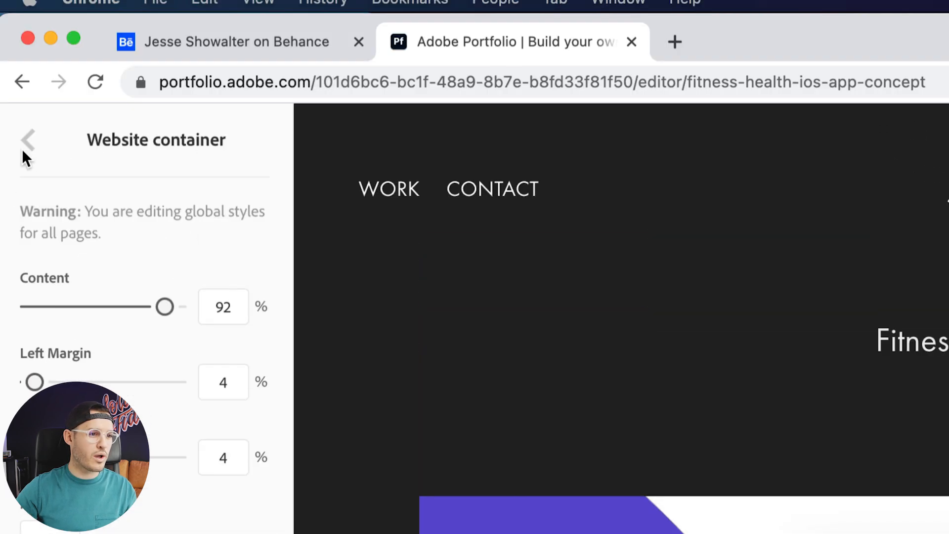
pyautogui.click(28, 140)
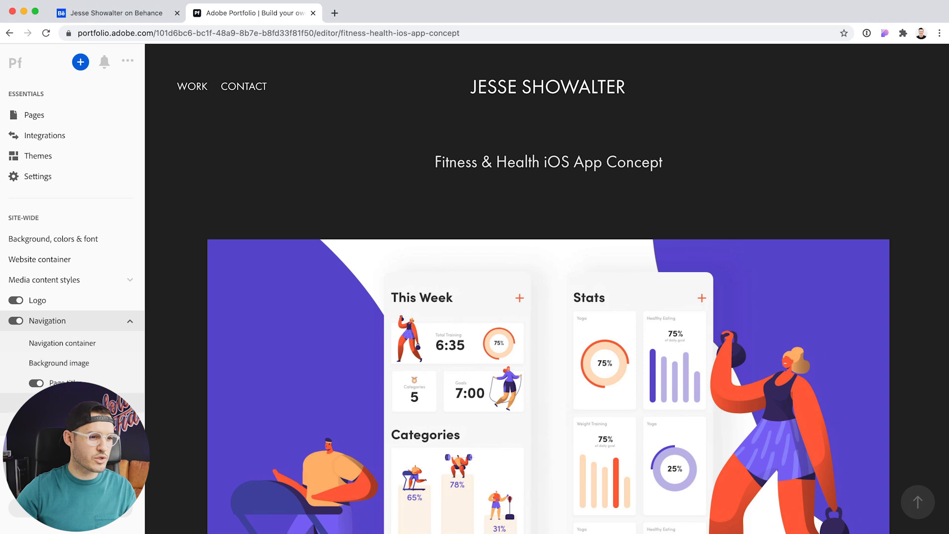
pyautogui.scroll(-3)
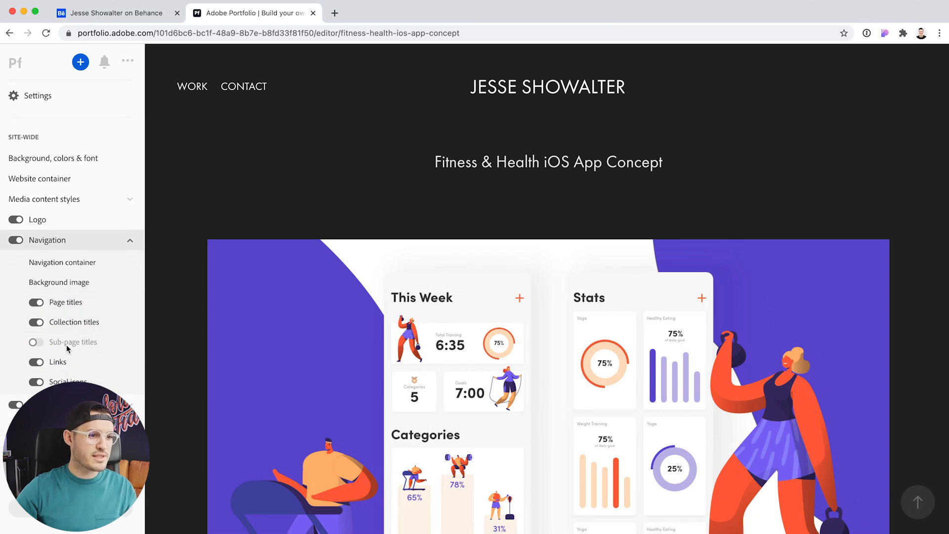
pyautogui.click(35, 342)
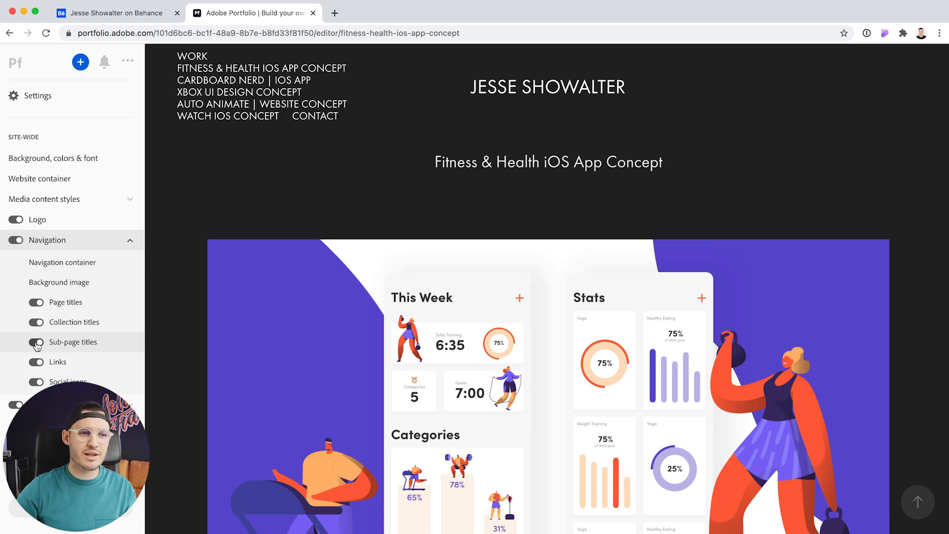
pyautogui.click(36, 342)
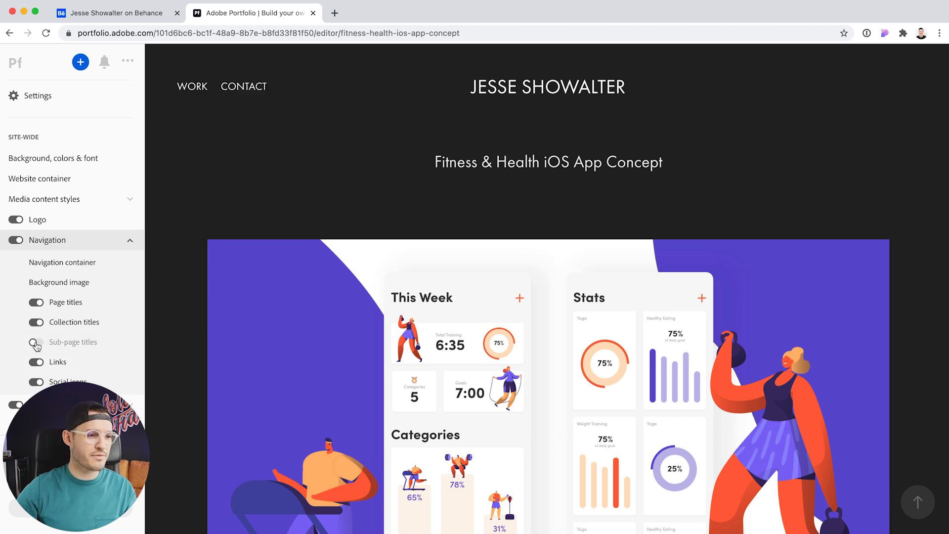
pyautogui.click(36, 342)
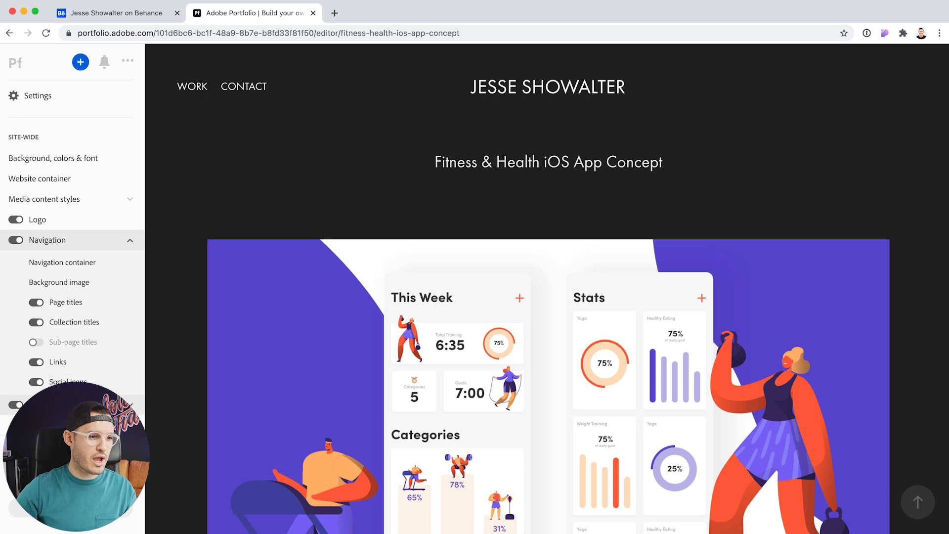
pyautogui.click(129, 239)
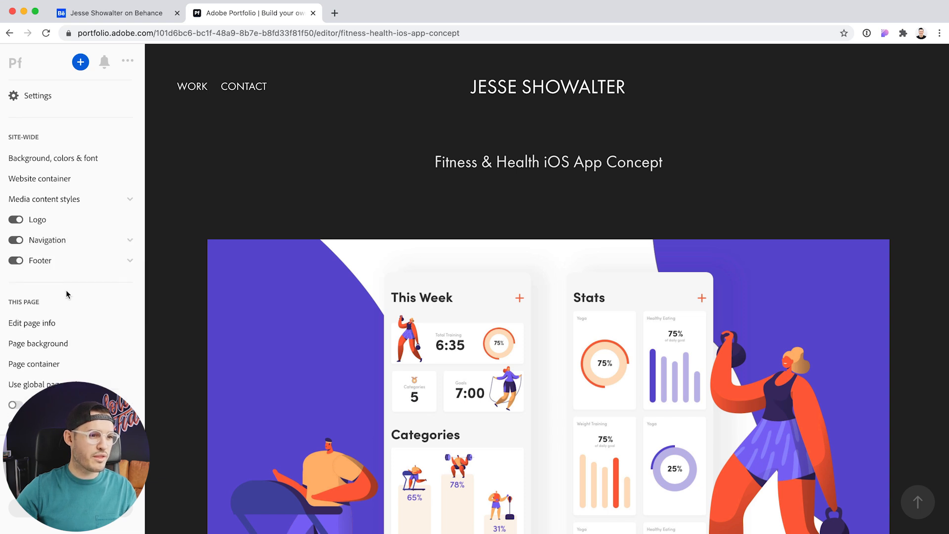
pyautogui.scroll(-3)
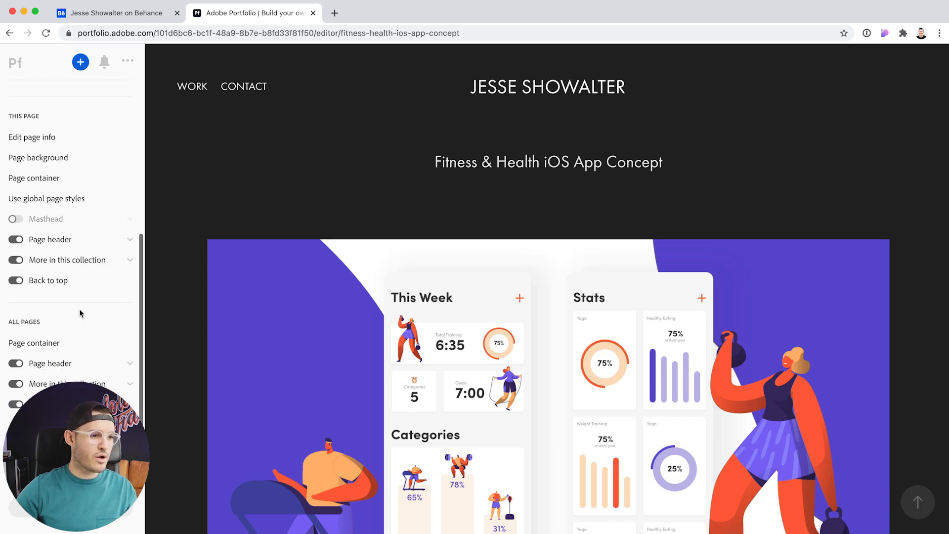
pyautogui.scroll(3)
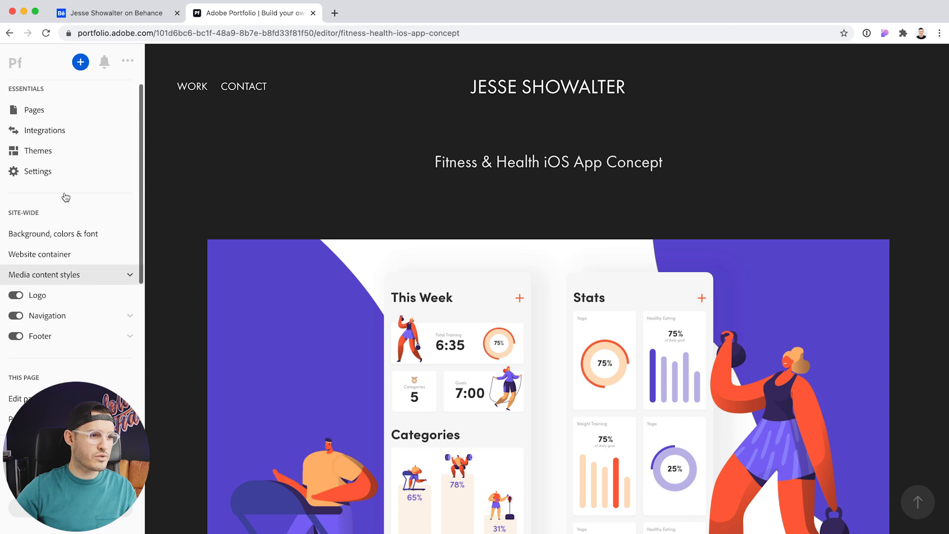
pyautogui.click(45, 130)
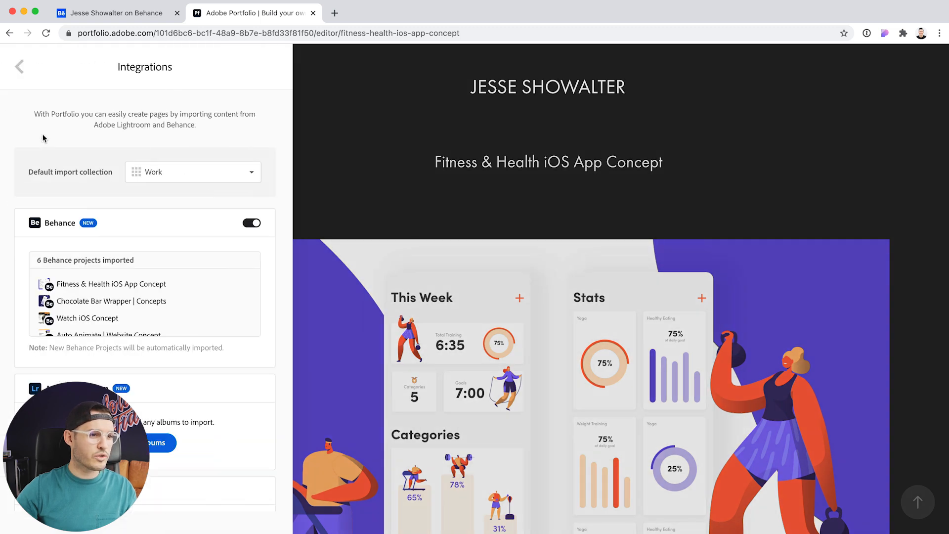
pyautogui.moveTo(228, 368)
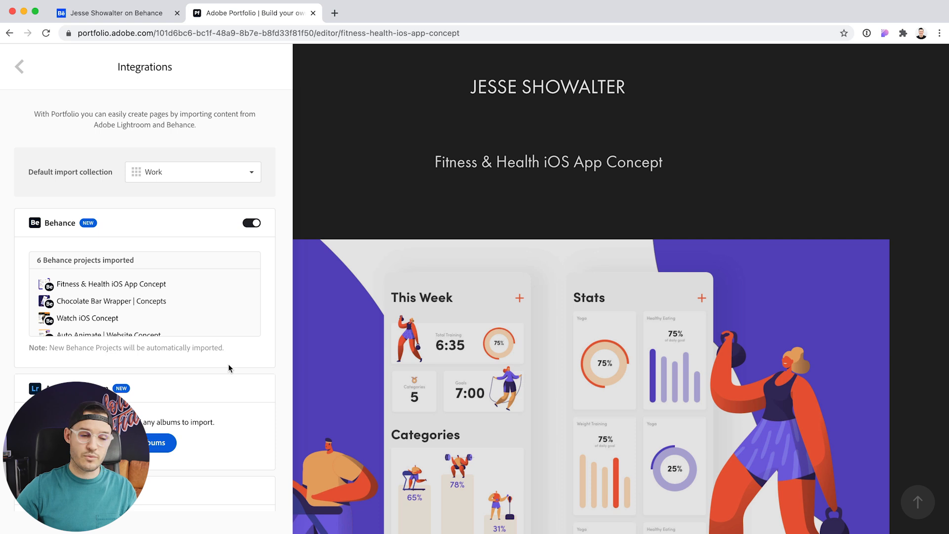
pyautogui.click(19, 66)
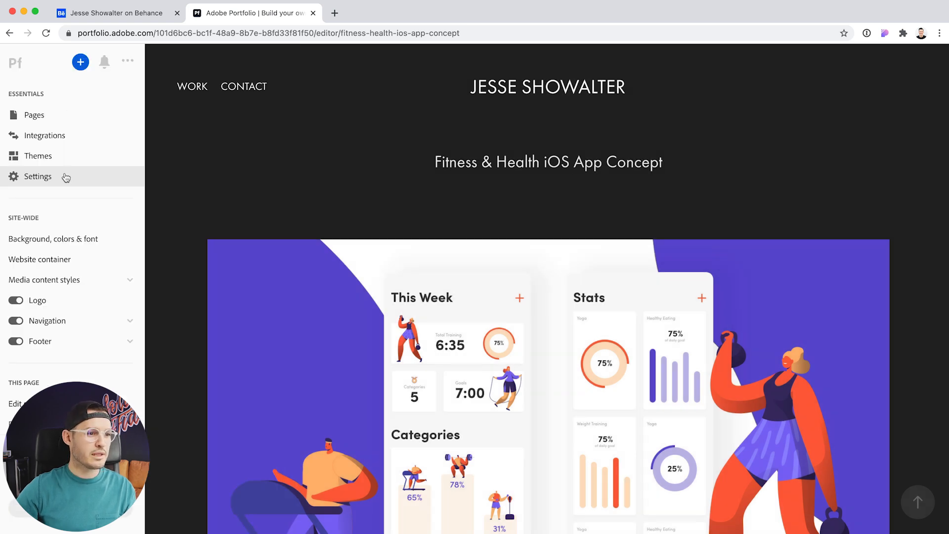
pyautogui.click(38, 176)
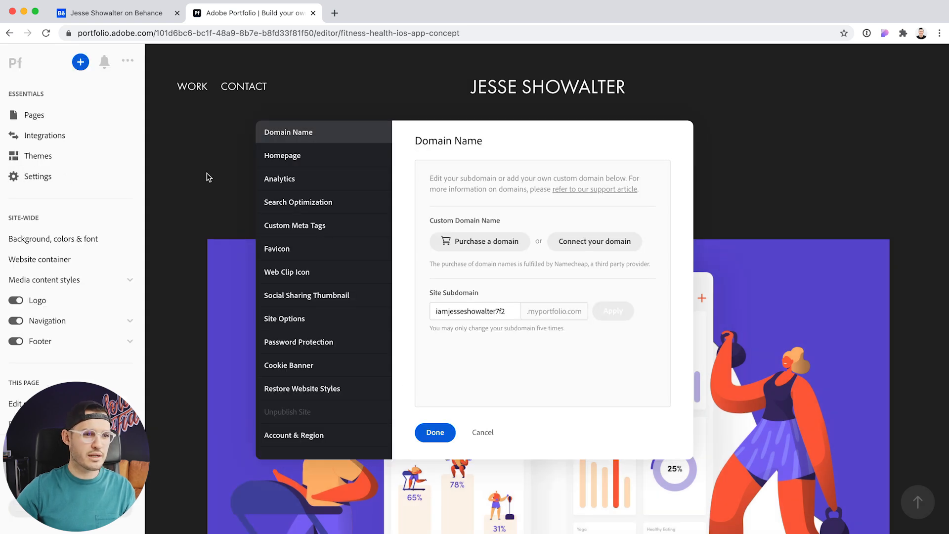
pyautogui.click(282, 155)
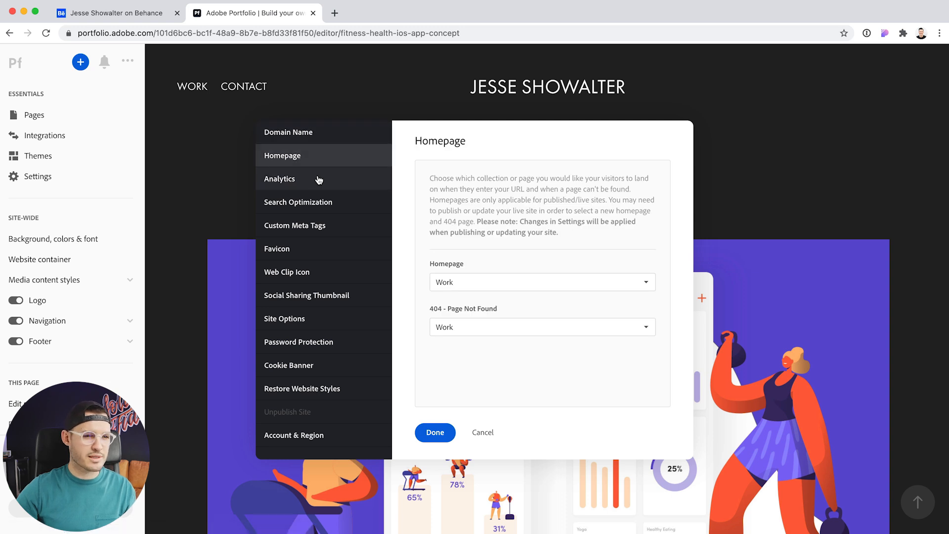
pyautogui.click(297, 202)
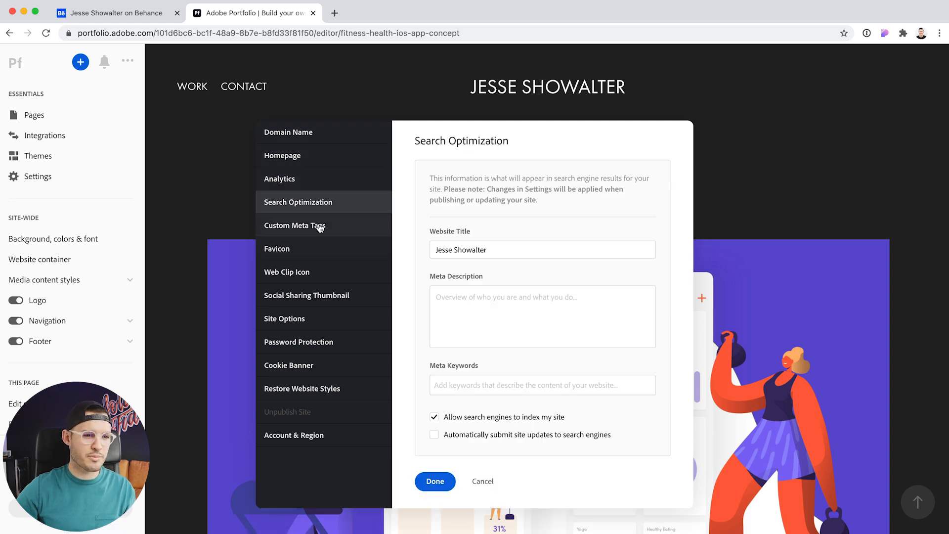
pyautogui.click(277, 248)
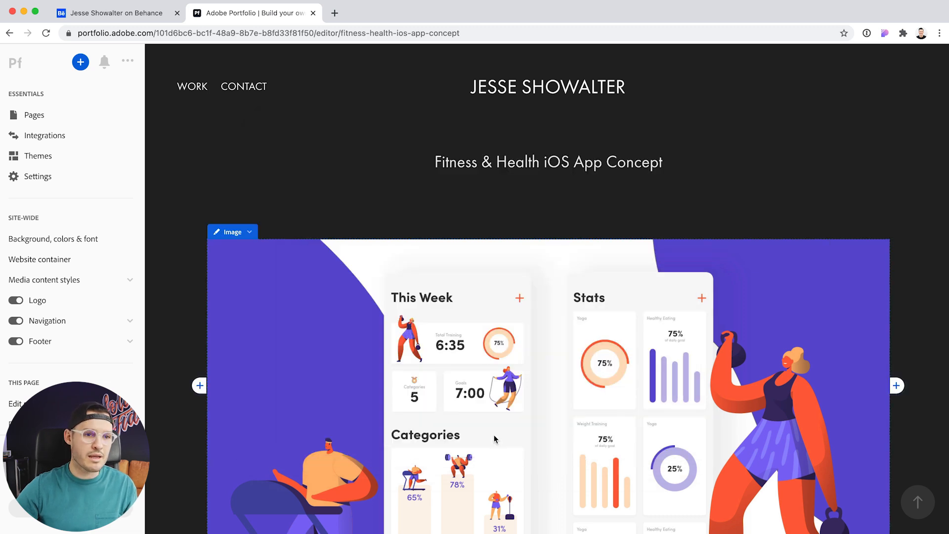
# Step: Preview the Contact page at desktop and phone sizes, then return to editing it
pyautogui.scroll(-3)
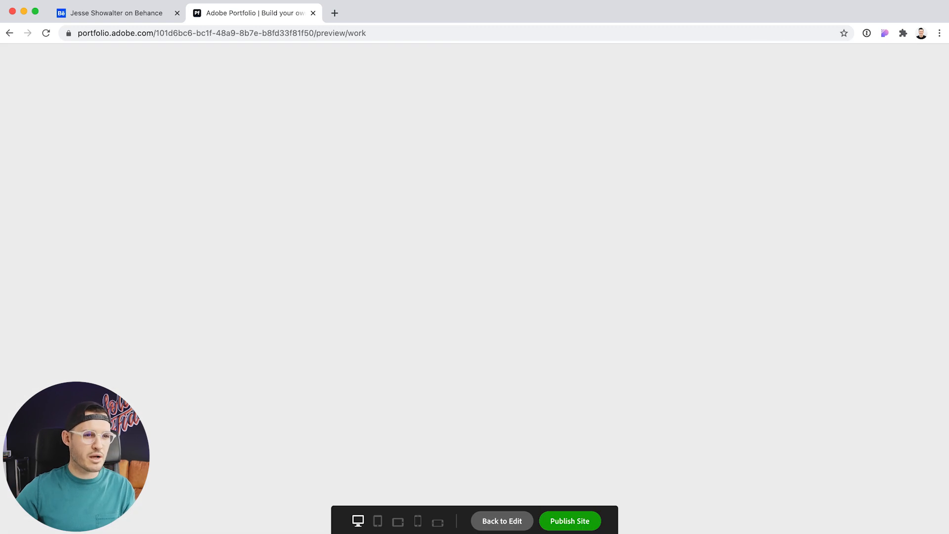
pyautogui.click(102, 86)
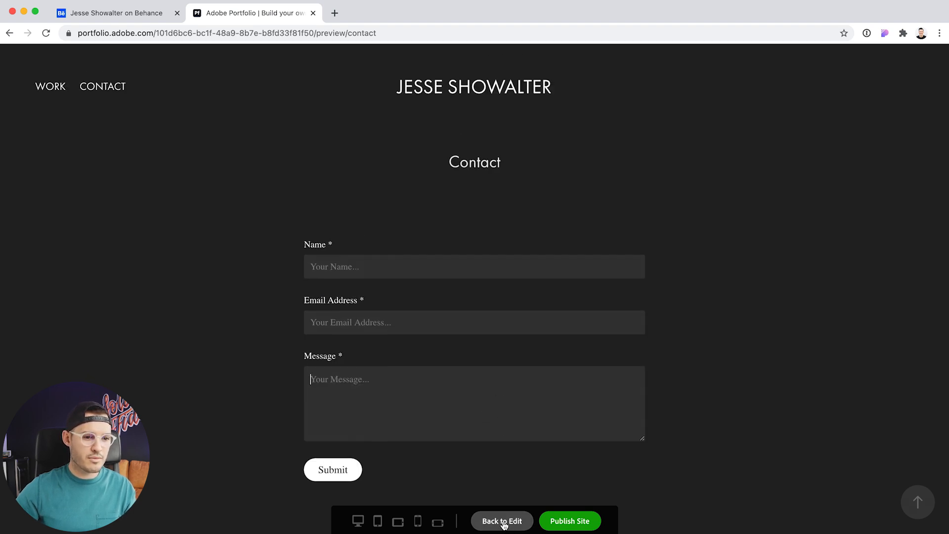
pyautogui.click(398, 521)
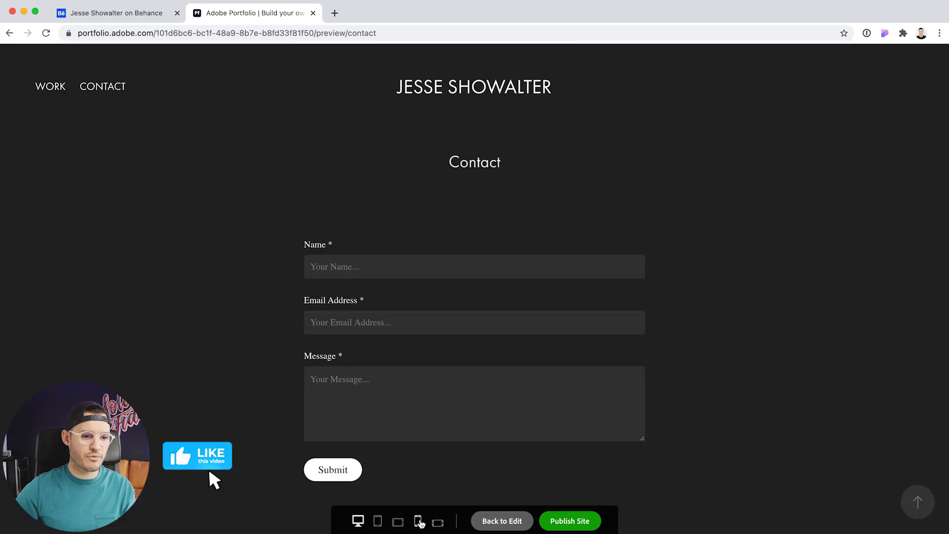
pyautogui.click(418, 521)
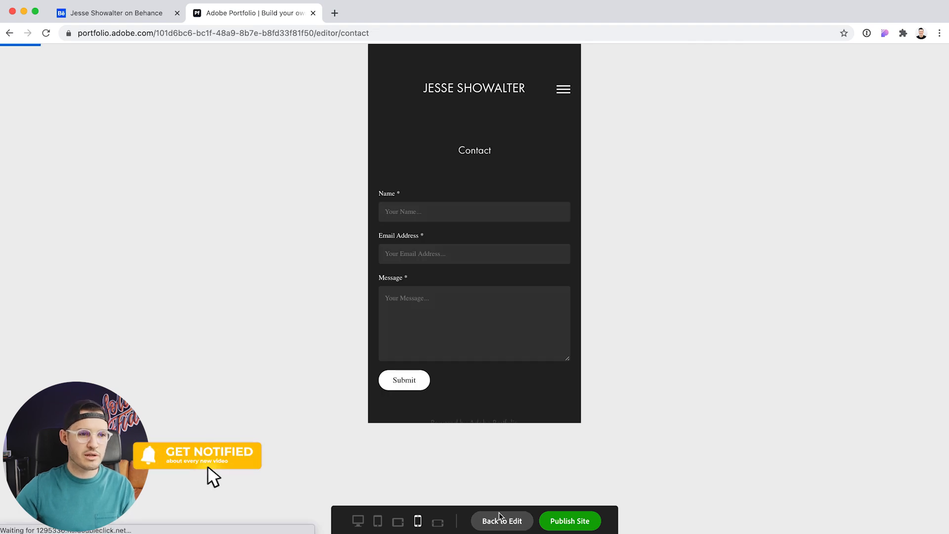
pyautogui.click(501, 521)
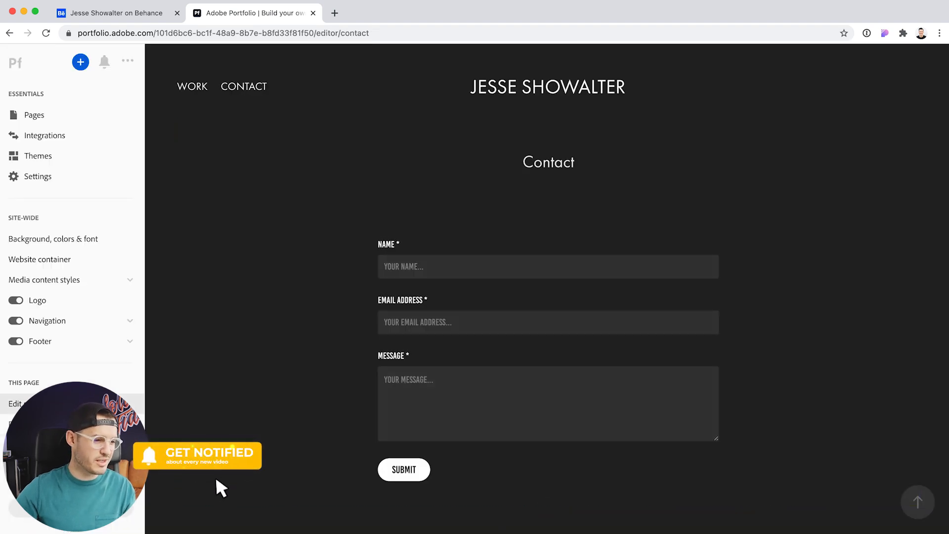
pyautogui.scroll(-3)
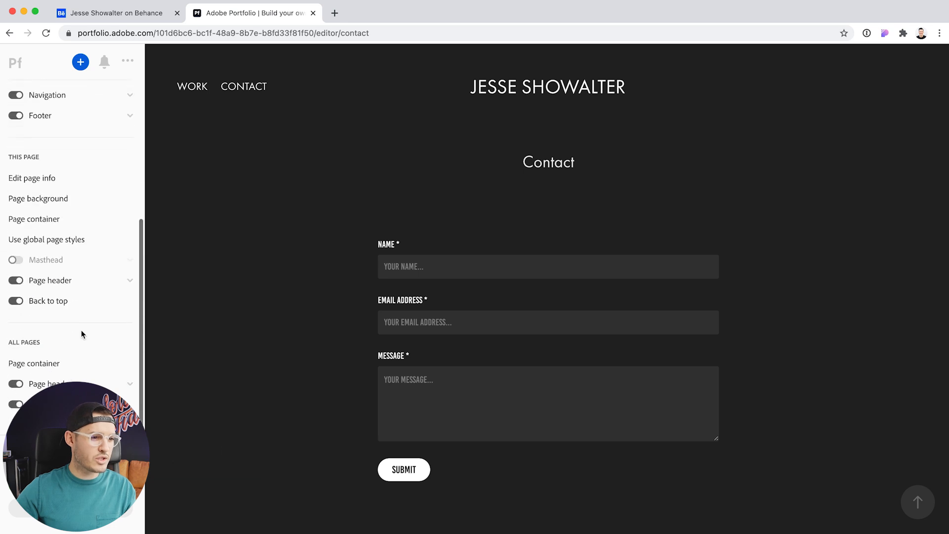
# Step: Bring up the Domain Name settings and start the Connect your domain option
pyautogui.scroll(3)
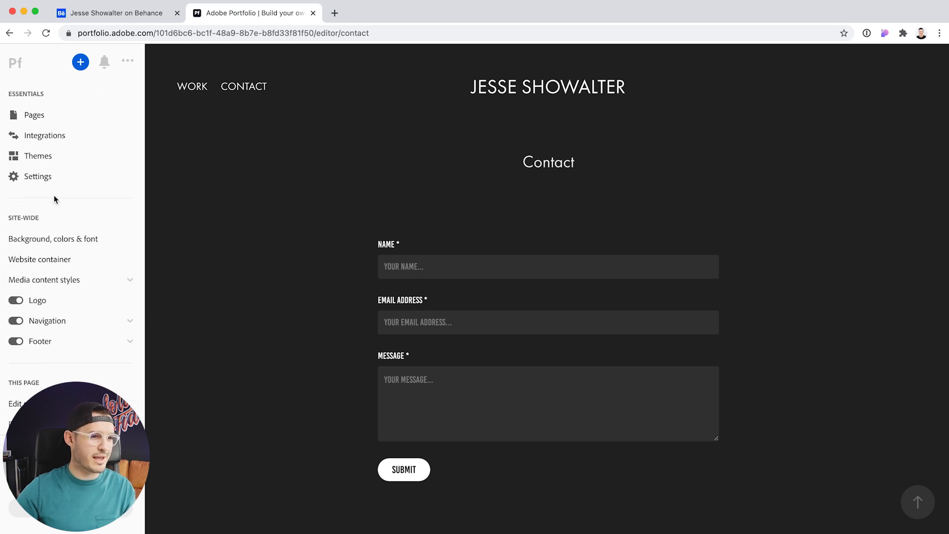
pyautogui.click(38, 176)
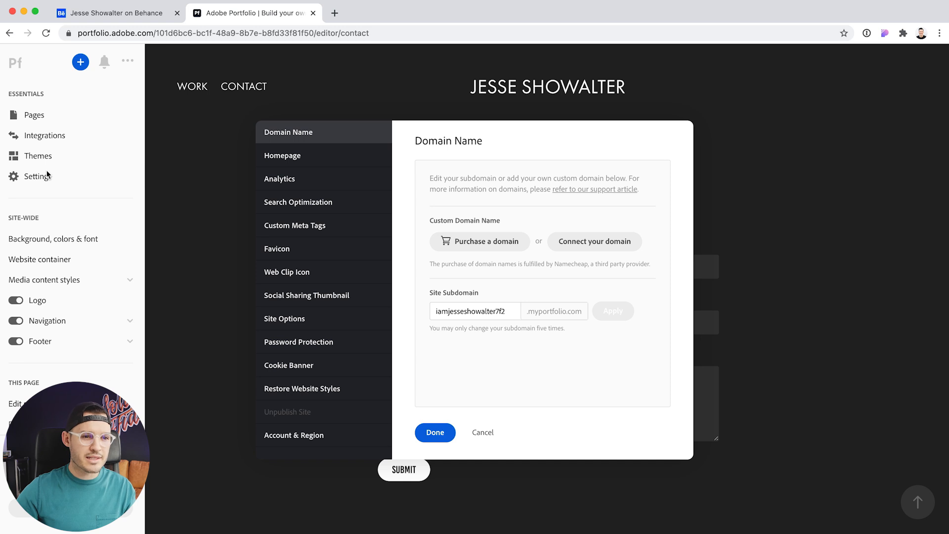
pyautogui.moveTo(594, 241)
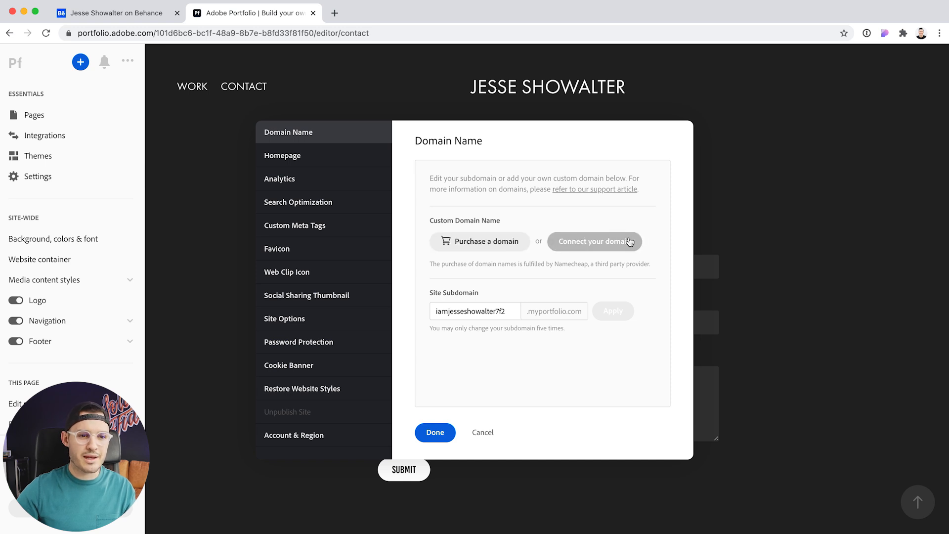
pyautogui.click(594, 241)
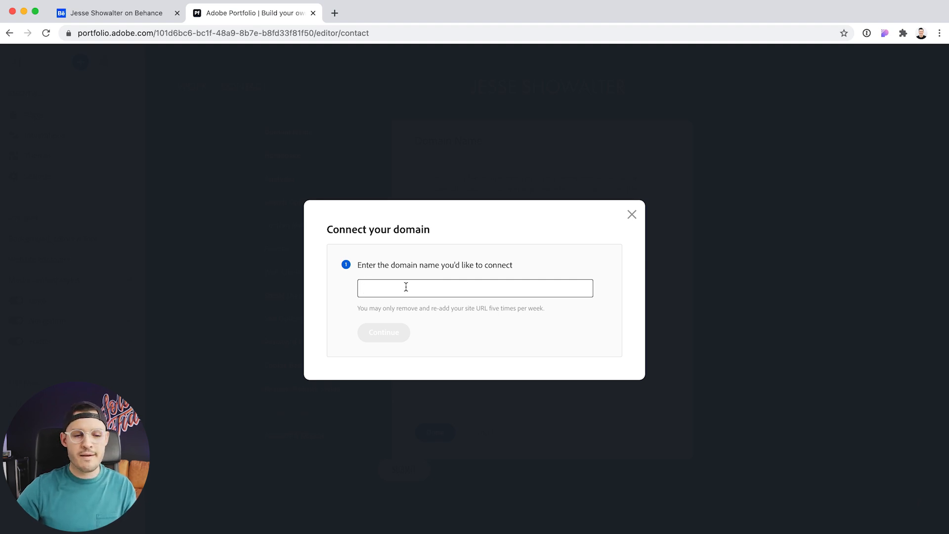
pyautogui.moveTo(413, 288)
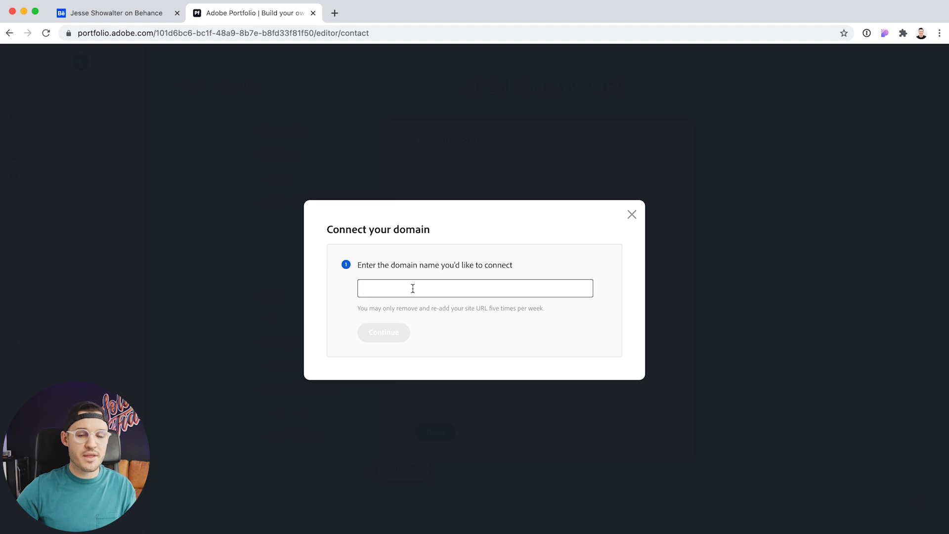
pyautogui.moveTo(626, 226)
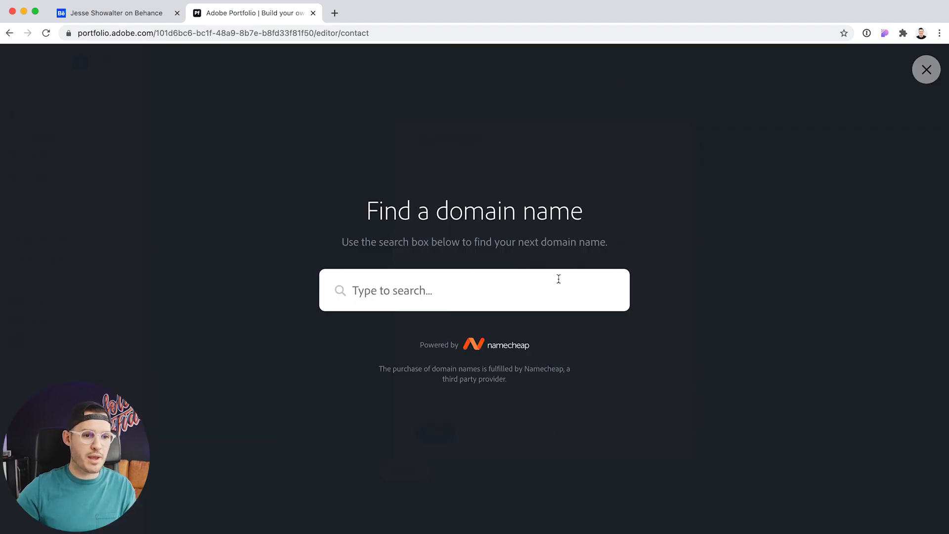
# Step: Leave the domain search, look at the Site Subdomain field and dismiss settings unsaved
pyautogui.click(925, 70)
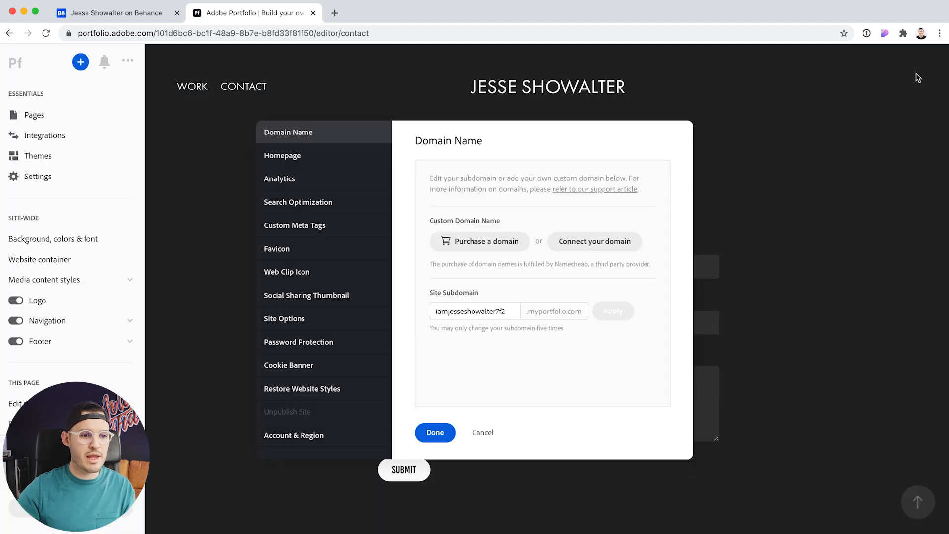
pyautogui.click(475, 311)
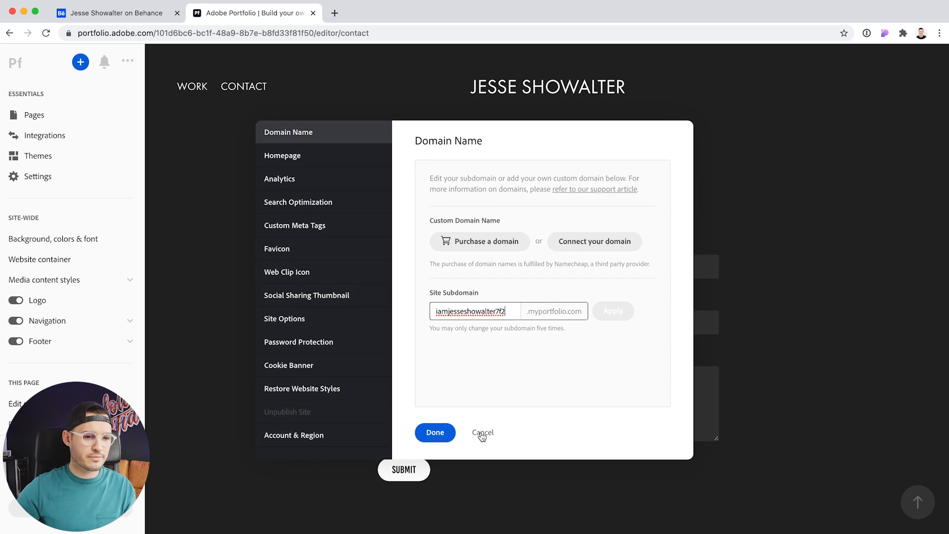
pyautogui.click(435, 432)
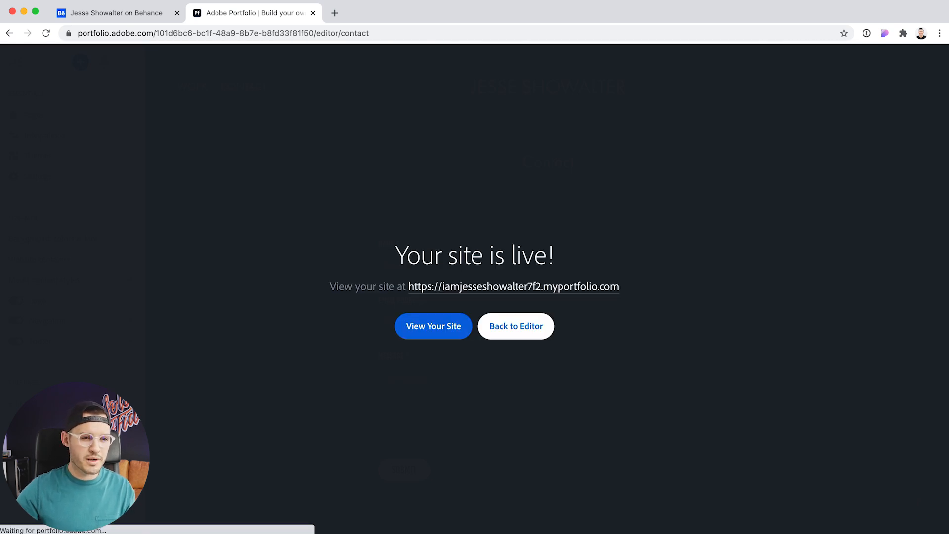
pyautogui.moveTo(433, 331)
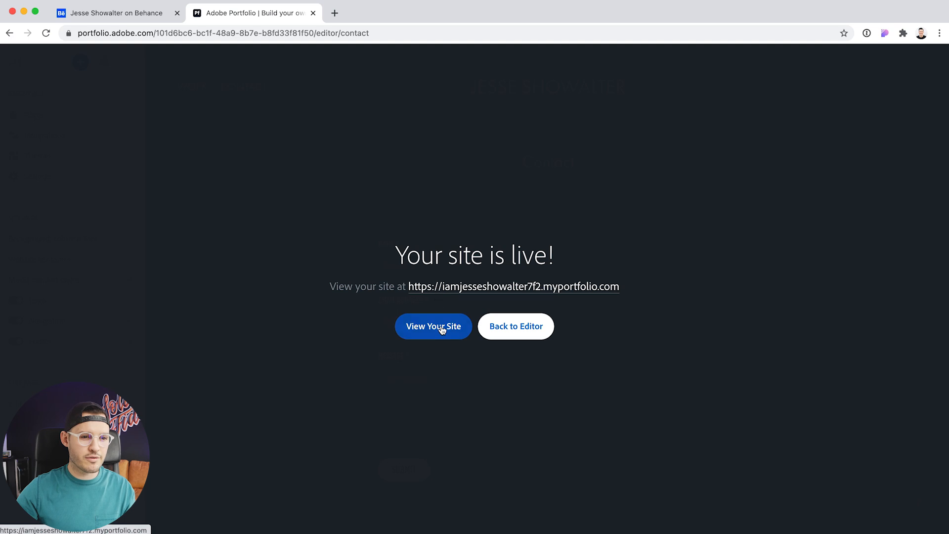
# Step: View the published live site in its own tab and scroll through it
pyautogui.click(433, 327)
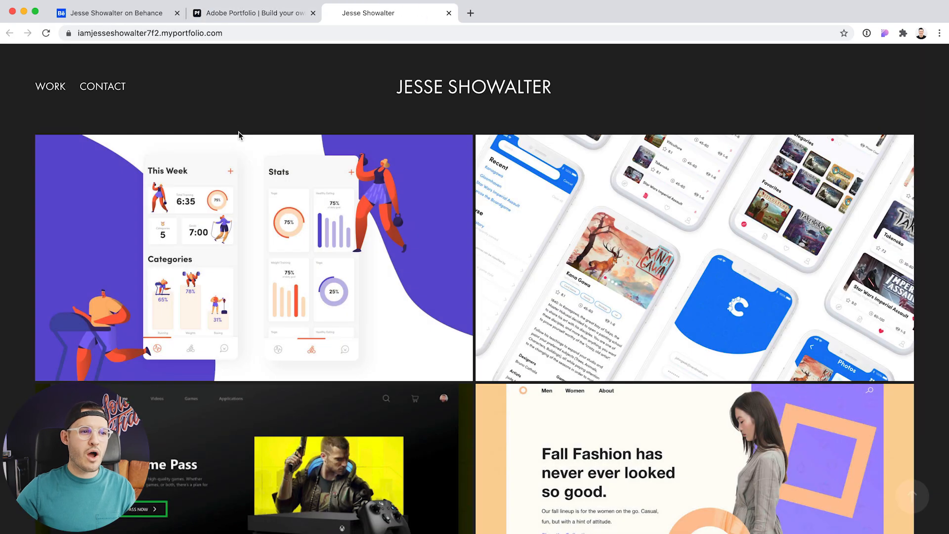
pyautogui.scroll(-3)
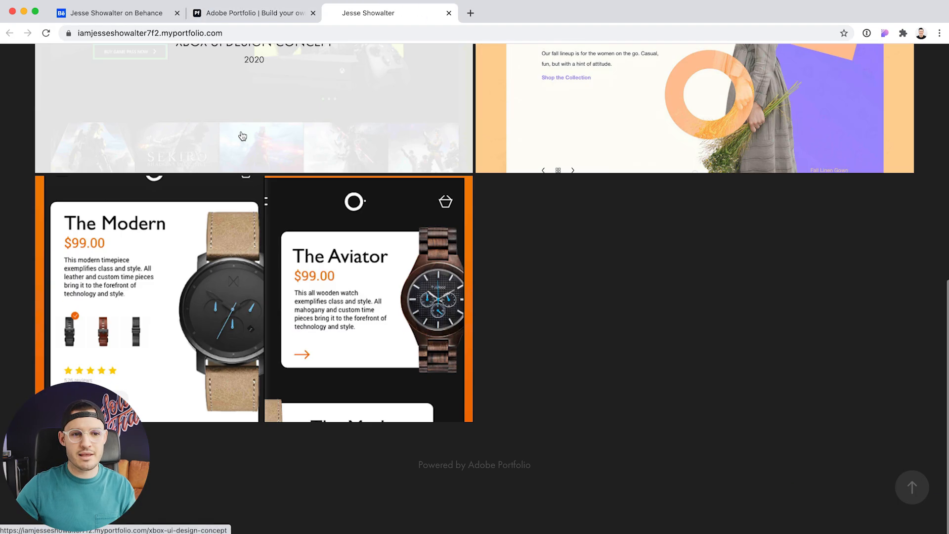
pyautogui.scroll(3)
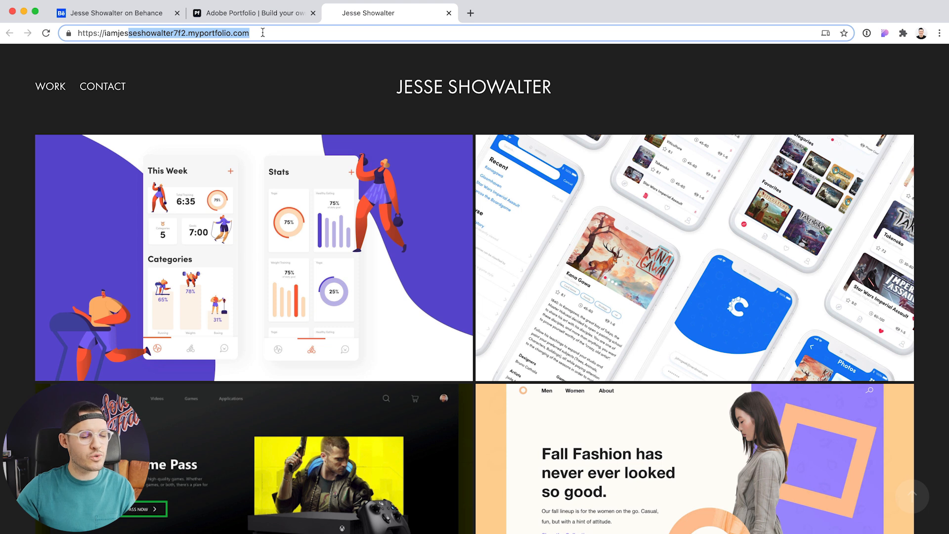
# Step: Glance at the Behance profile, then return to the Portfolio editor on the Contact page
pyautogui.click(115, 12)
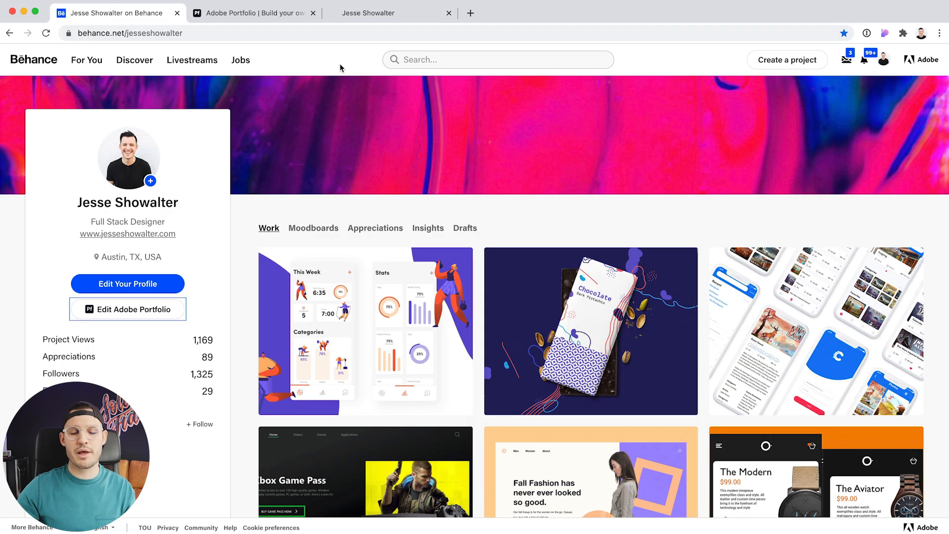
pyautogui.click(368, 13)
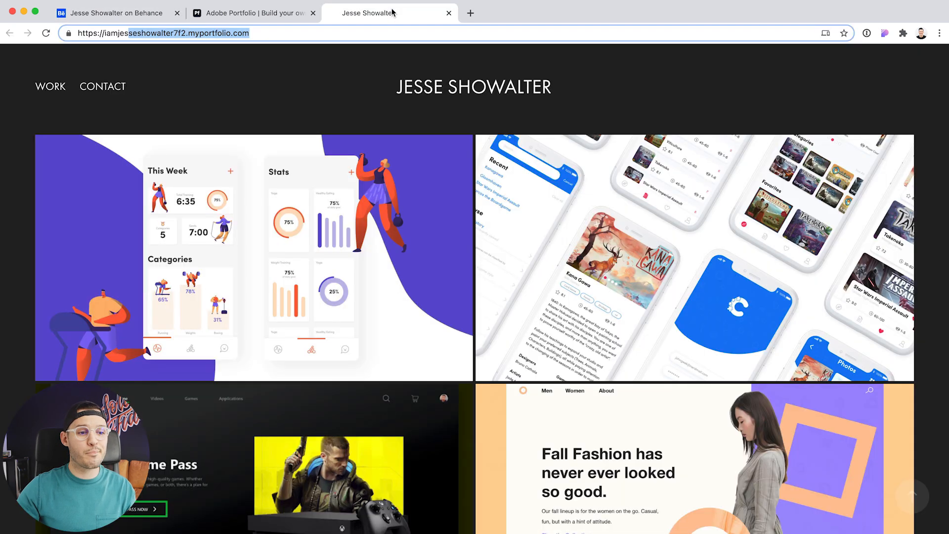
pyautogui.click(253, 13)
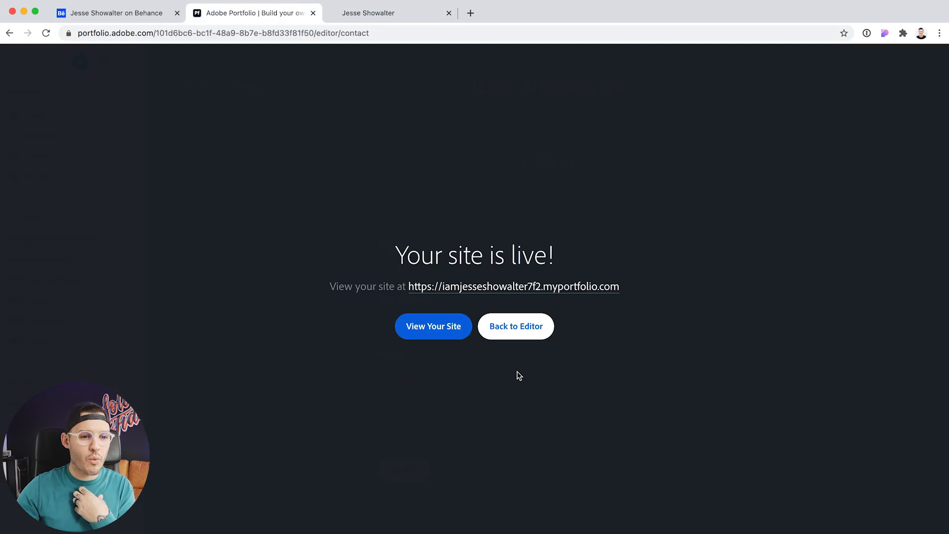
pyautogui.click(516, 325)
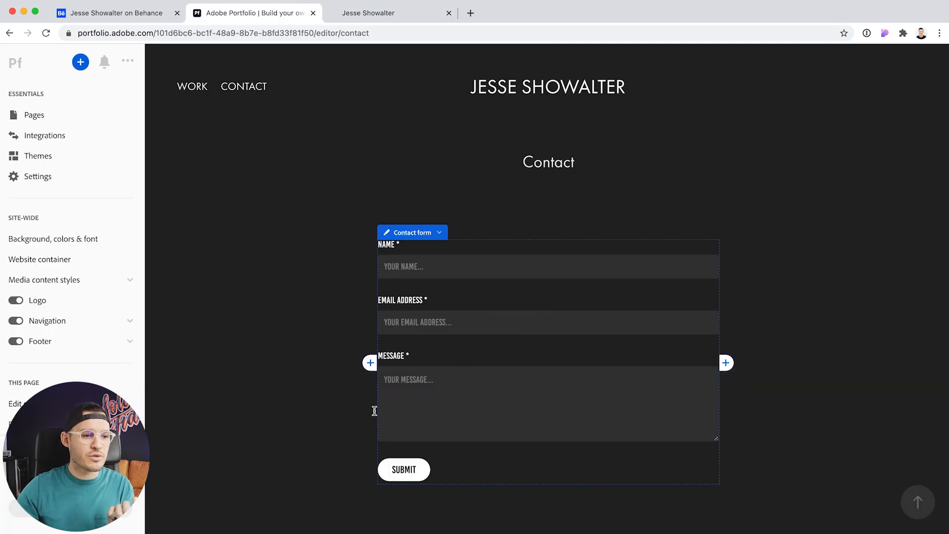
# Step: Change the site subdomain to showalter.myportfolio.com and confirm it
pyautogui.click(36, 176)
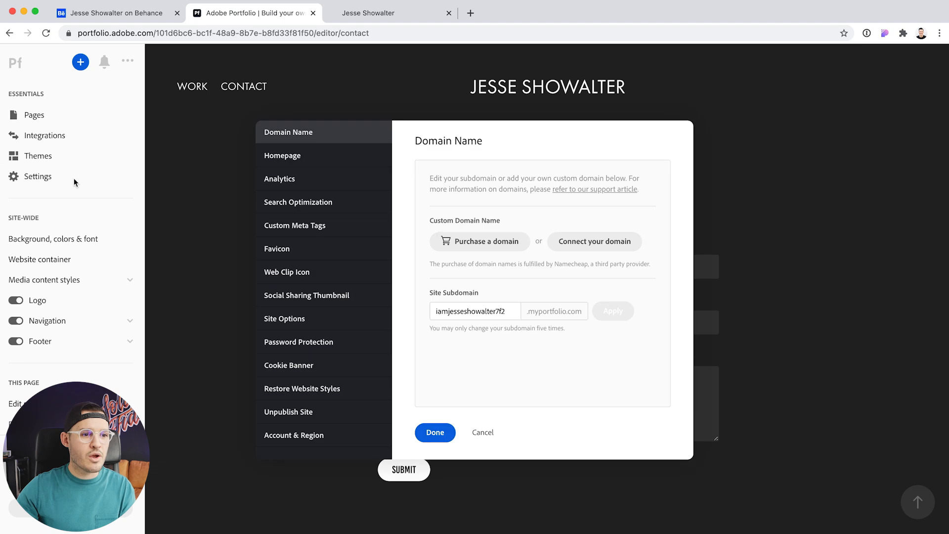
pyautogui.moveTo(328, 432)
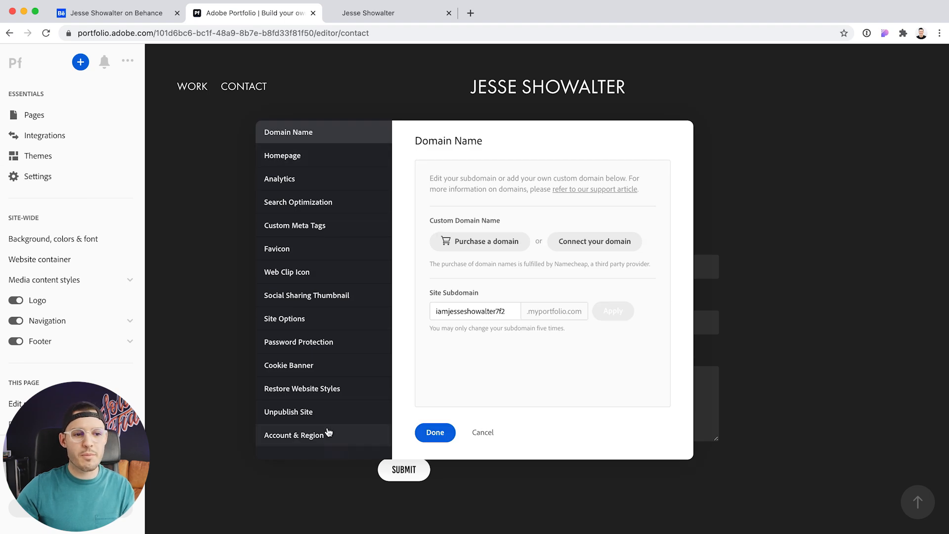
pyautogui.click(475, 310)
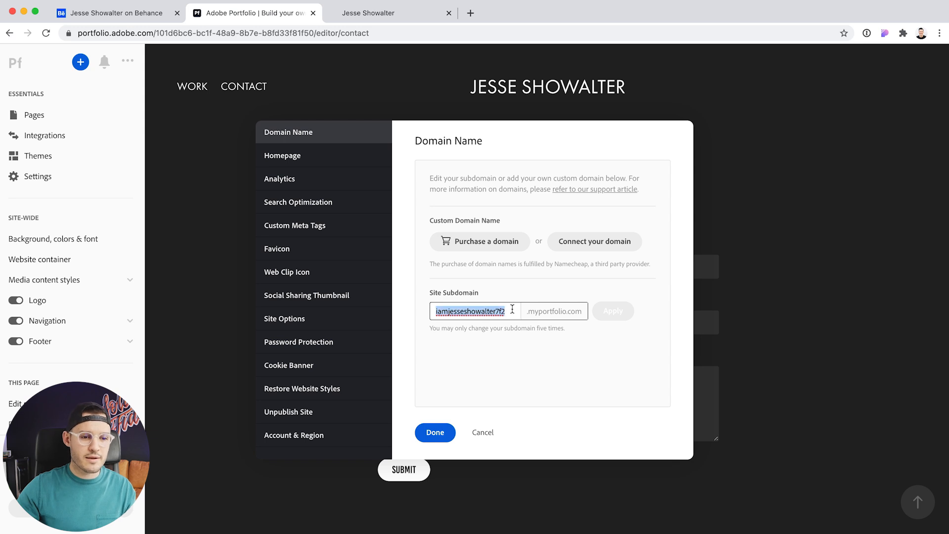
pyautogui.write('showalter')
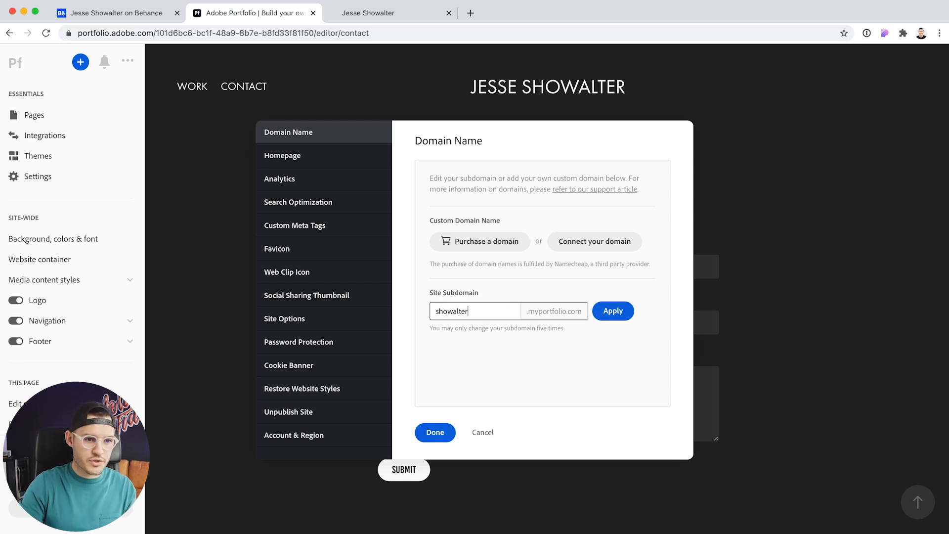
pyautogui.click(612, 310)
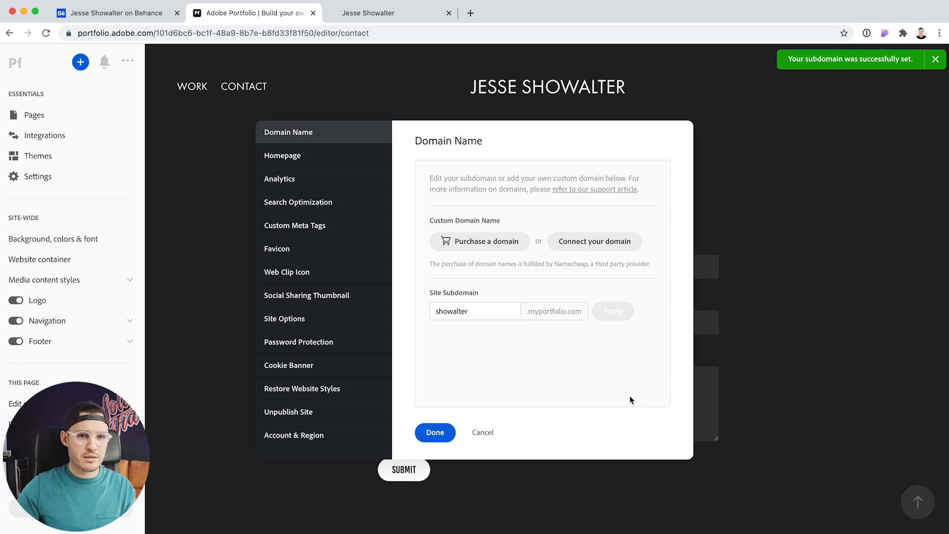
pyautogui.moveTo(483, 329)
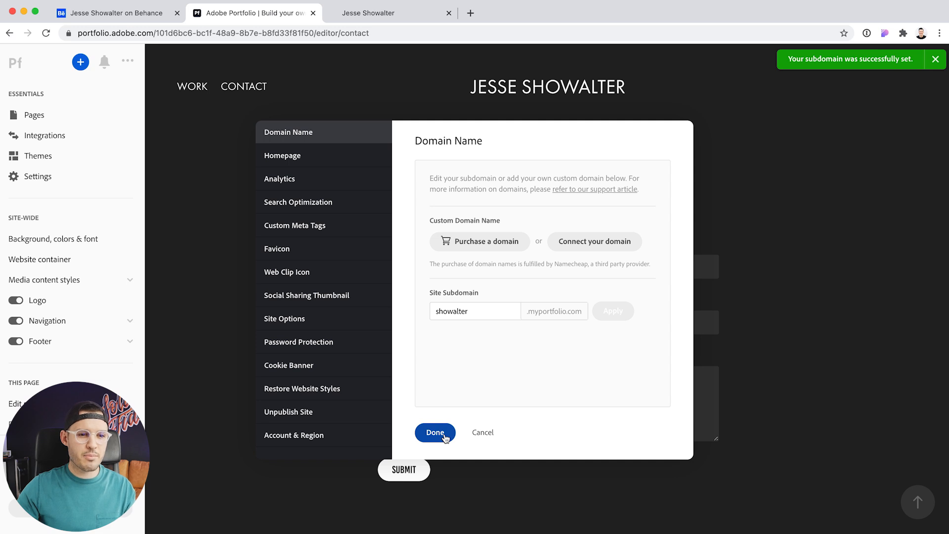
pyautogui.click(435, 432)
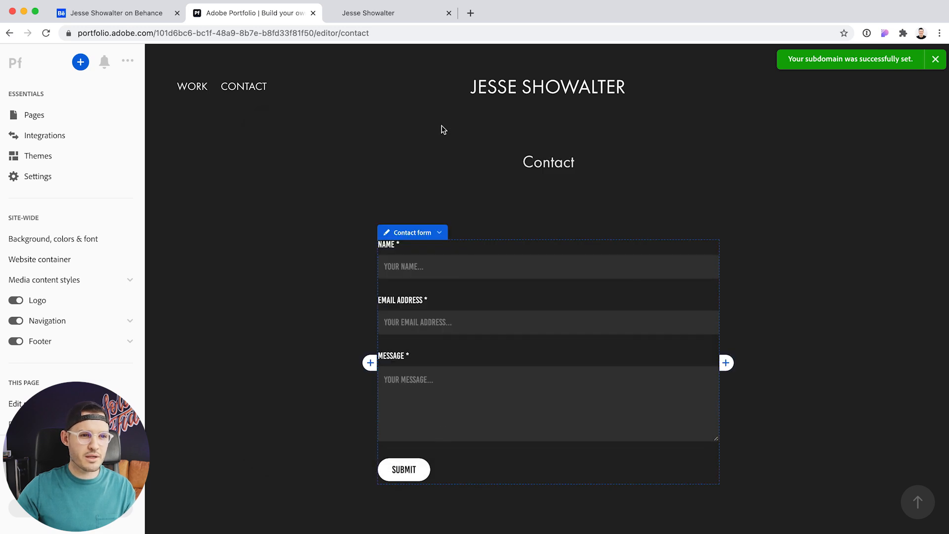
# Step: Republish the site and view it live at showalter.myportfolio.com, then return to the editor
pyautogui.click(391, 13)
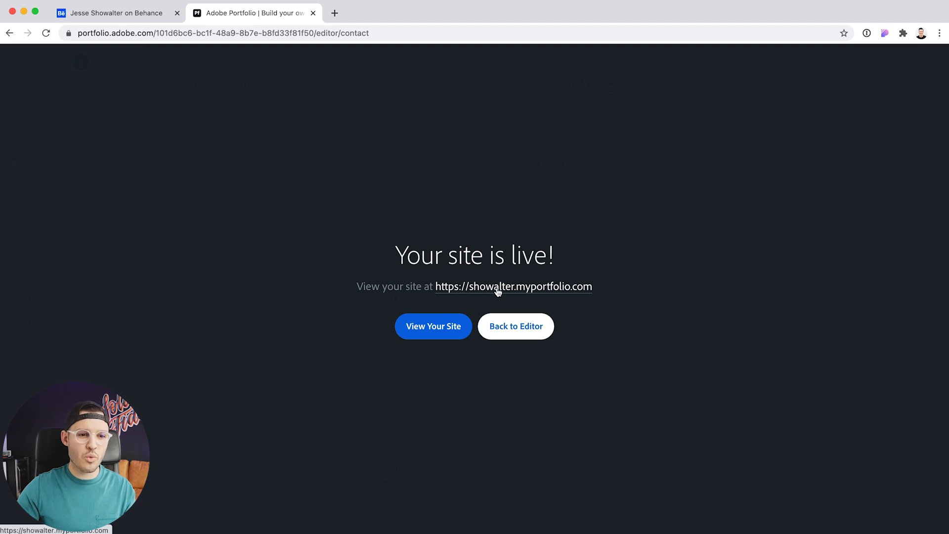
pyautogui.click(433, 327)
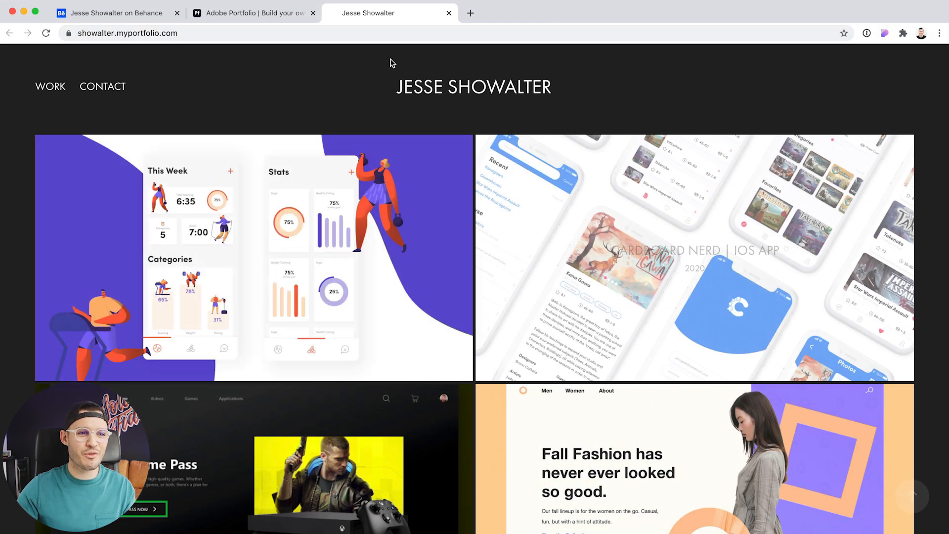
pyautogui.click(254, 13)
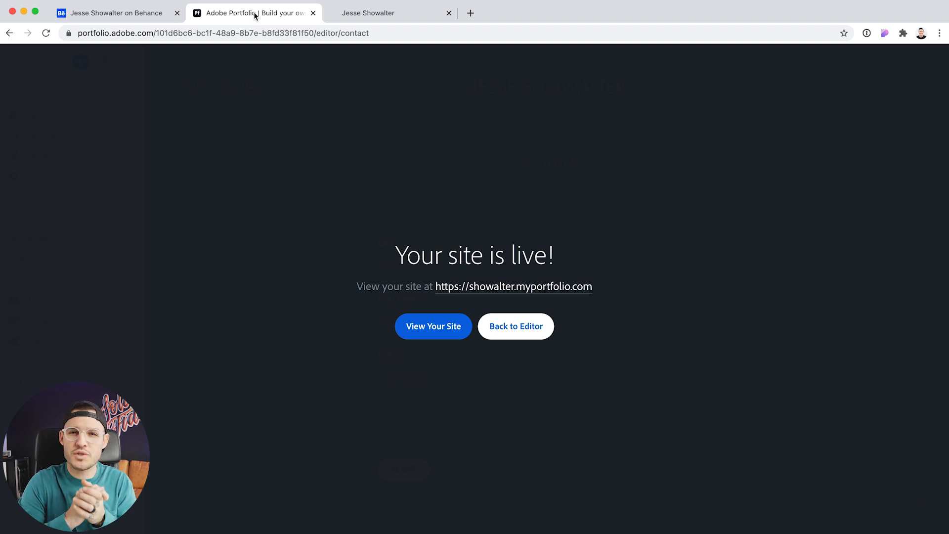
pyautogui.moveTo(555, 373)
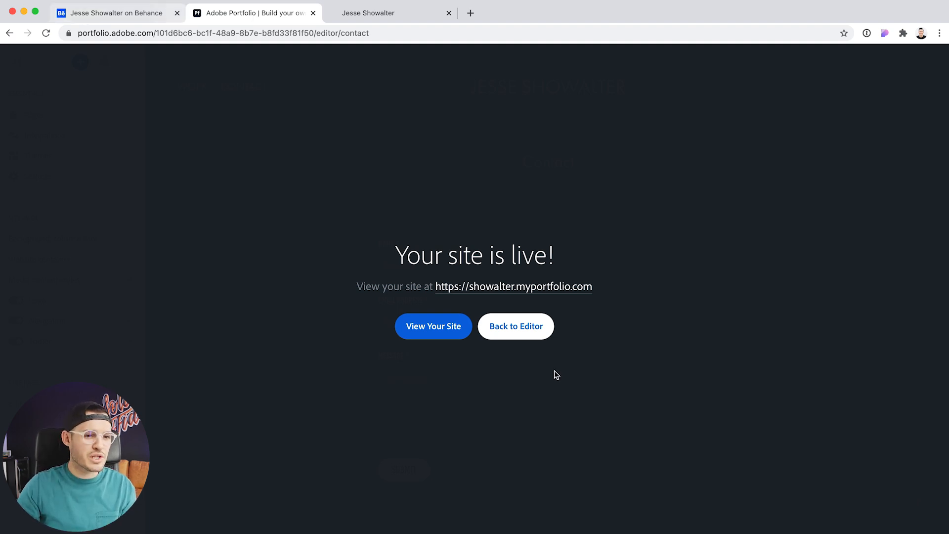
# Step: Resume editing, glance at the global Headers text style, then show the Work page grid
pyautogui.click(516, 325)
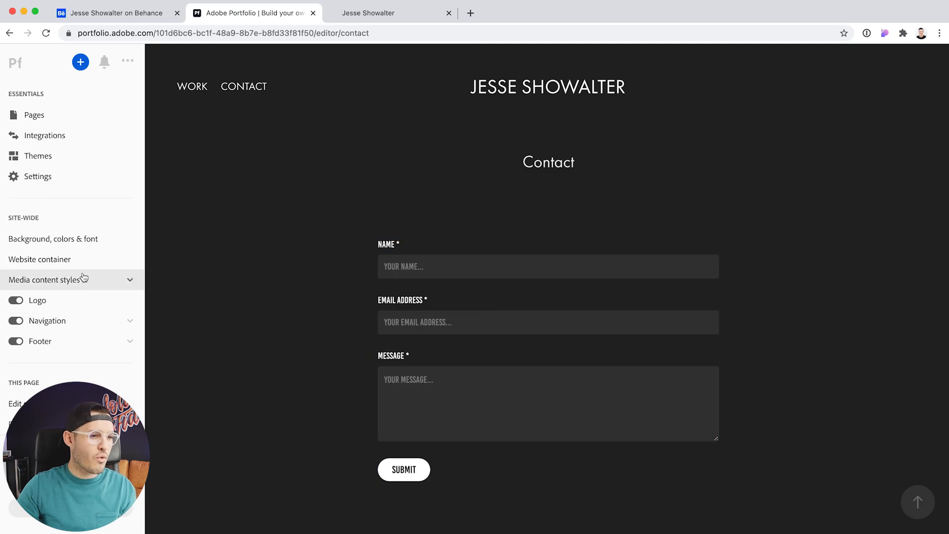
pyautogui.click(44, 279)
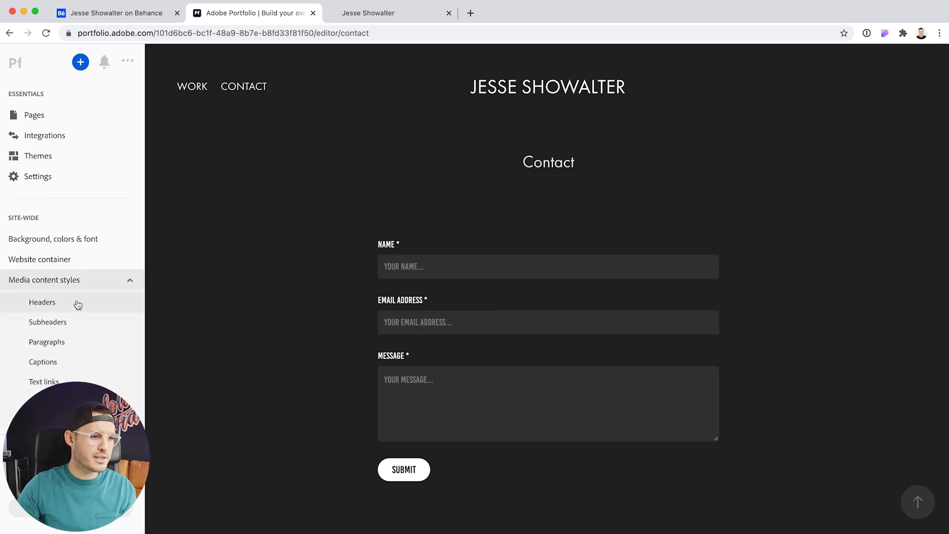
pyautogui.click(42, 303)
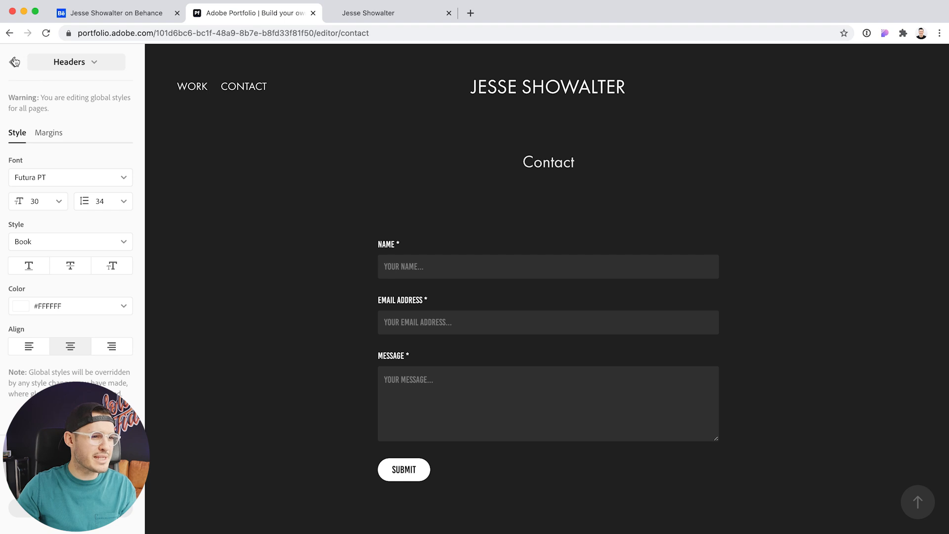
pyautogui.click(14, 61)
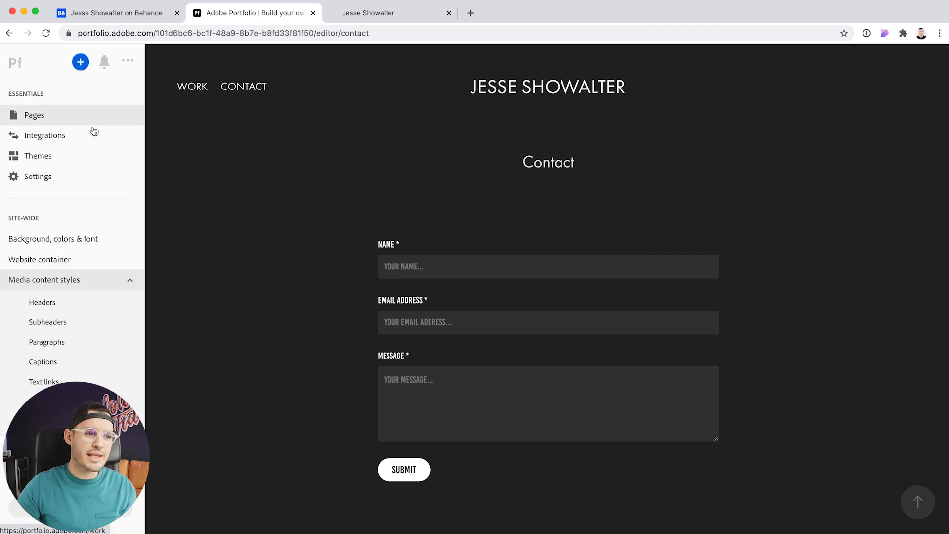
pyautogui.click(34, 114)
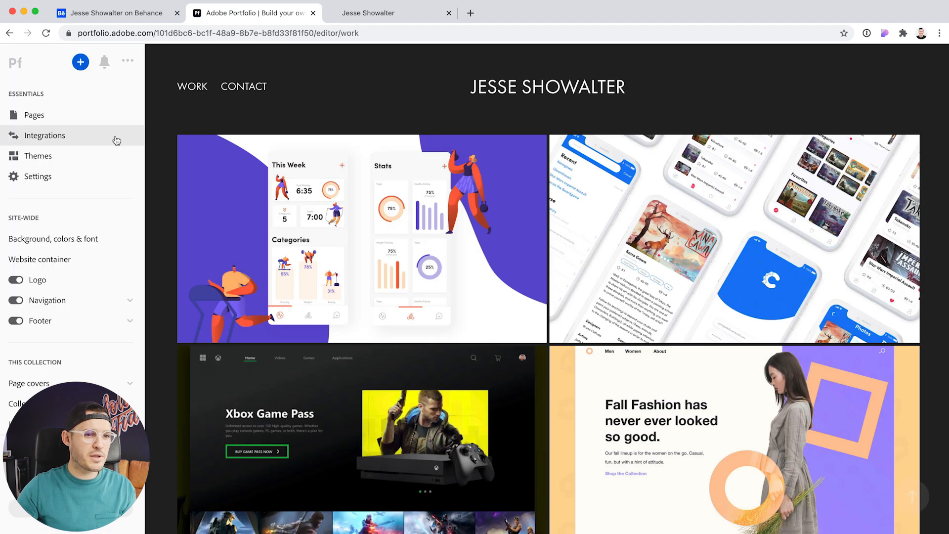
pyautogui.moveTo(362, 238)
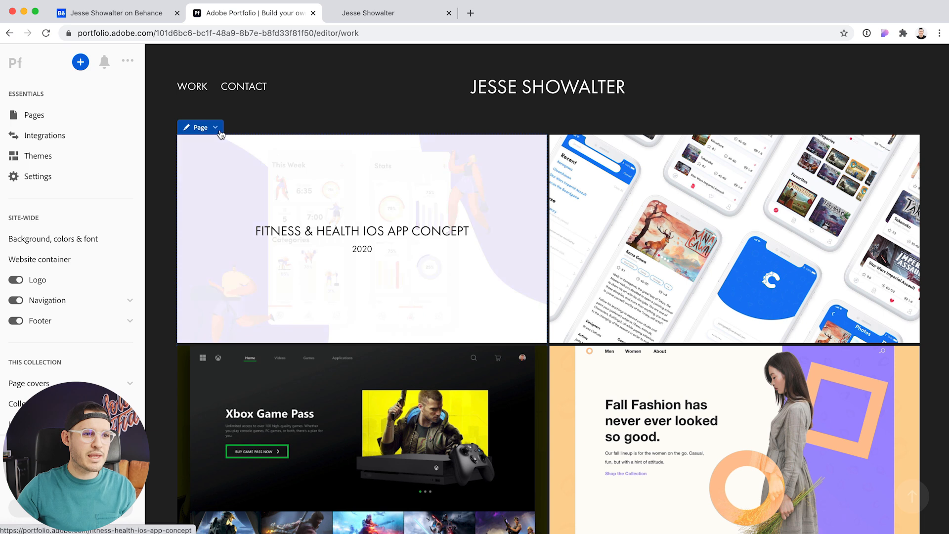
pyautogui.click(309, 114)
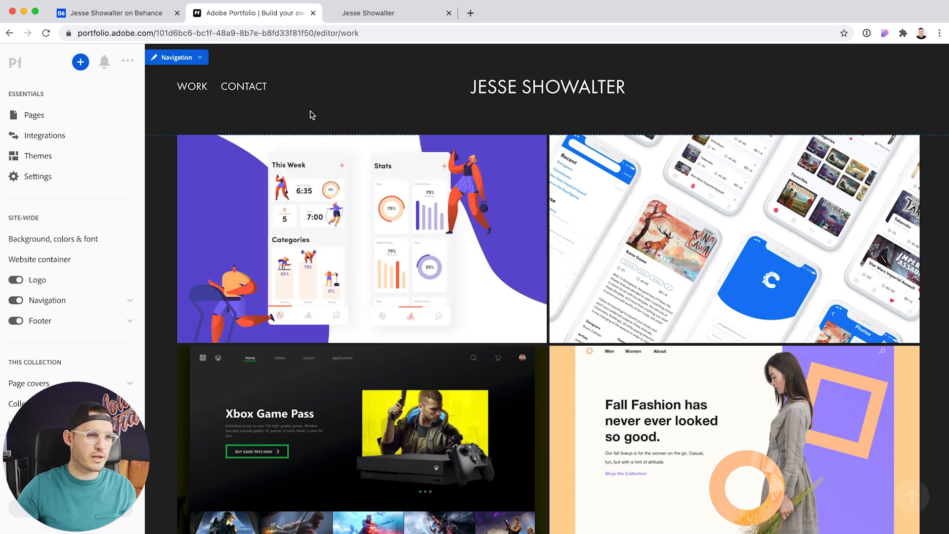
pyautogui.scroll(-3)
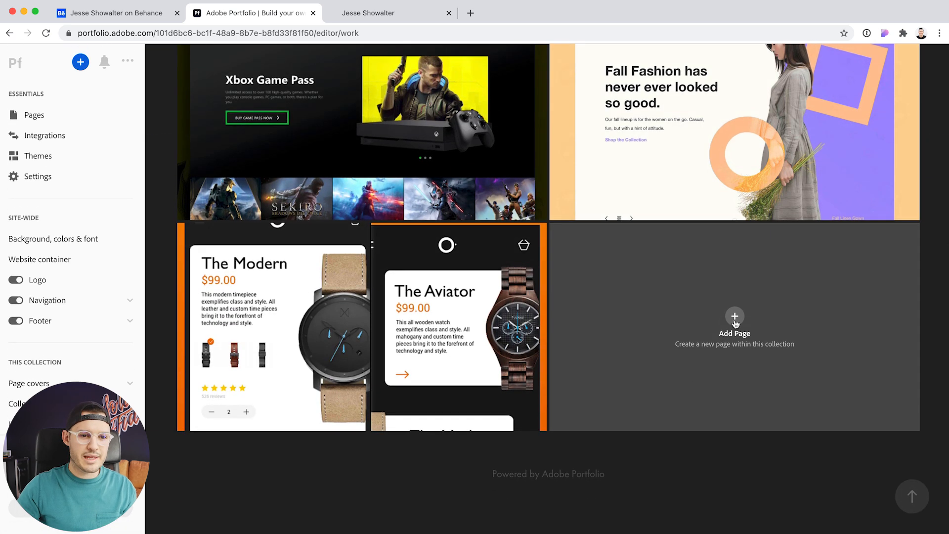
pyautogui.click(735, 325)
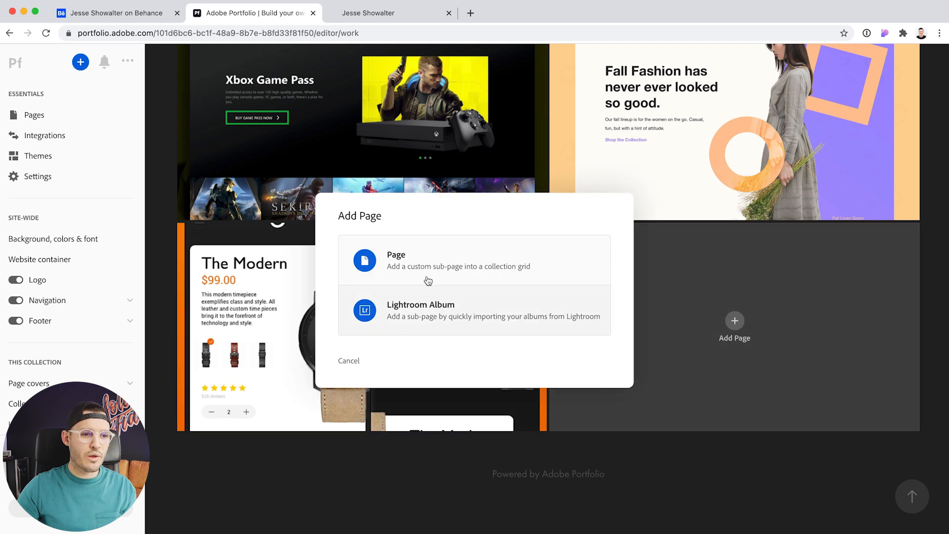
pyautogui.moveTo(428, 263)
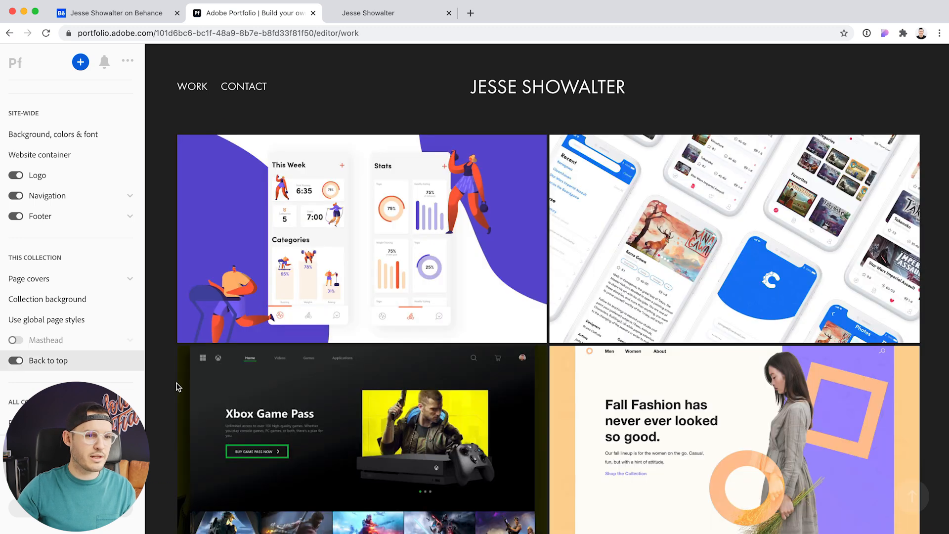
# Step: Enable the Work masthead with height adjusted to content and its own background colour
pyautogui.click(16, 339)
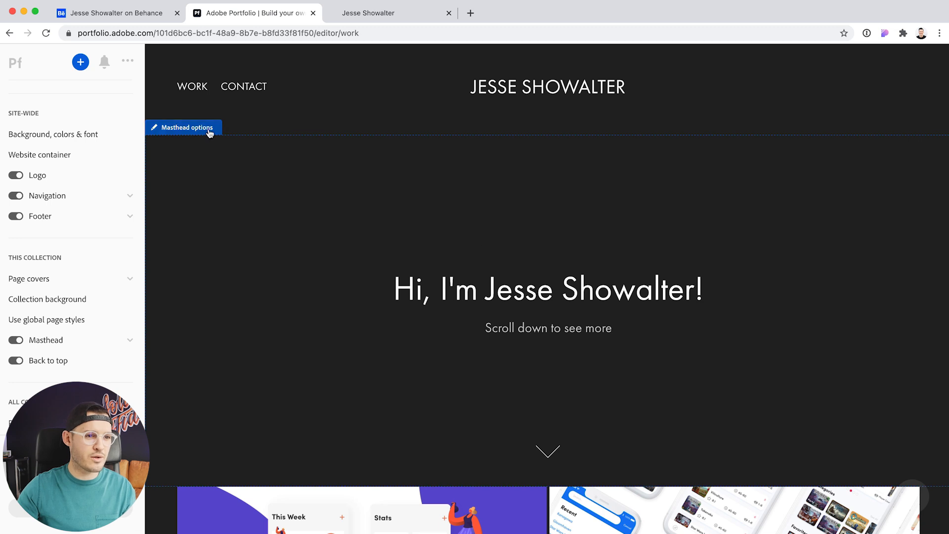
pyautogui.click(182, 127)
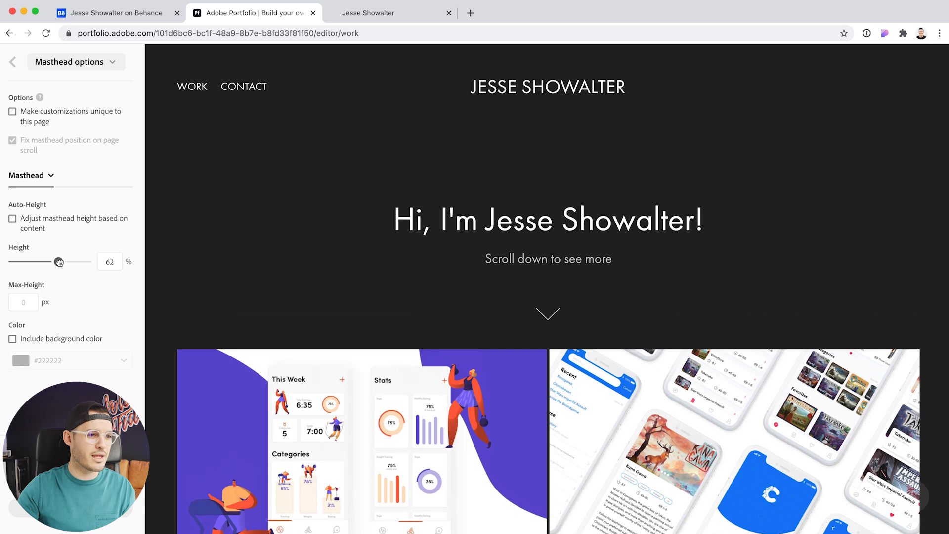
pyautogui.click(12, 217)
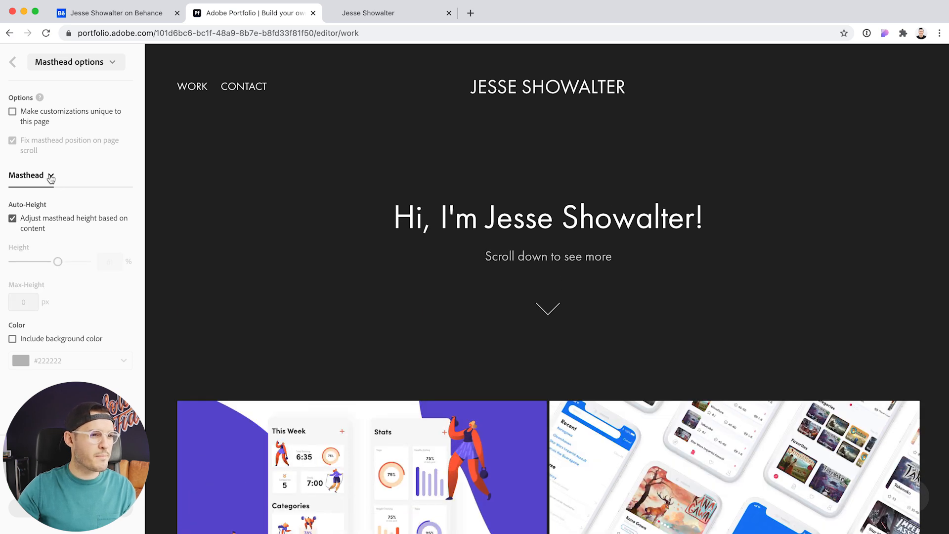
pyautogui.moveTo(42, 352)
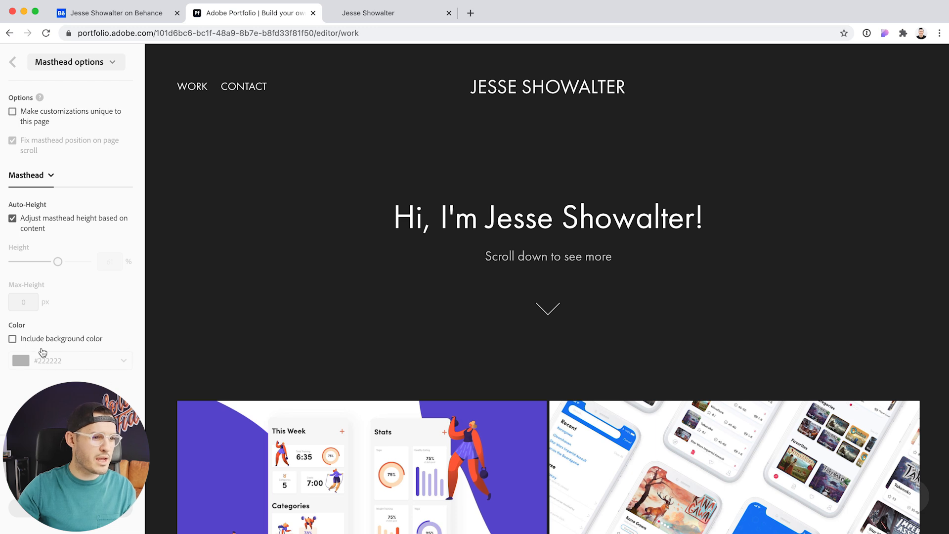
pyautogui.click(12, 338)
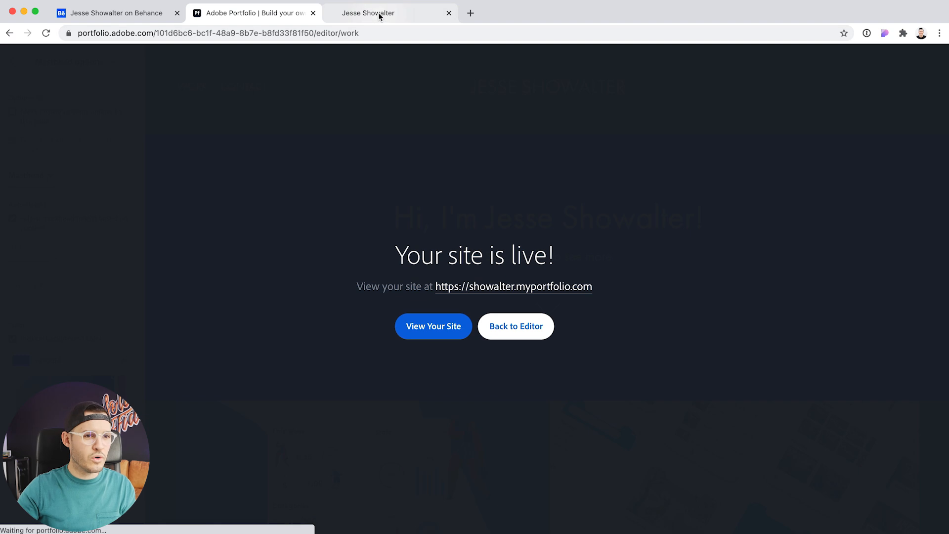
# Step: Check the live site shows the purple greeting masthead above the projects grid
pyautogui.click(433, 326)
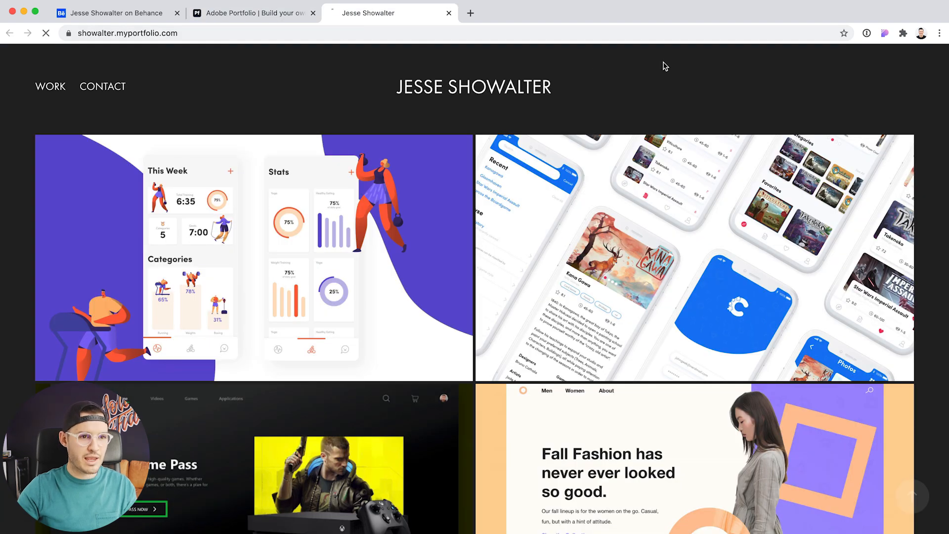
pyautogui.scroll(-3)
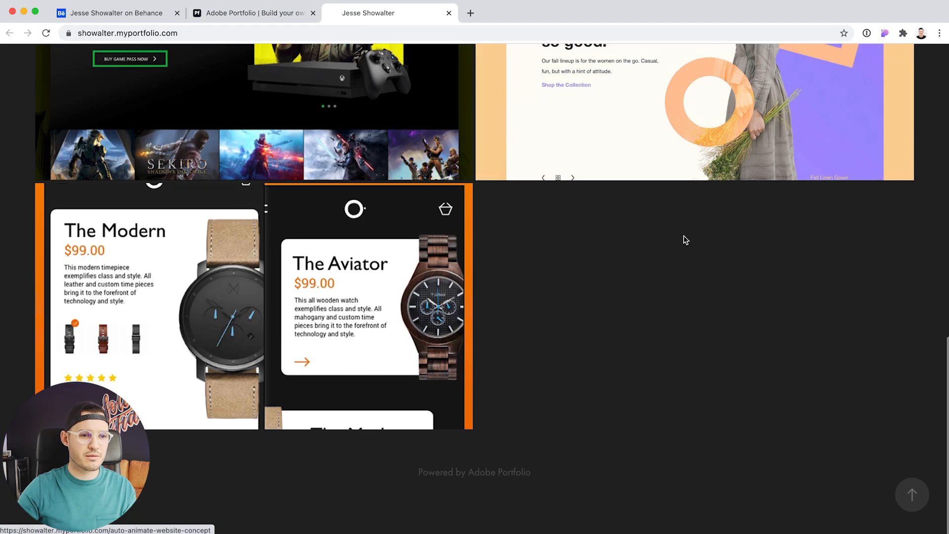
pyautogui.scroll(3)
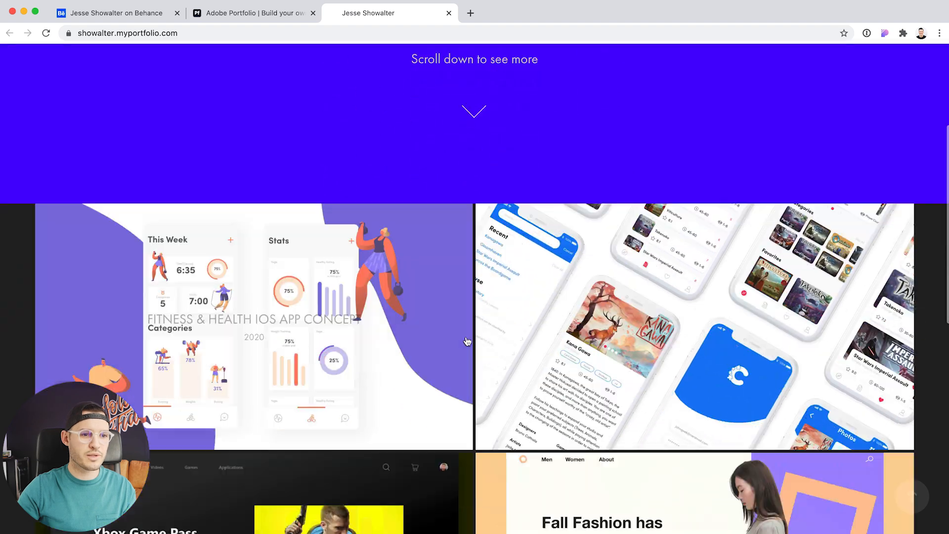
pyautogui.scroll(3)
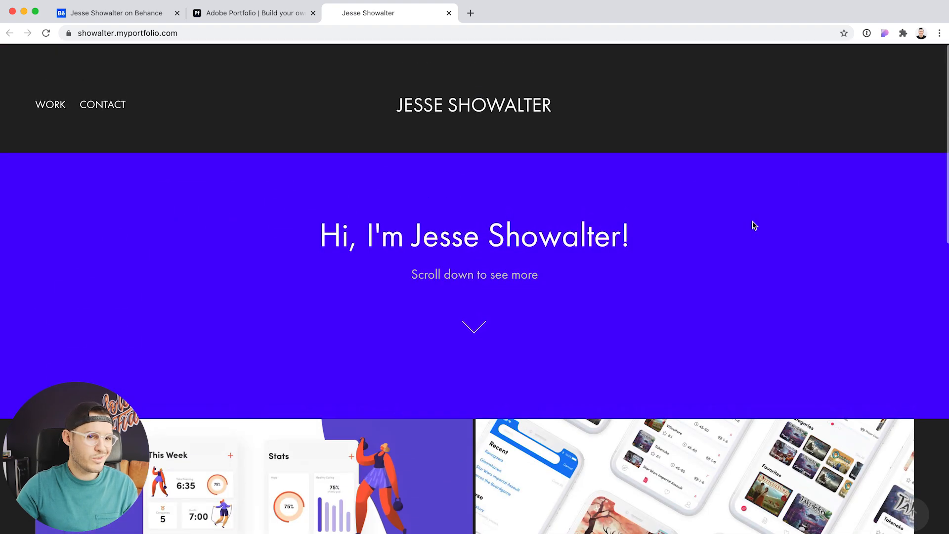